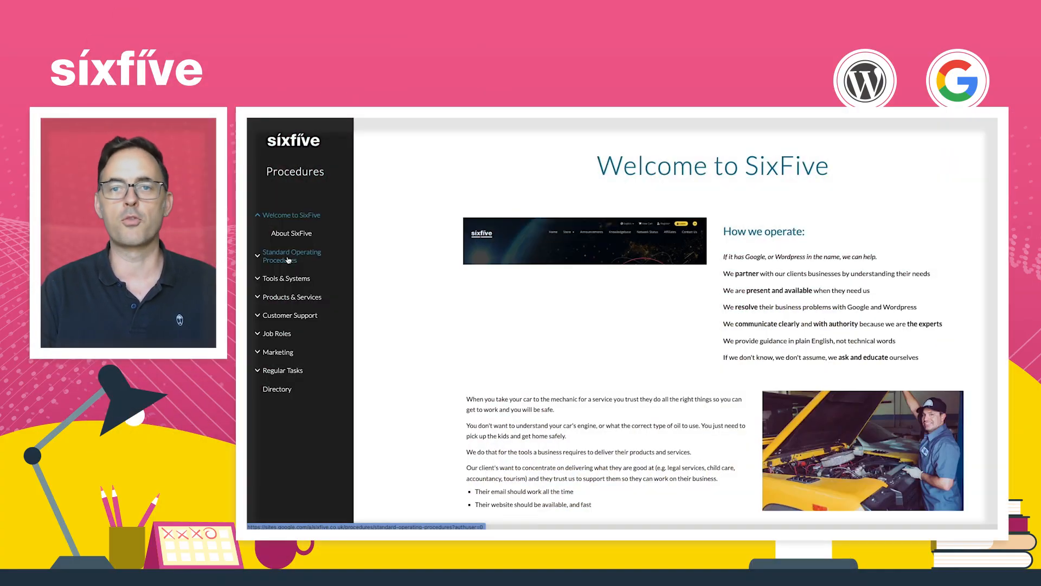
Open Setup: Privacy Policy & Terms of Service from the Standard Operating Procedures section
left_click(291, 256)
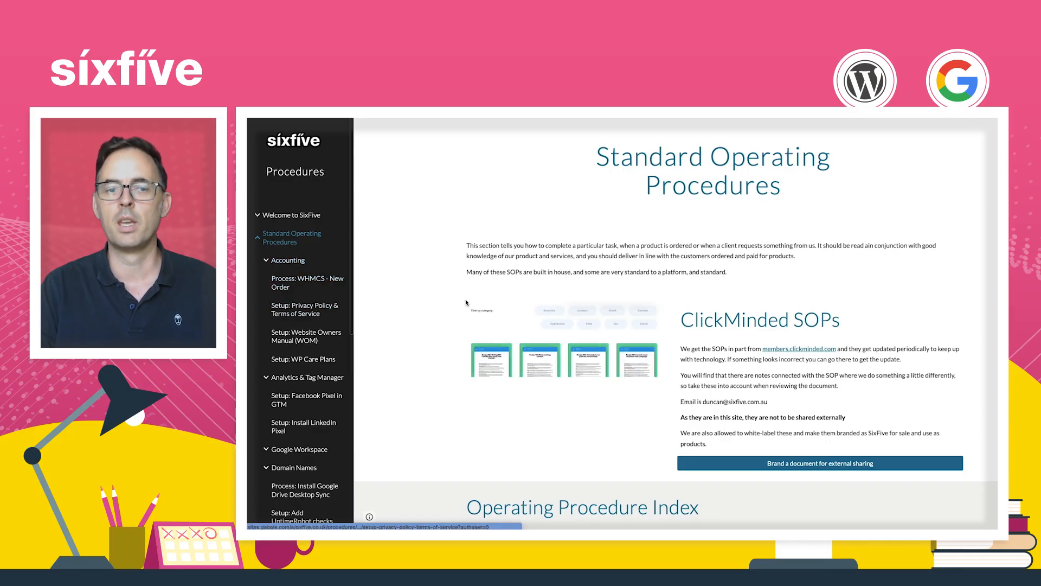
left_click(304, 309)
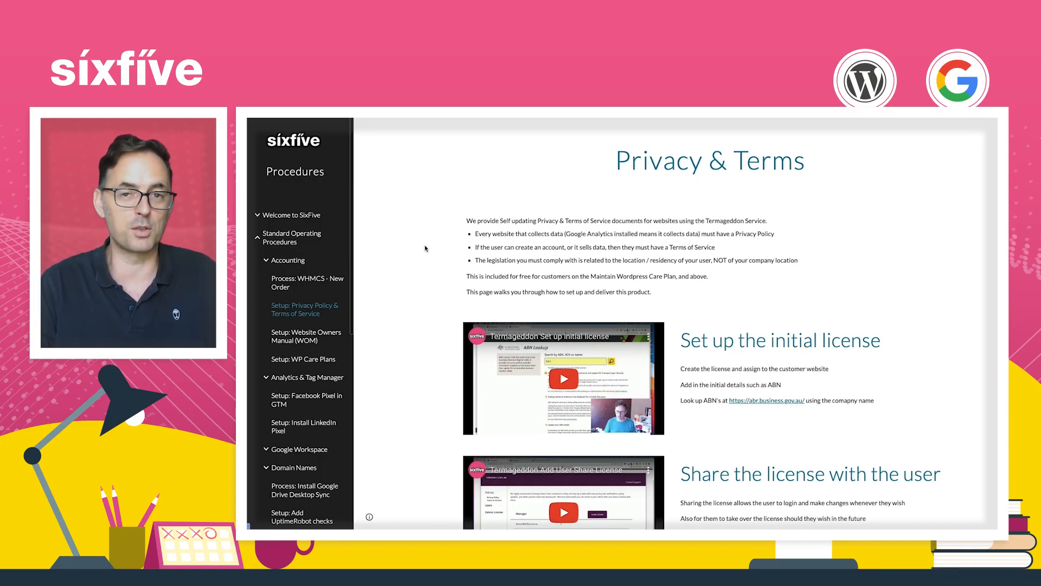
Scroll down through the procedure pages toward the Setup: Facebook Pixel in GTM page
scroll("down", 3)
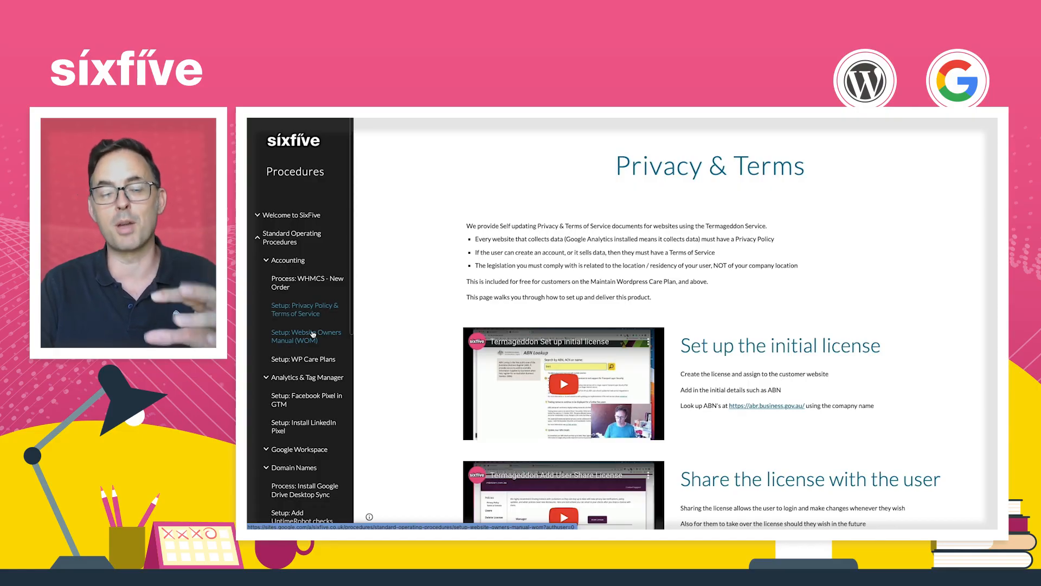
scroll("down", 3)
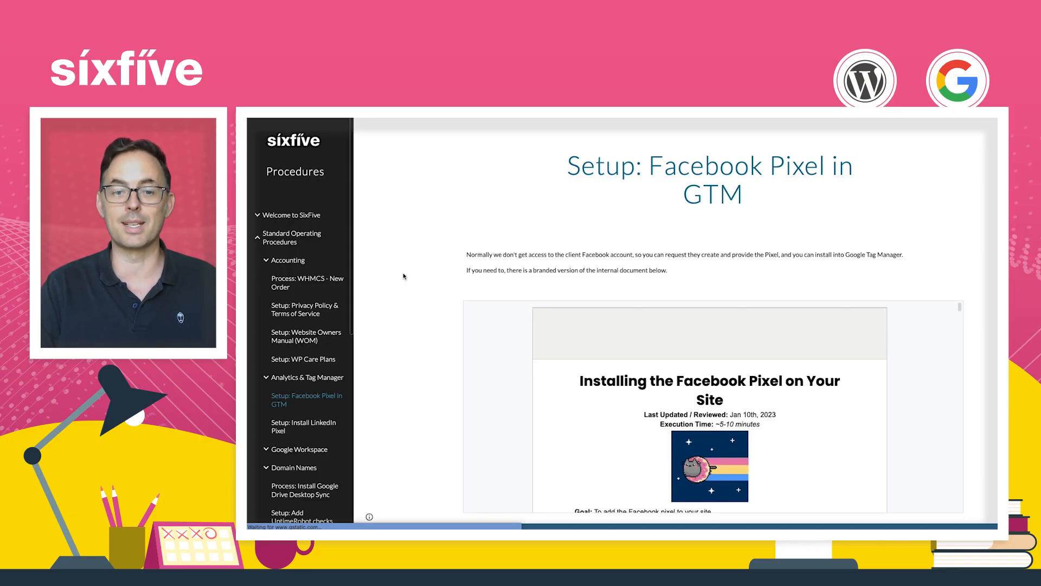
scroll("down", 3)
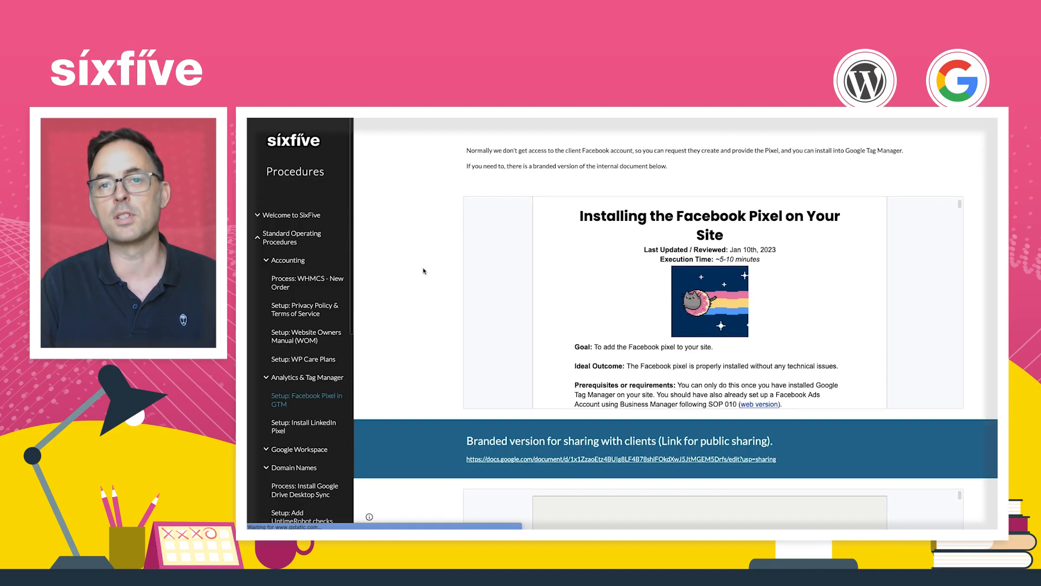
scroll("down", 3)
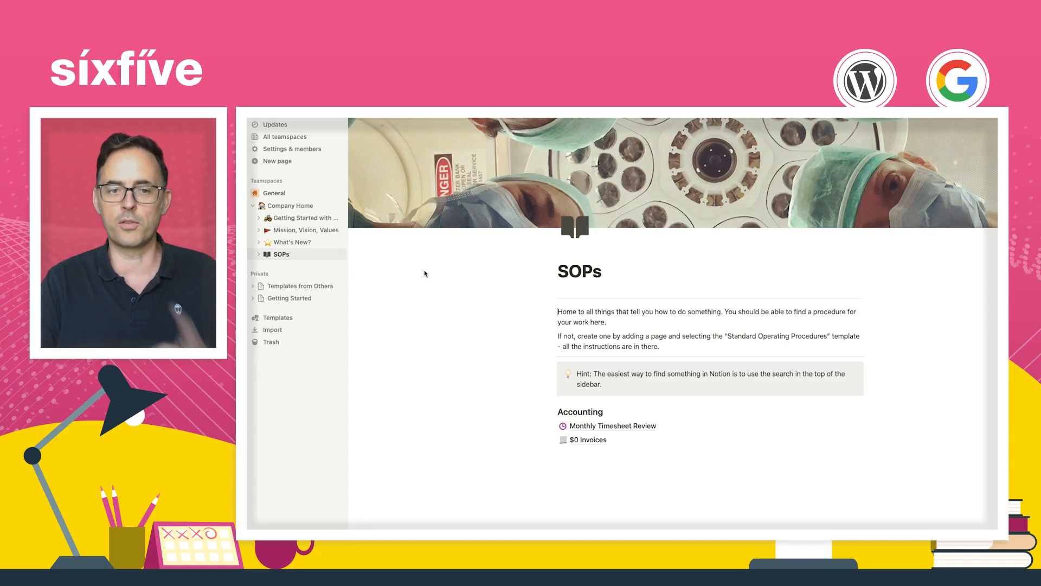
mouse_move(280, 254)
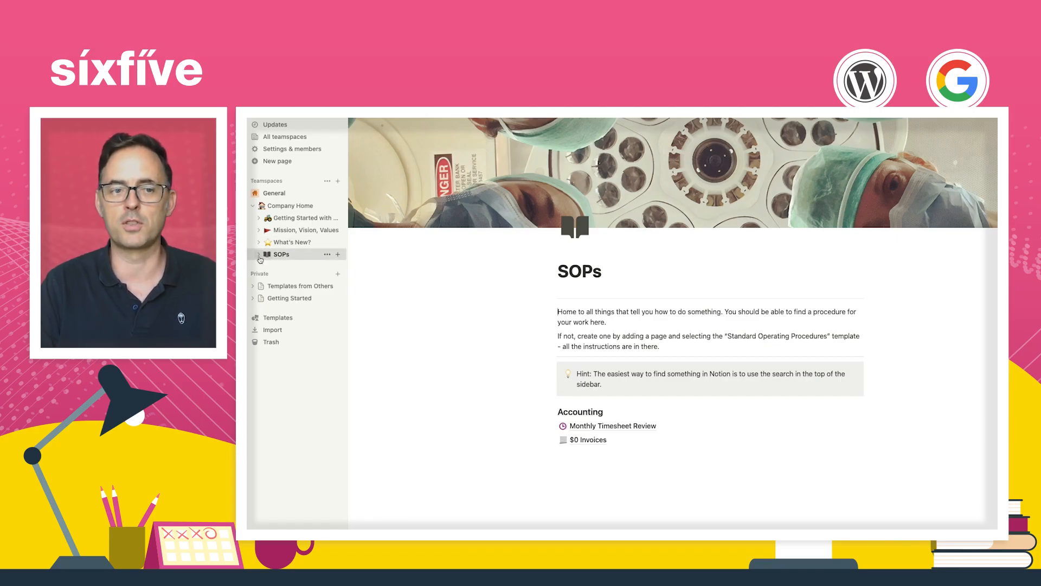
Expand SOPs in the sidebar and open the $0 Invoices procedure page
left_click(256, 254)
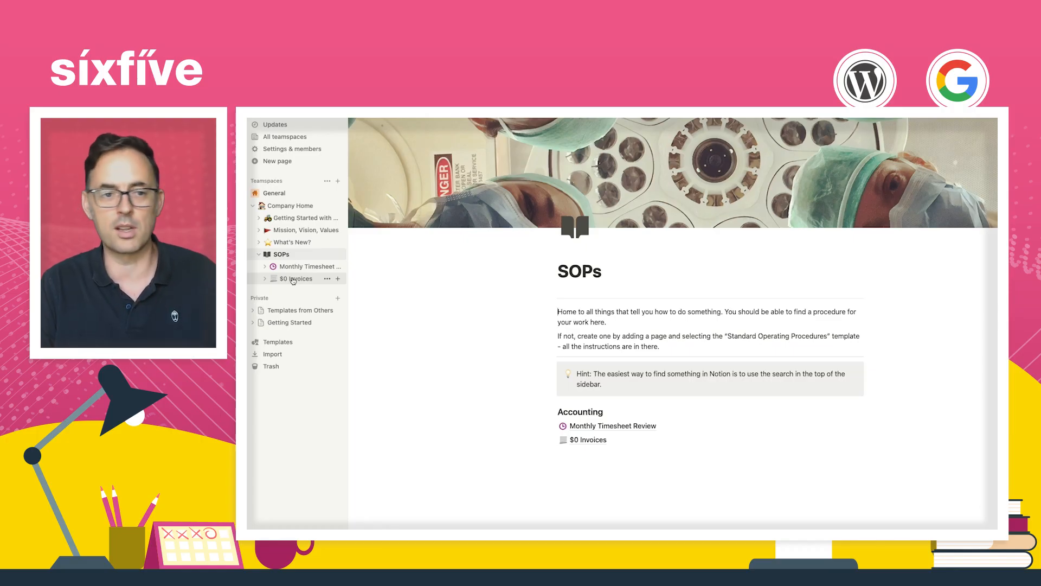
left_click(296, 279)
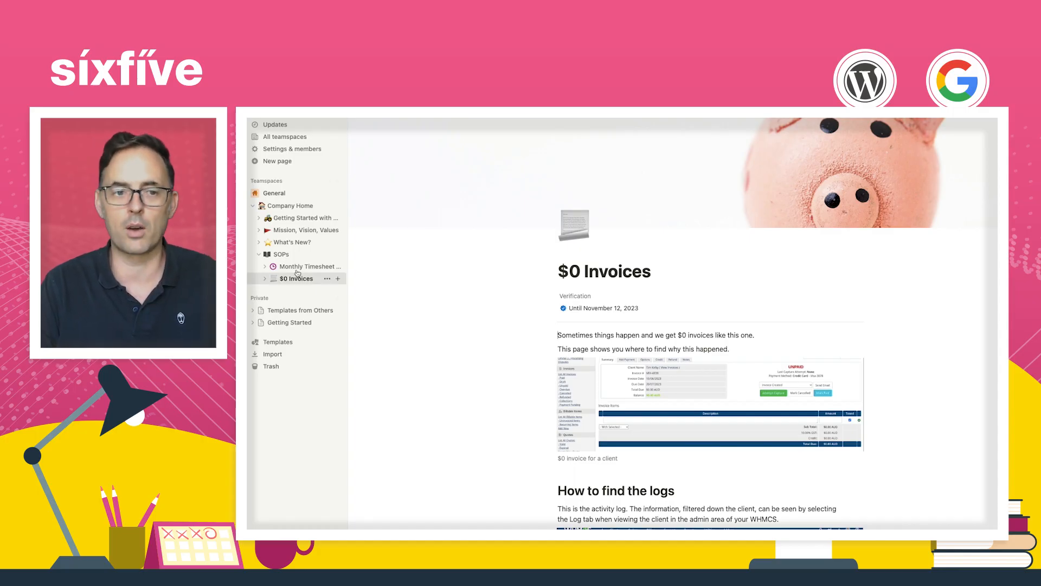
Return to SOPs and insert a new sub-page below the Accounting links via /page
left_click(280, 253)
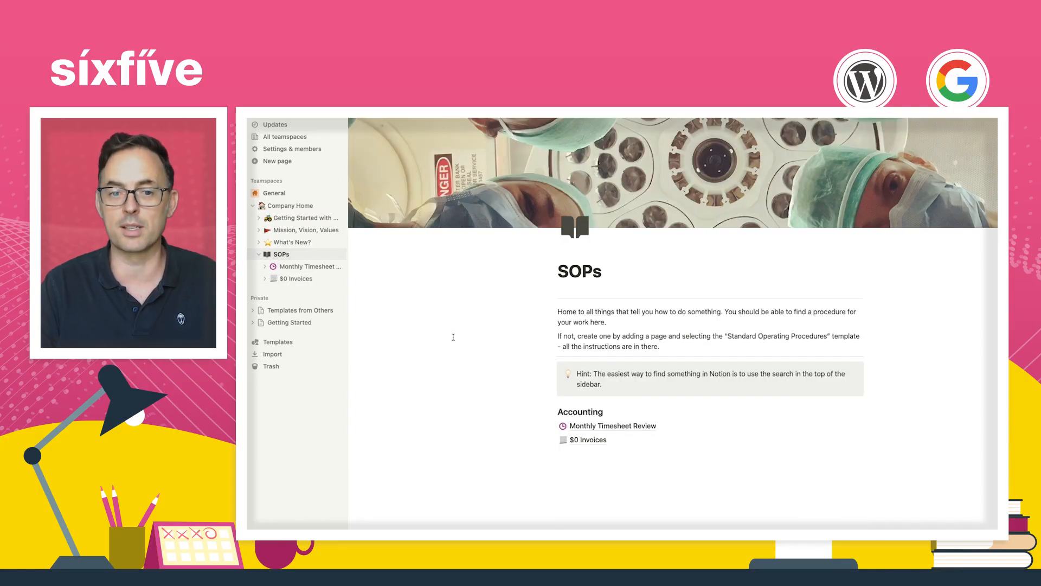
mouse_move(306, 267)
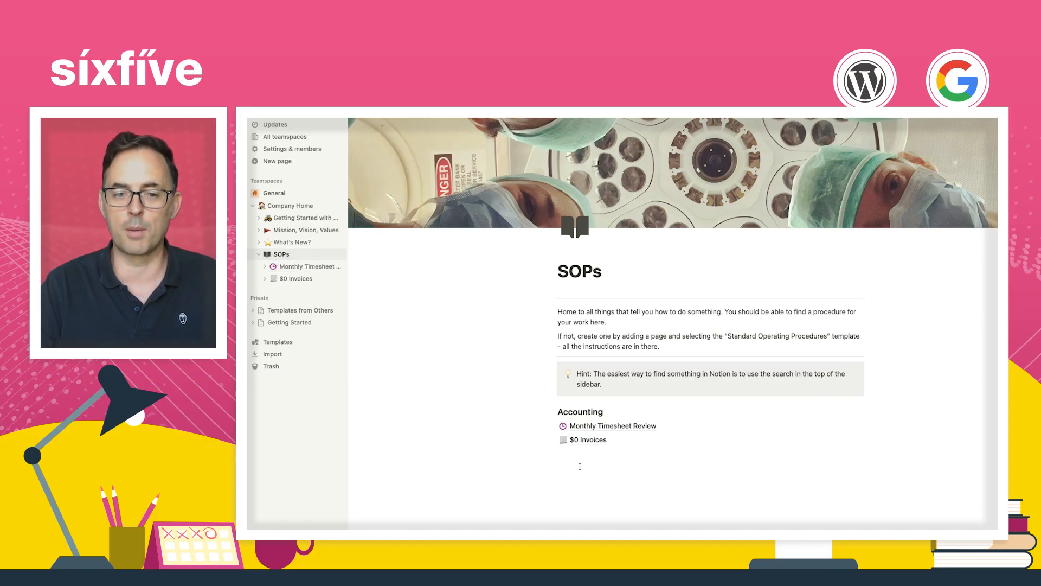
left_click(579, 466)
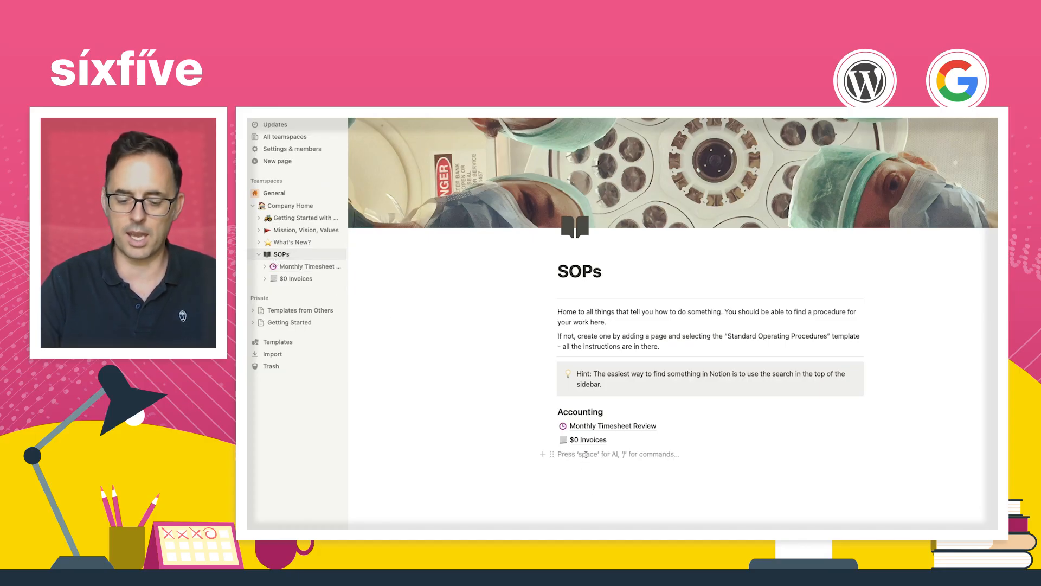
type("/pa")
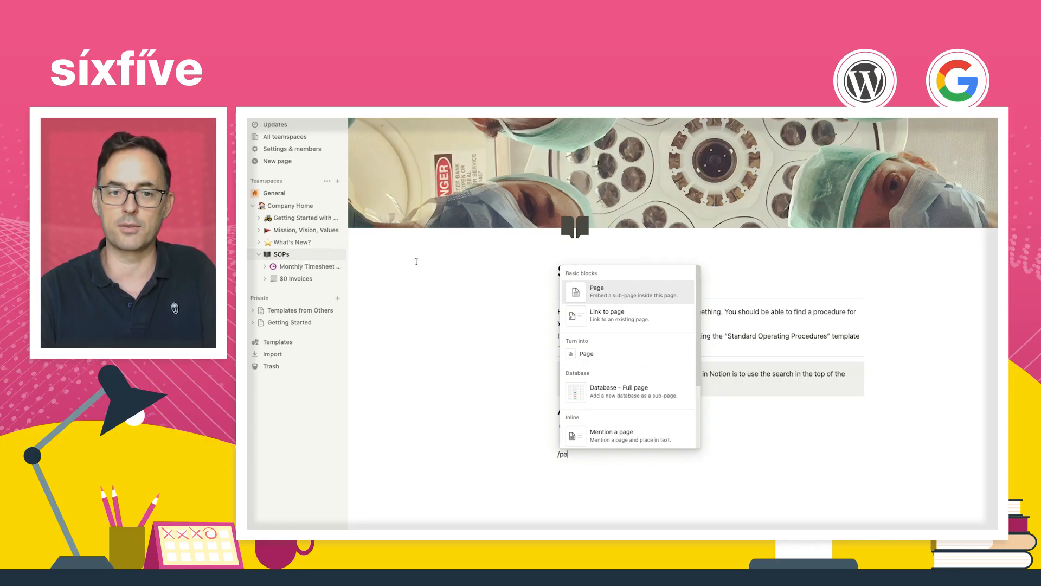
left_click(595, 288)
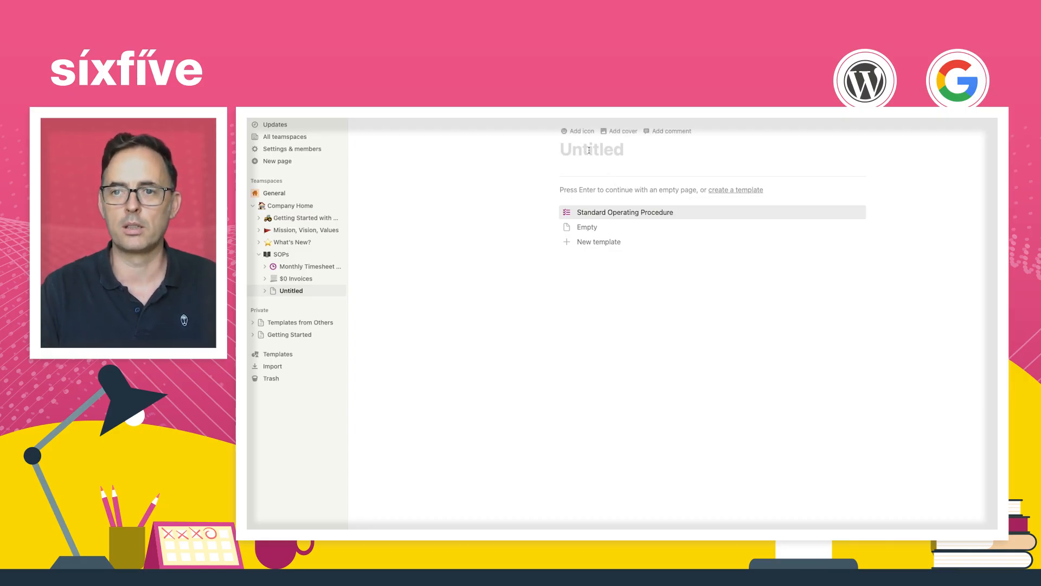
Title the new page Demo SOP and give it the hourglass icon
type("Demo SOP")
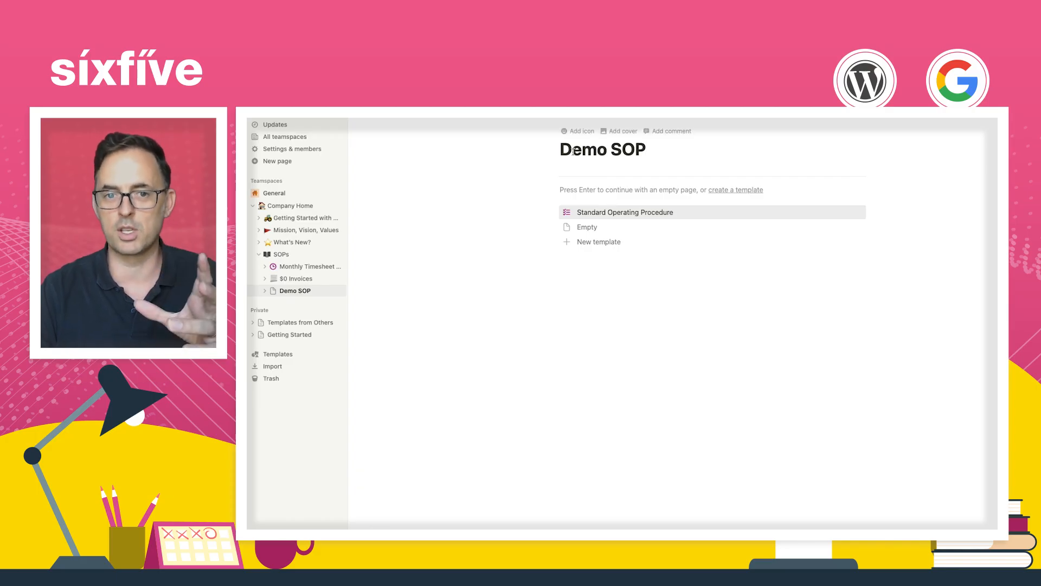
left_click(577, 131)
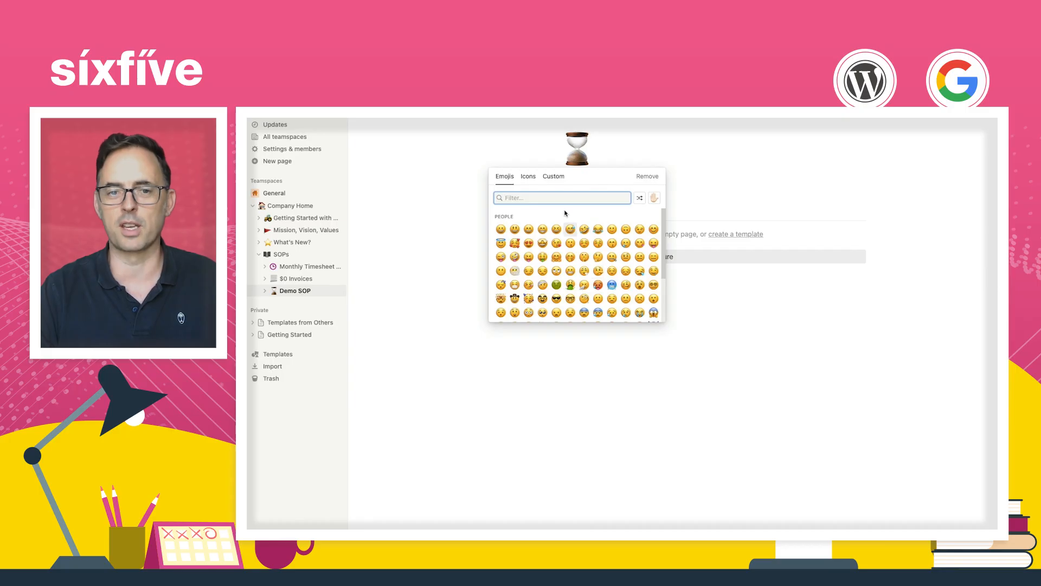
left_click(579, 147)
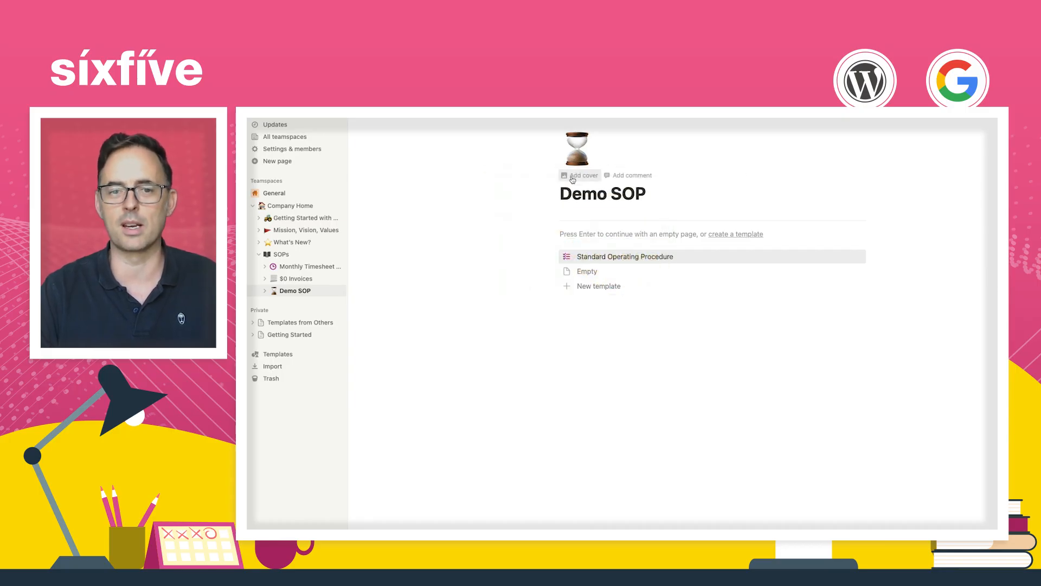
Add a cover image and start replacing it with an Unsplash stock photo
left_click(583, 174)
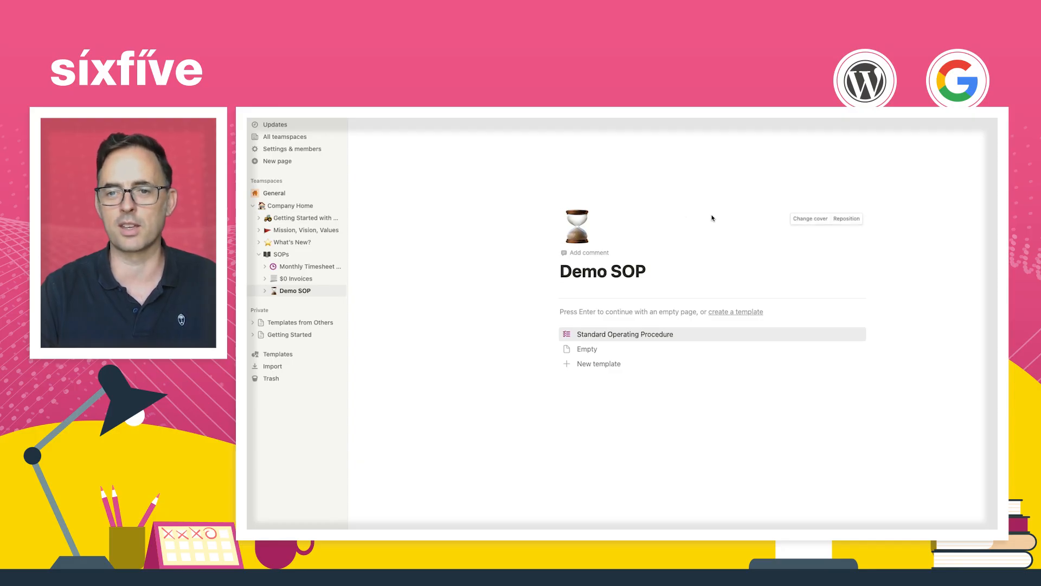
left_click(810, 218)
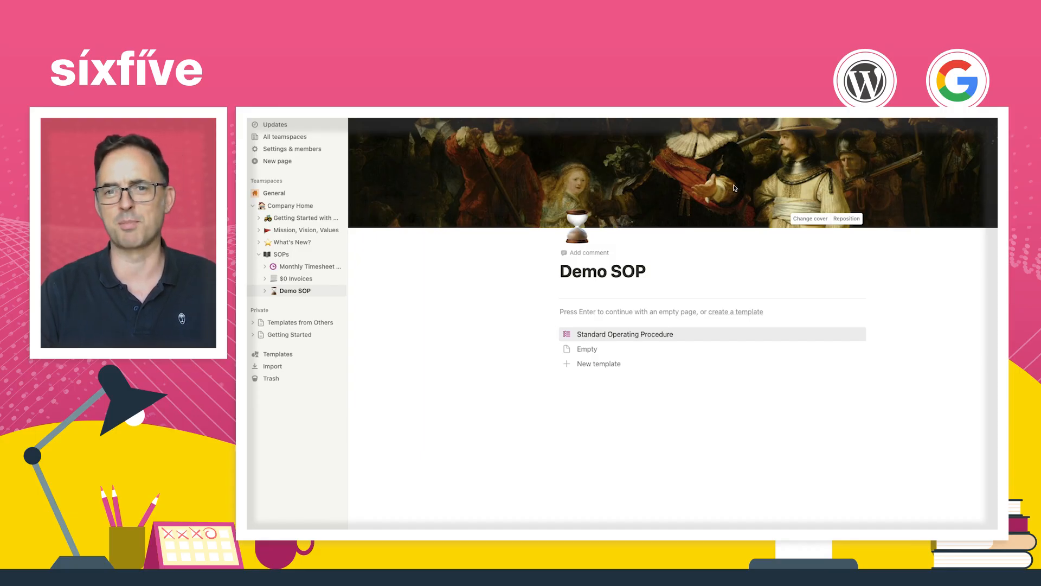
left_click(809, 218)
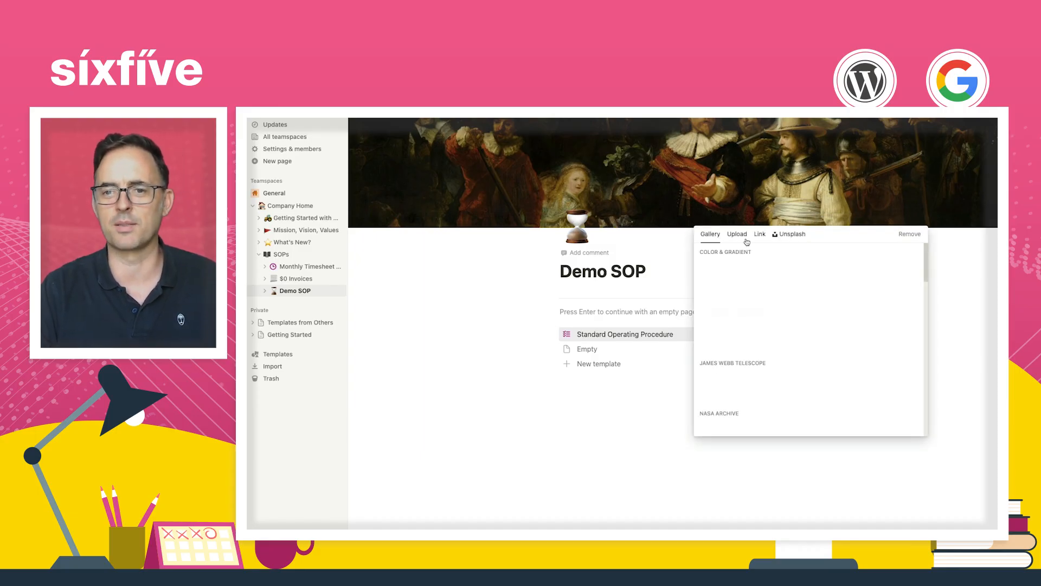
left_click(790, 235)
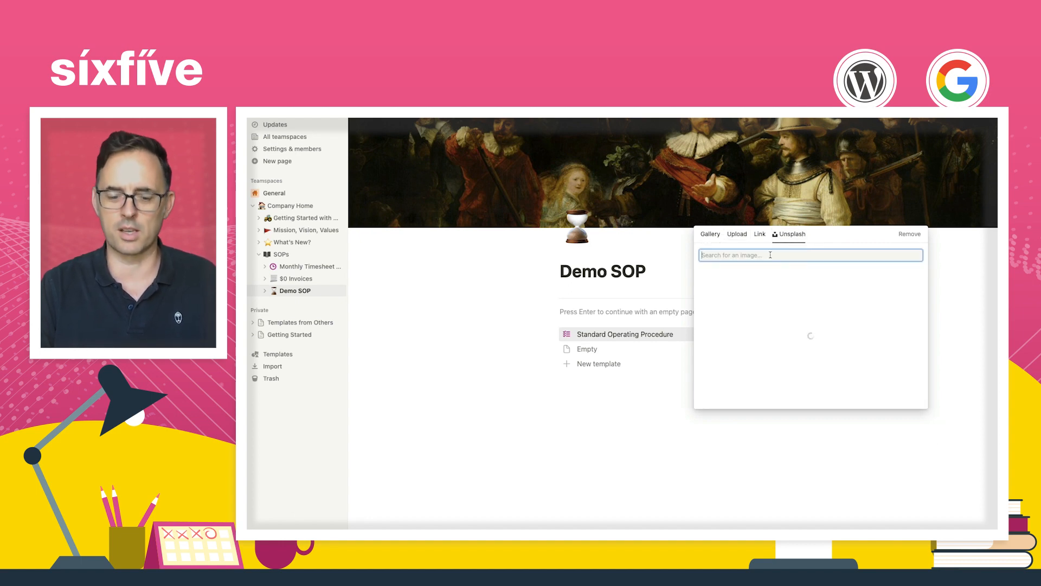
Search Unsplash covers for 'demo'
type("demo")
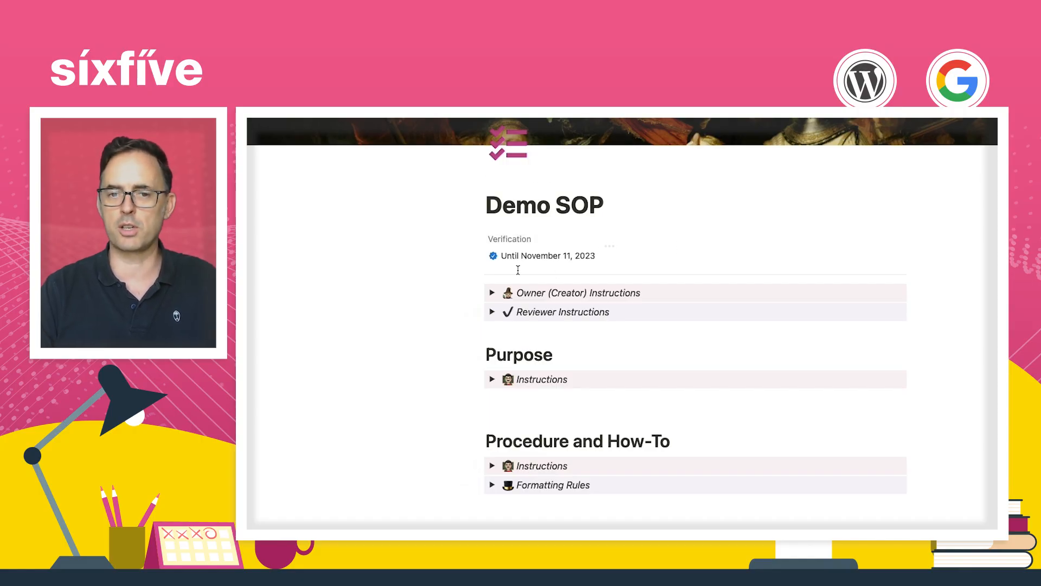
mouse_move(543, 256)
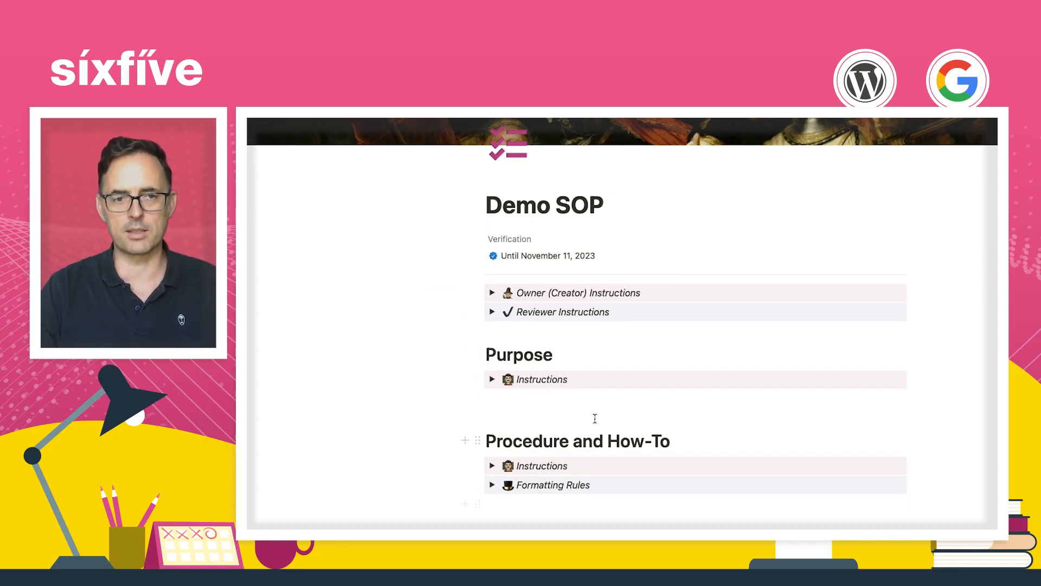
Scroll down the Demo SOP page toward its properties
scroll("down", 3)
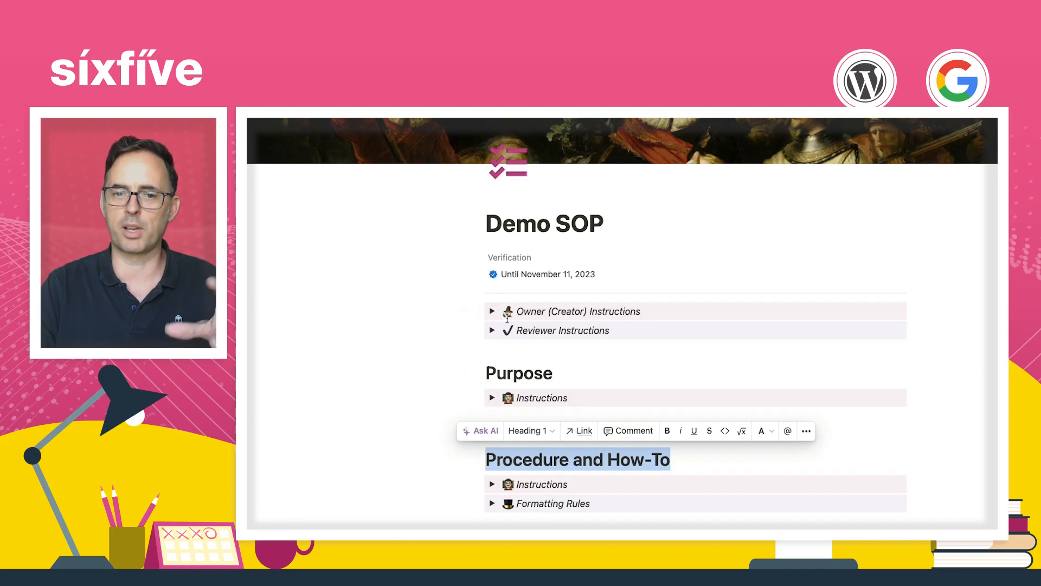
mouse_move(496, 331)
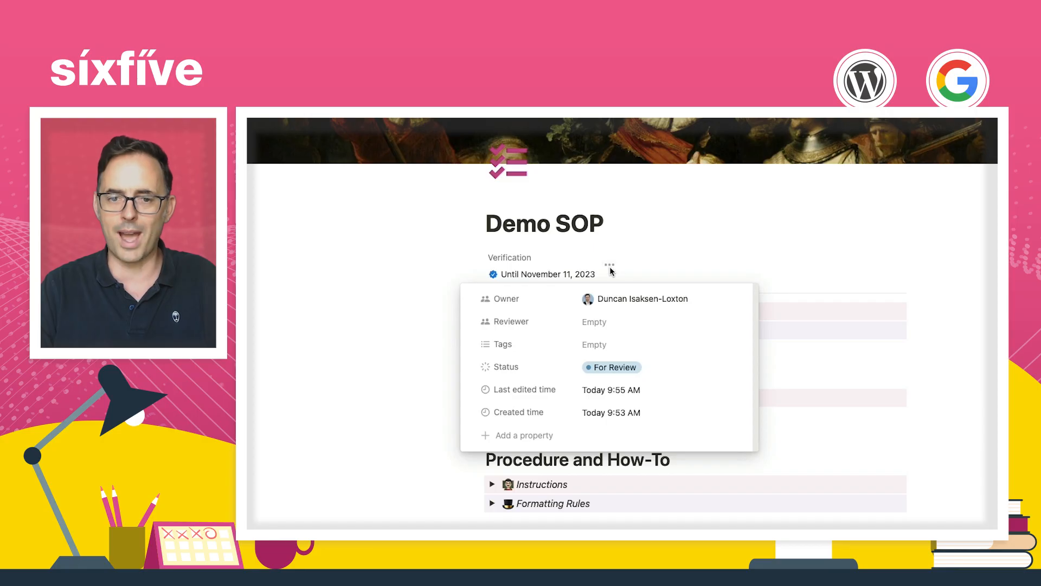
mouse_move(598, 321)
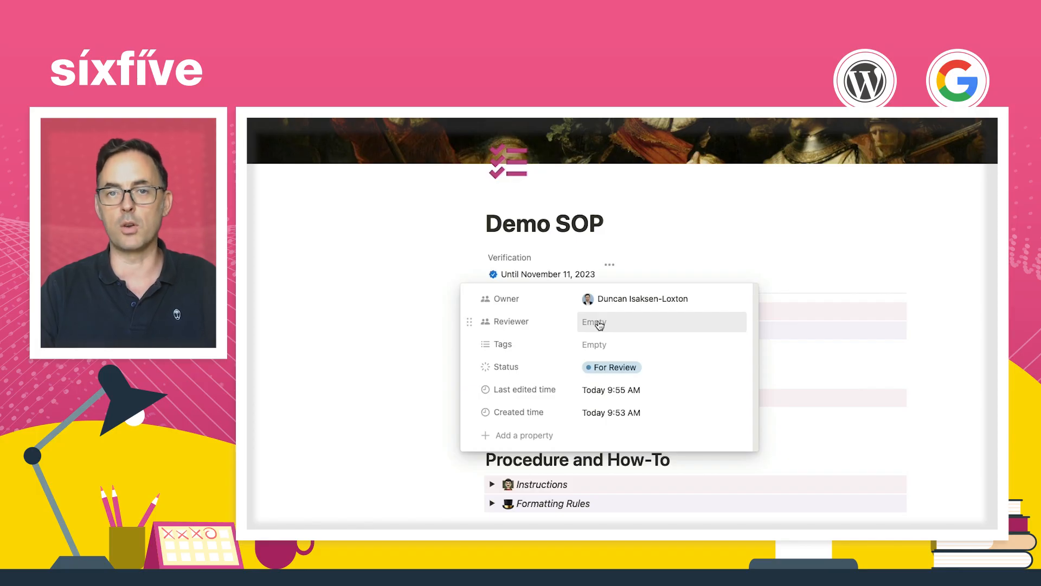
Tag the Demo SOP page HR and set its status to Draft, leaving reviewer empty
left_click(594, 344)
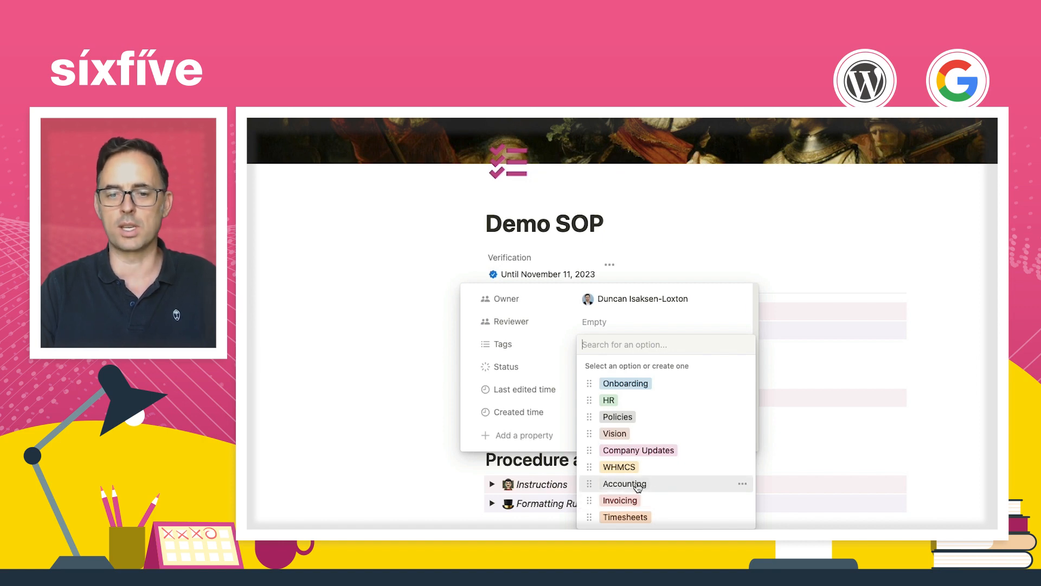
mouse_move(617, 416)
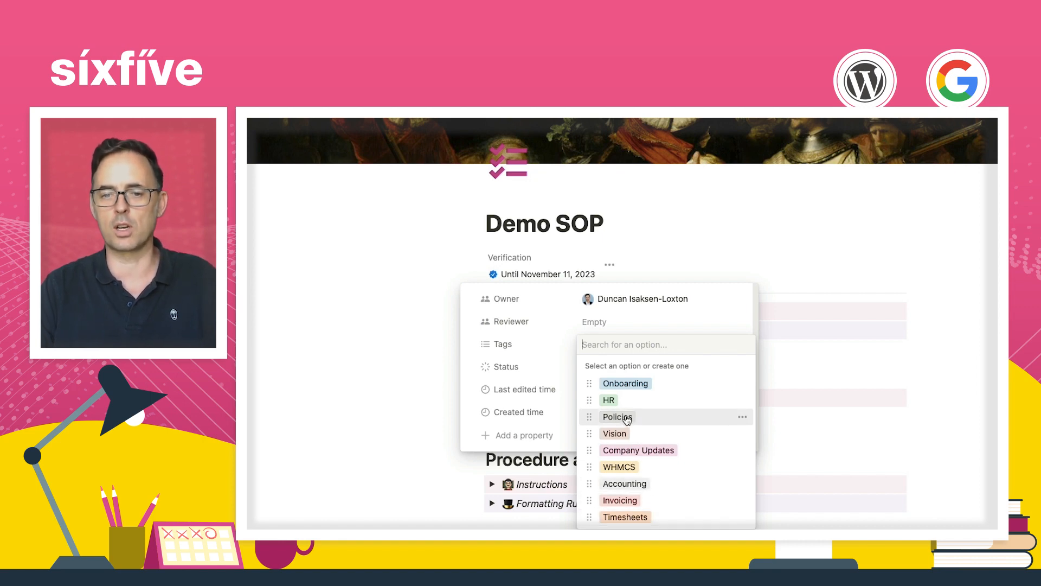
left_click(607, 399)
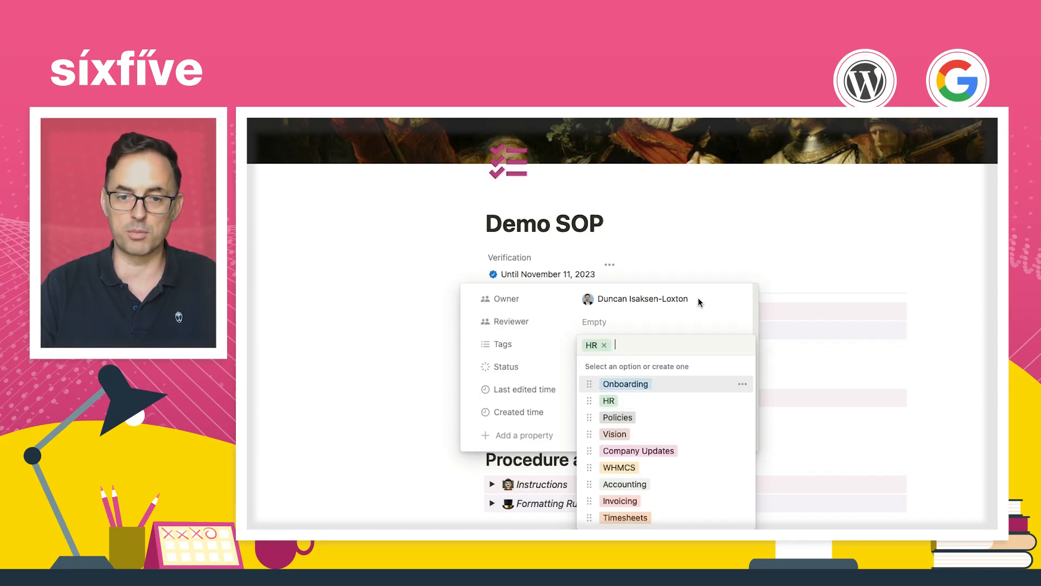
left_click(518, 367)
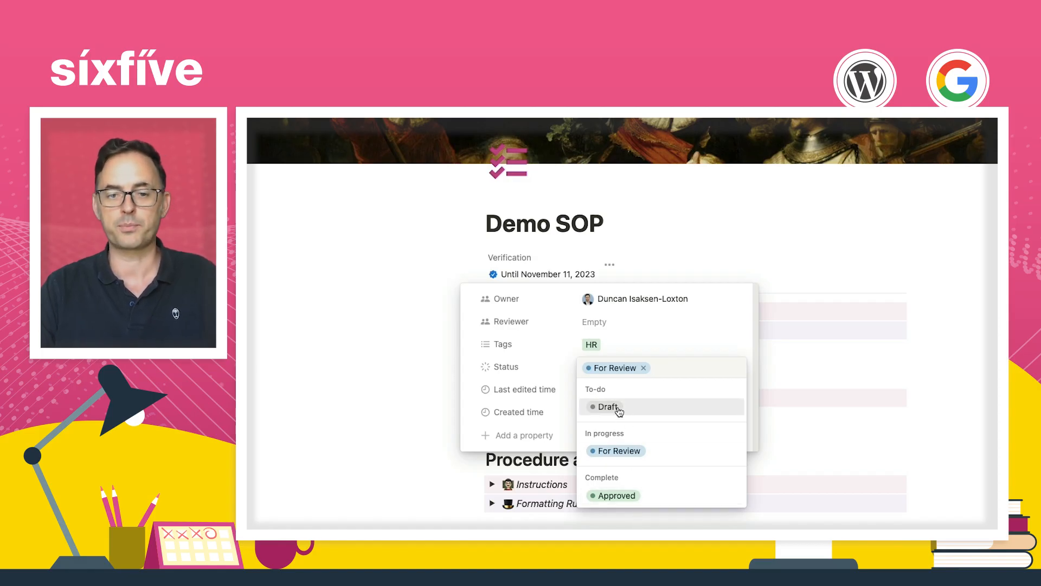
left_click(606, 407)
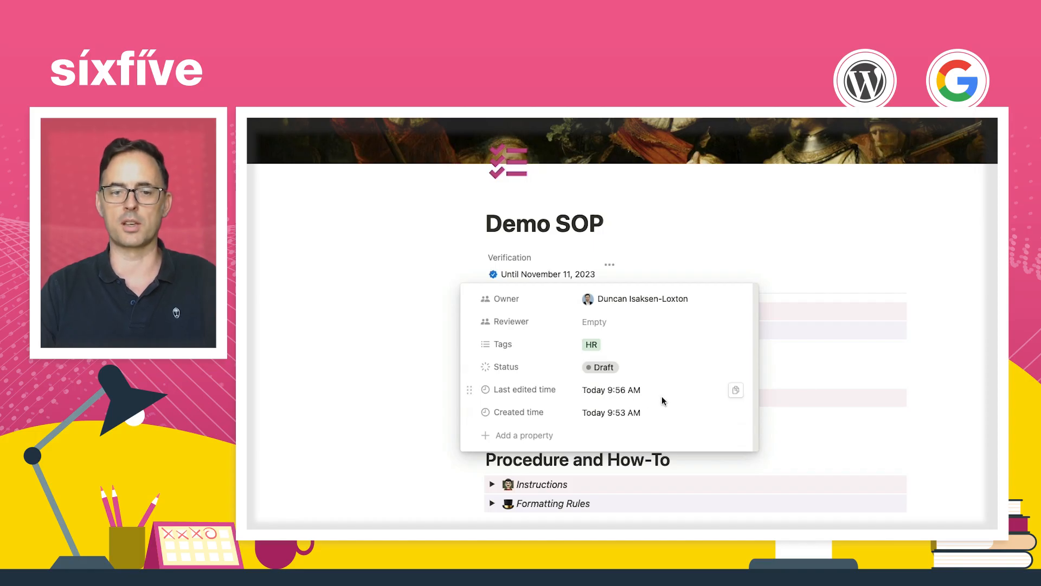
mouse_move(974, 365)
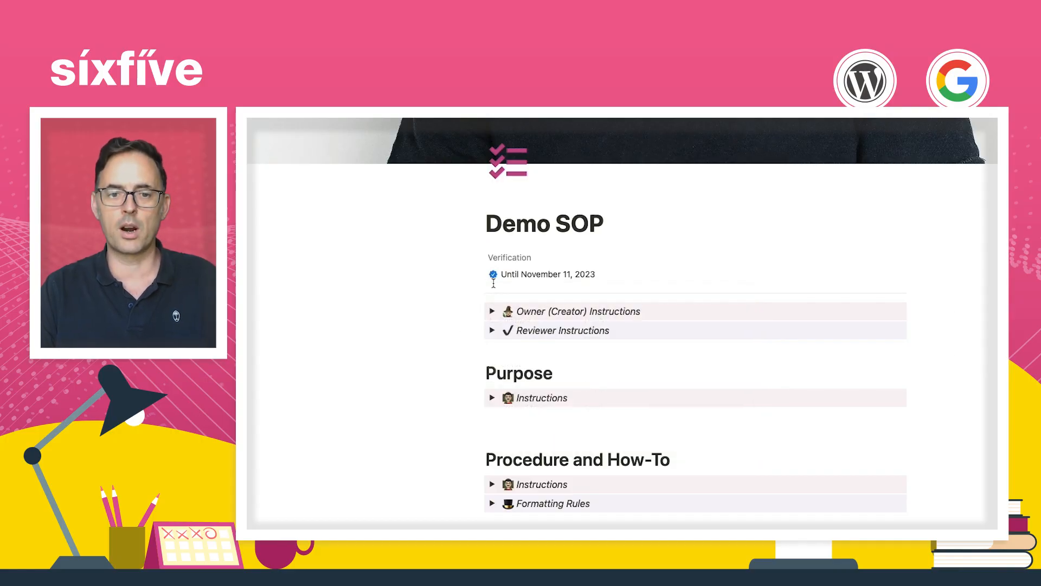
mouse_move(493, 313)
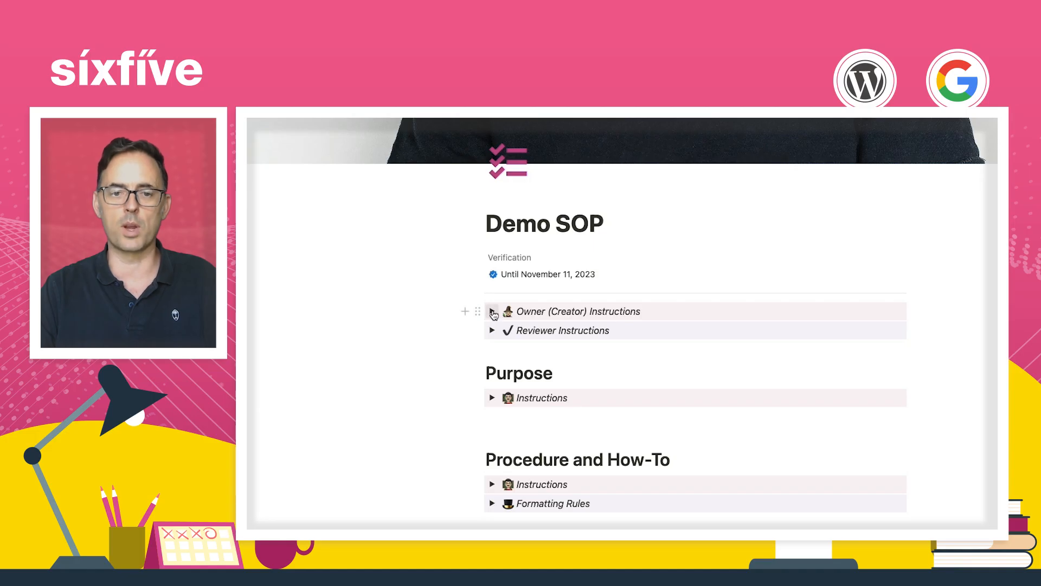
left_click(493, 312)
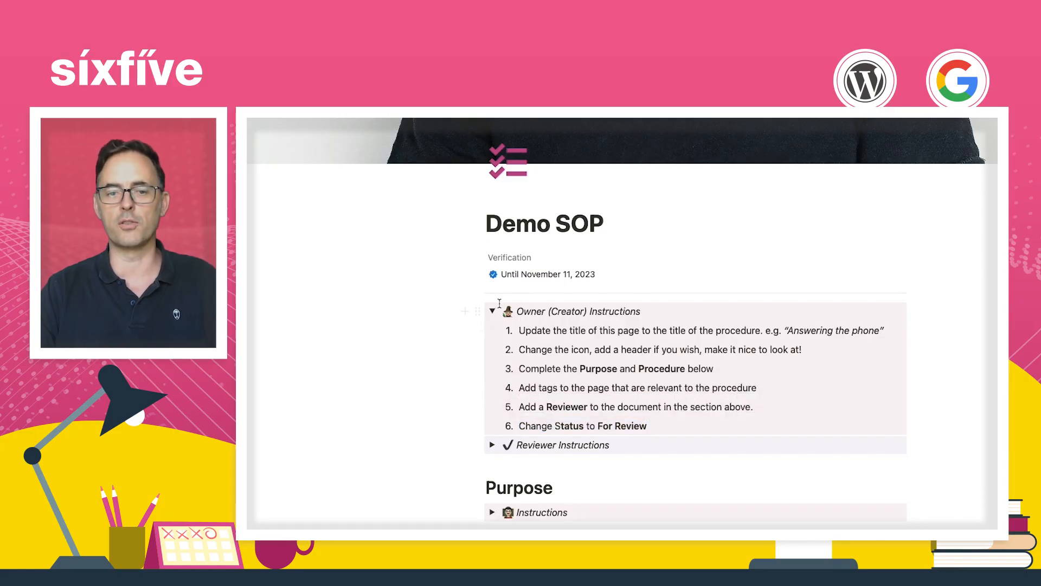
left_click(493, 312)
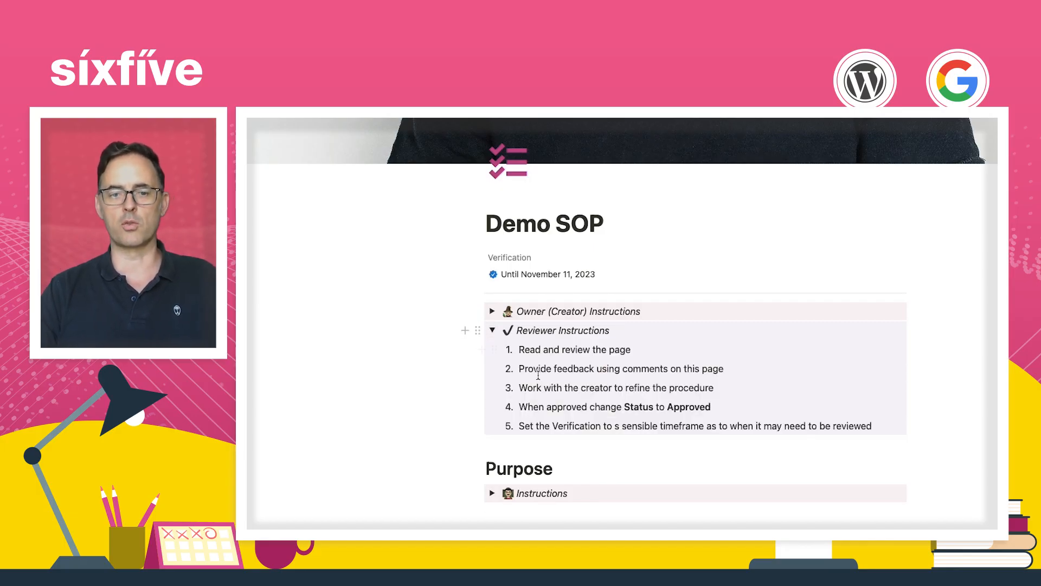
double_click(617, 388)
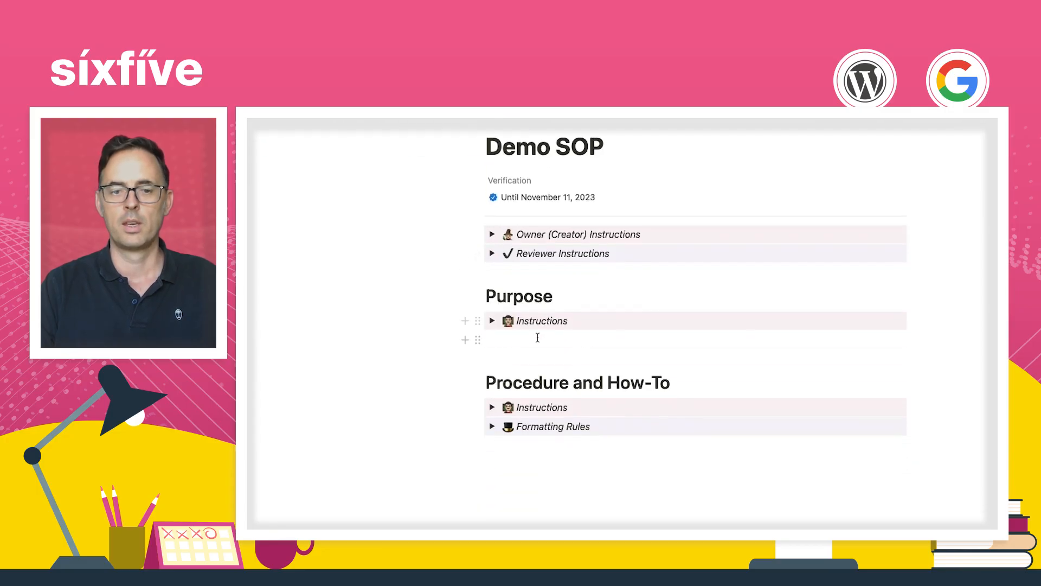
Expand the Instructions toggle under the Purpose heading
left_click(491, 321)
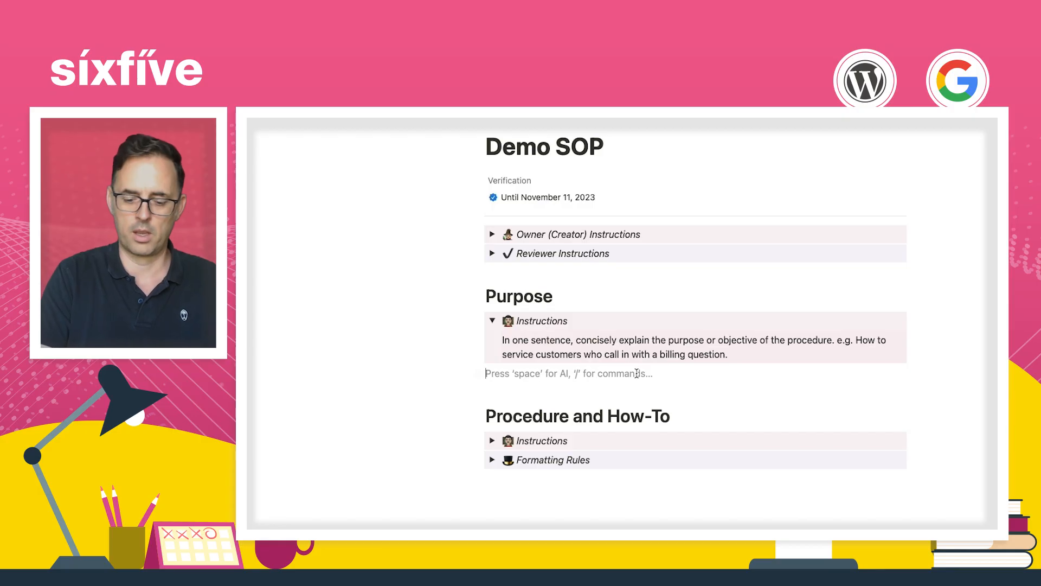
Write the purpose 'How to make a new SOP in Notion' and retitle the page 'Creating a new SOP'
type("How to make a ne")
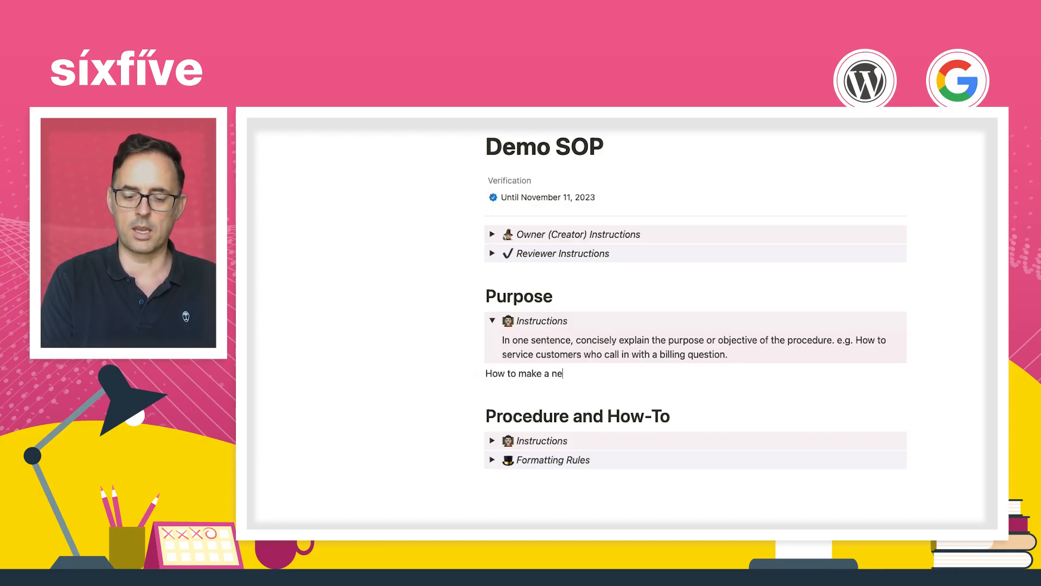
type("w SOP in No")
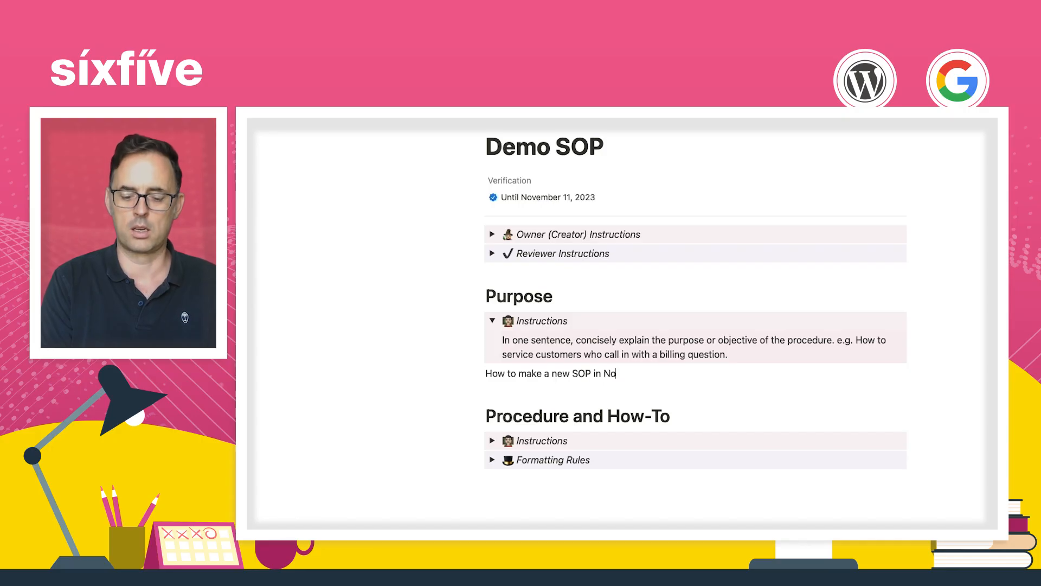
type("tion")
left_click(551, 147)
type("Creating a n")
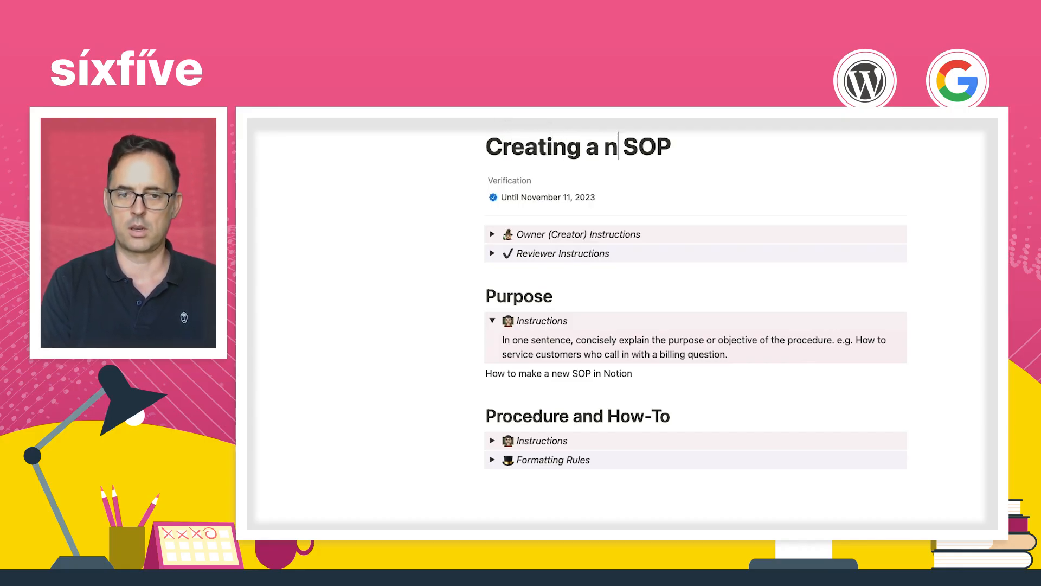
type("ew")
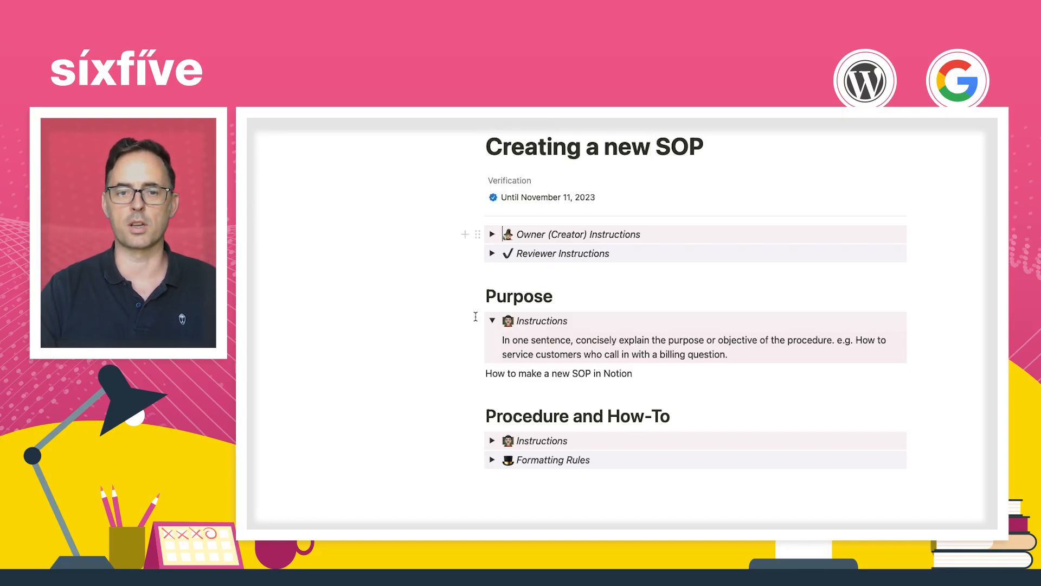
Collapse the Purpose instructions and expand the Procedure and How-To instructions
double_click(617, 373)
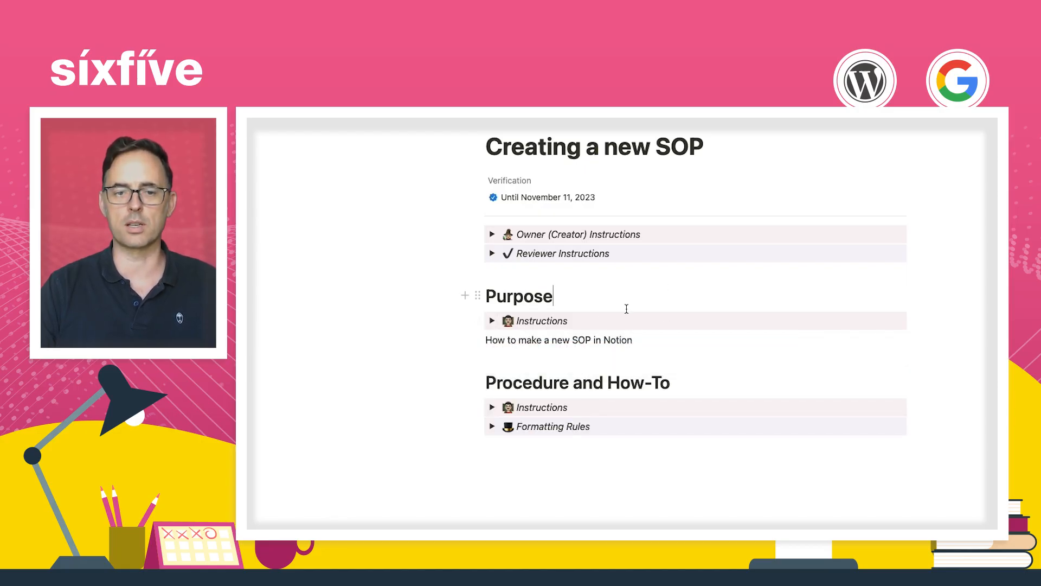
scroll("down", 3)
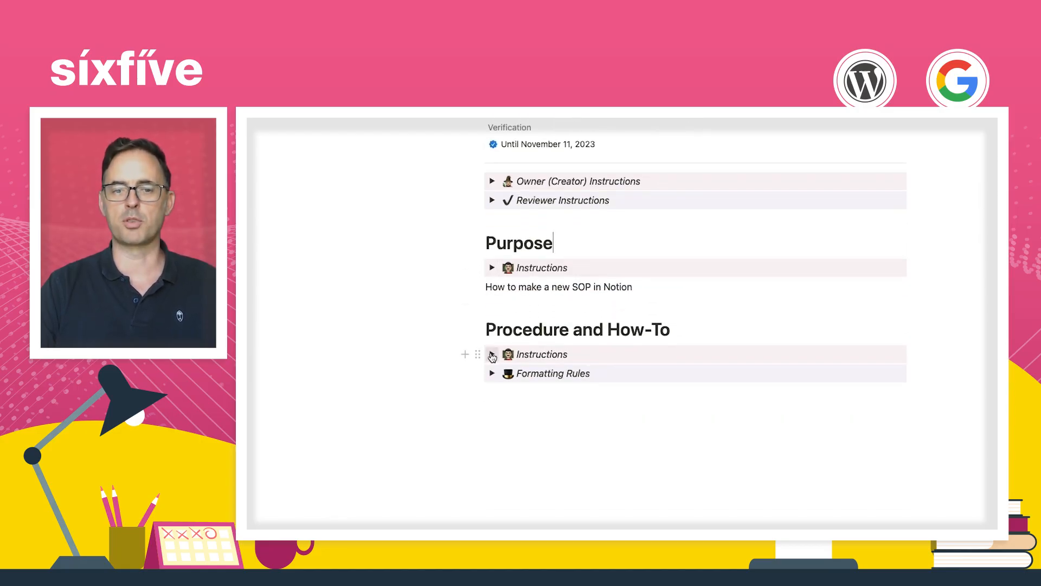
left_click(492, 353)
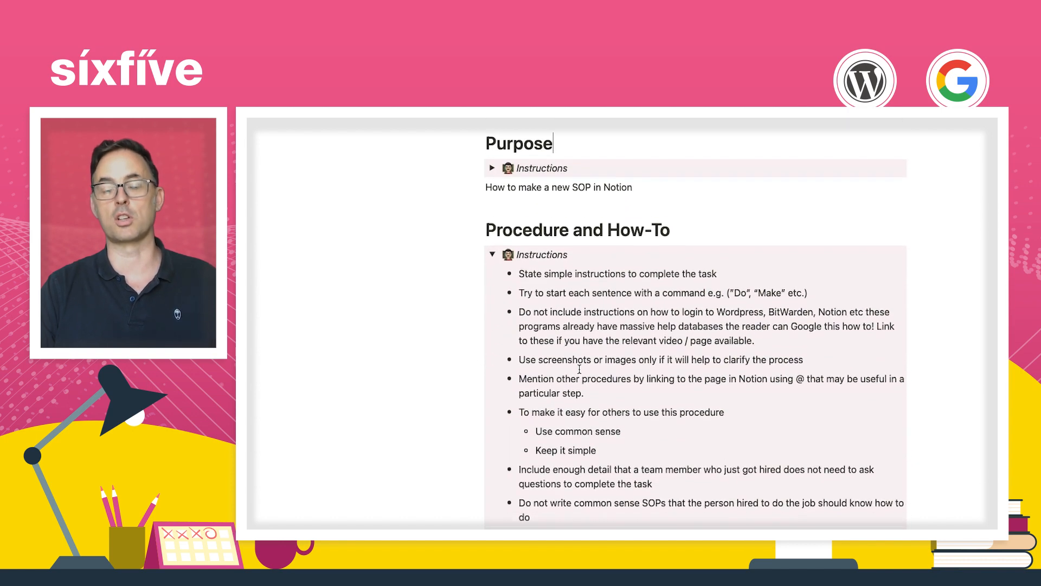
scroll("down", 3)
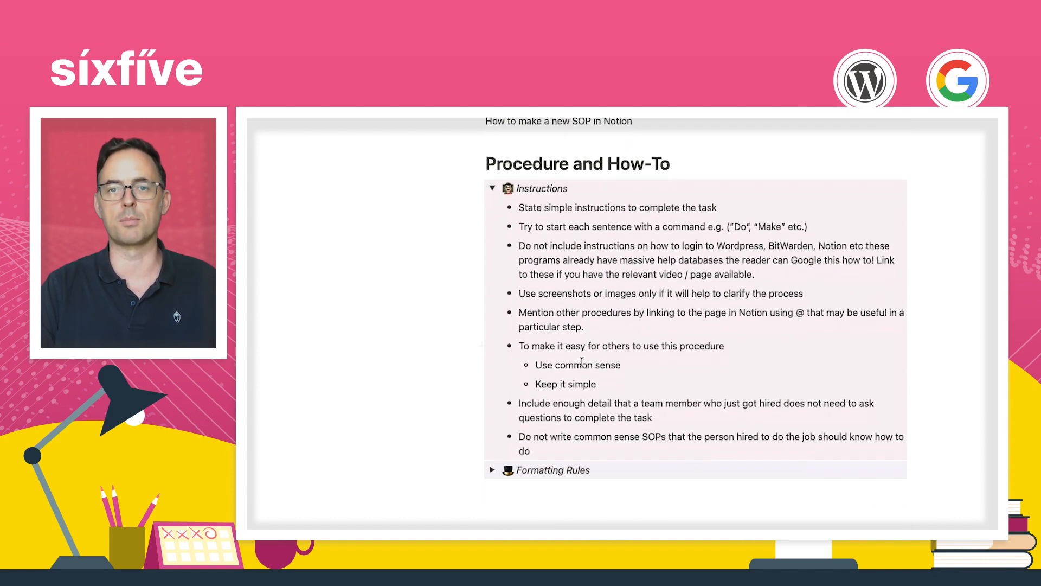
Read through the writing tips, highlighting the one about linking other procedures
left_click_drag(519, 207, 783, 294)
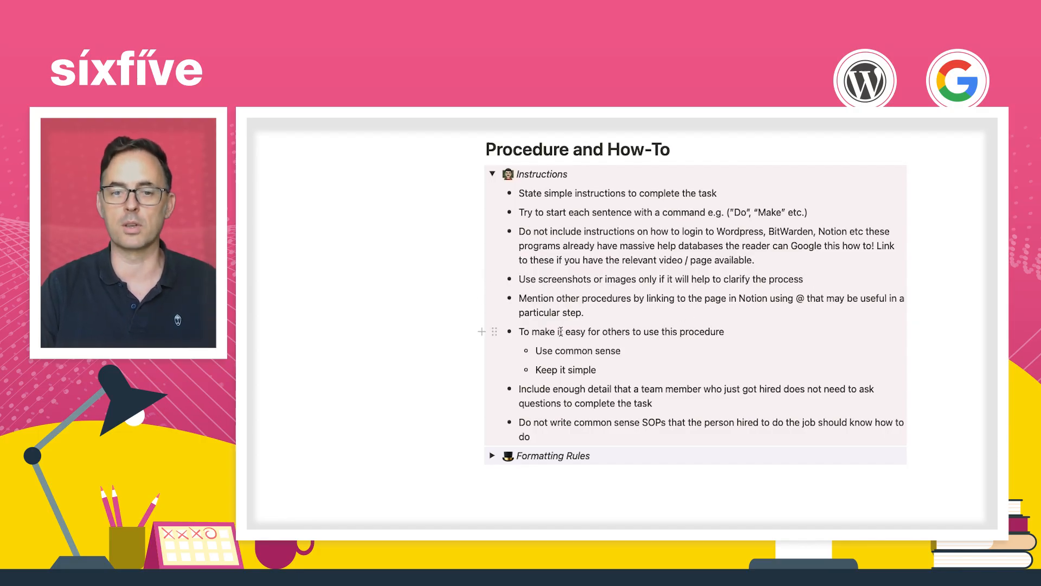
left_click(802, 279)
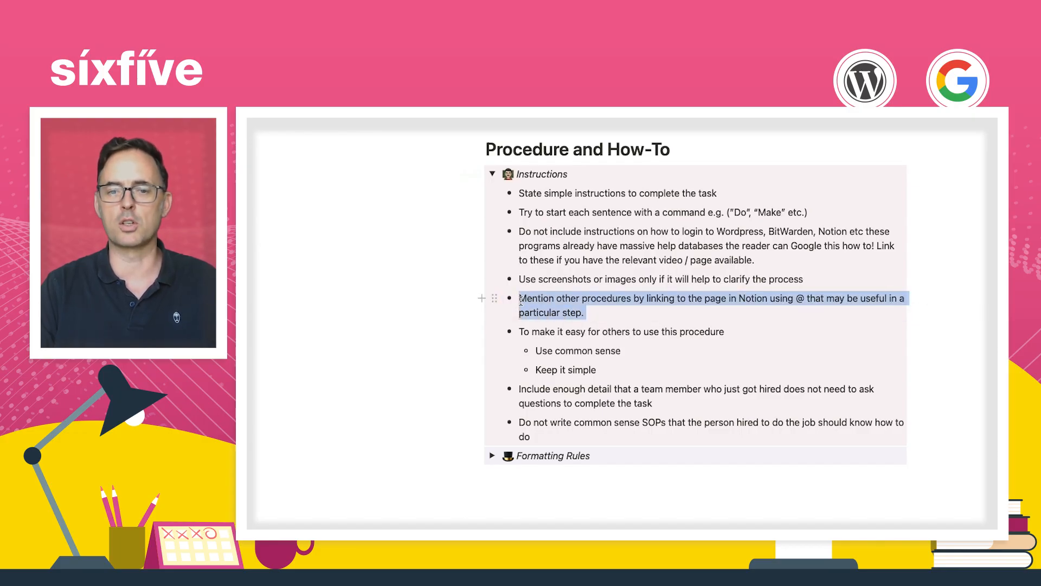
left_click(711, 305)
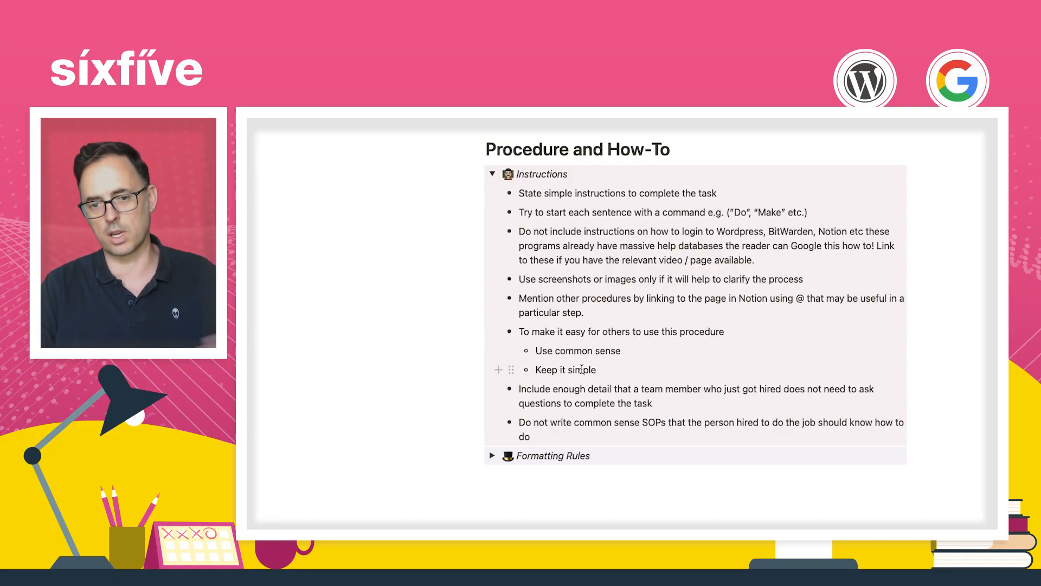
left_click_drag(520, 332, 597, 369)
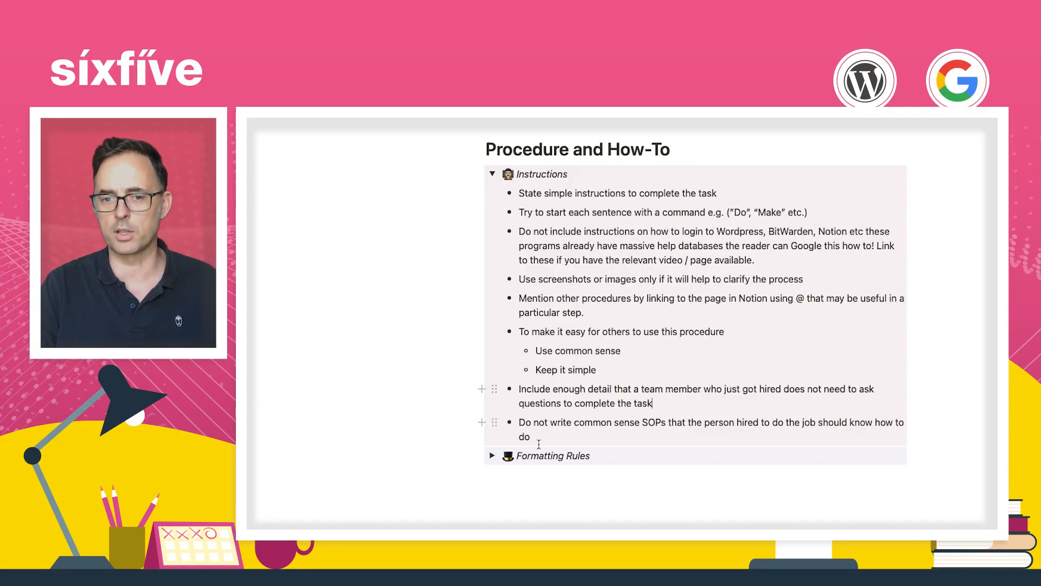
Review the Formatting Rules examples such as sub-level numbering and H2-style steps
scroll("down", 3)
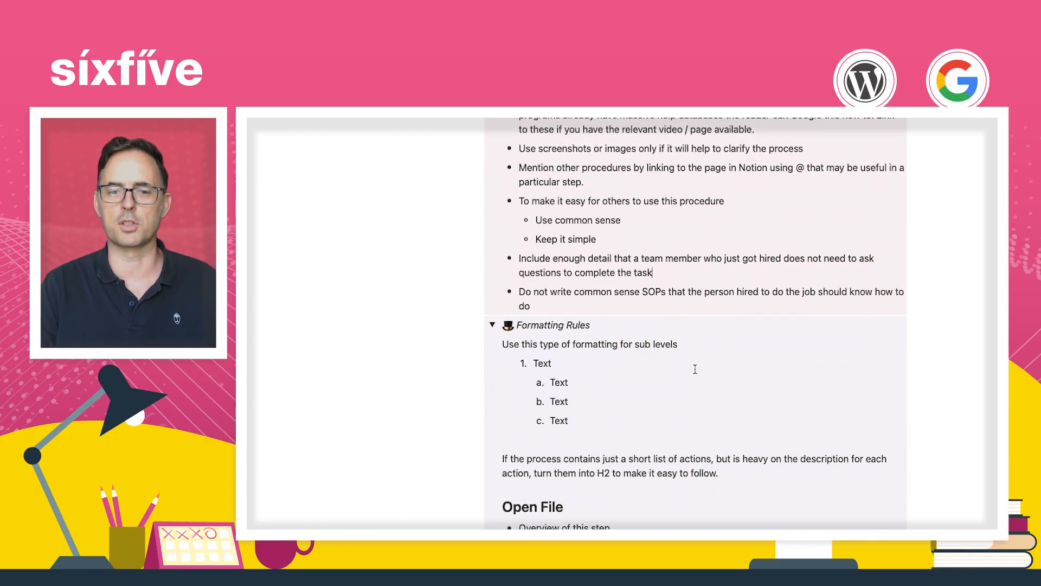
scroll("down", 3)
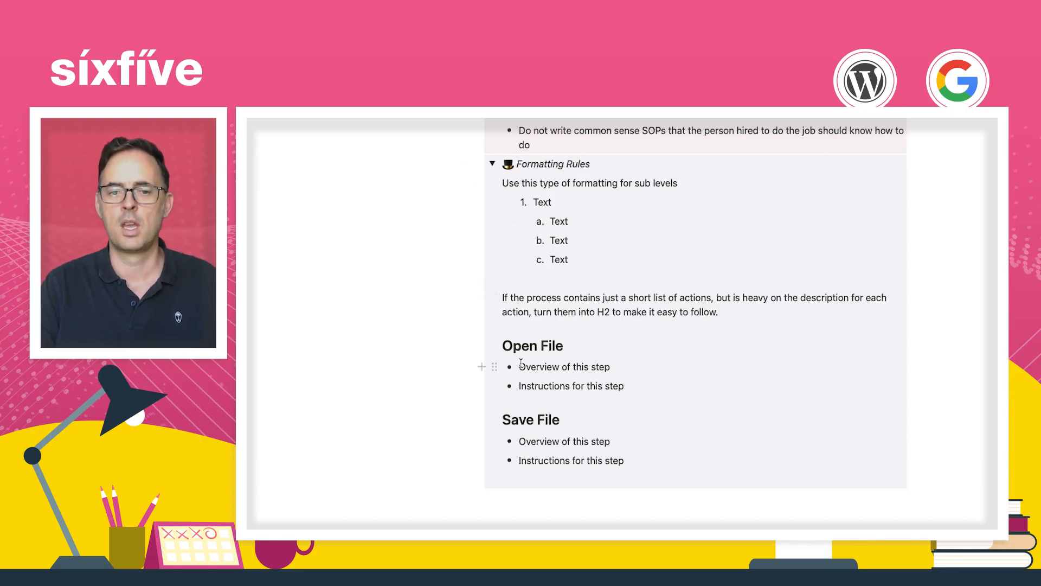
left_click_drag(502, 345, 623, 386)
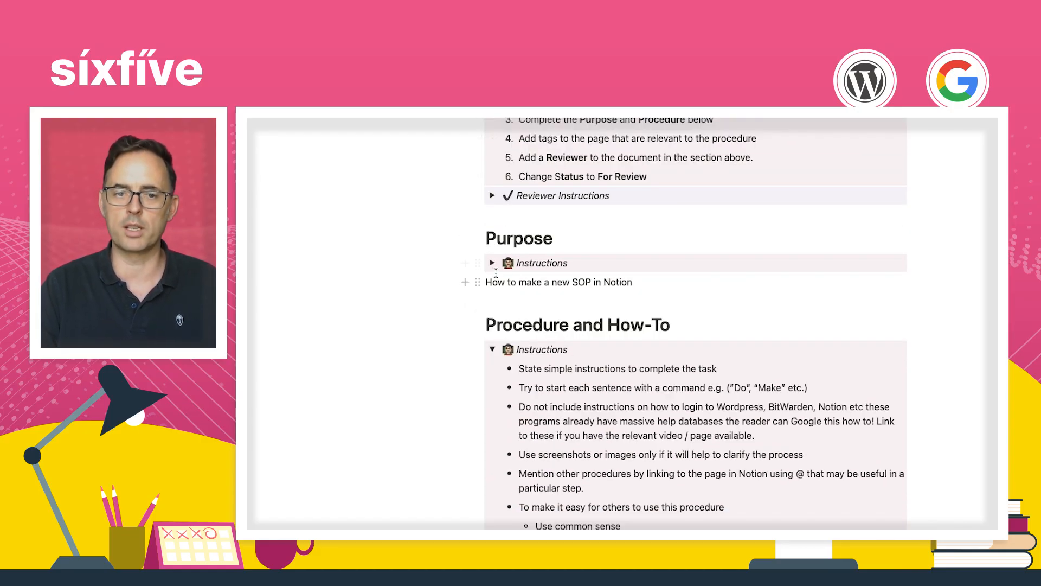
Scroll to the end of the page below the collapsed instruction toggles
scroll("down", 3)
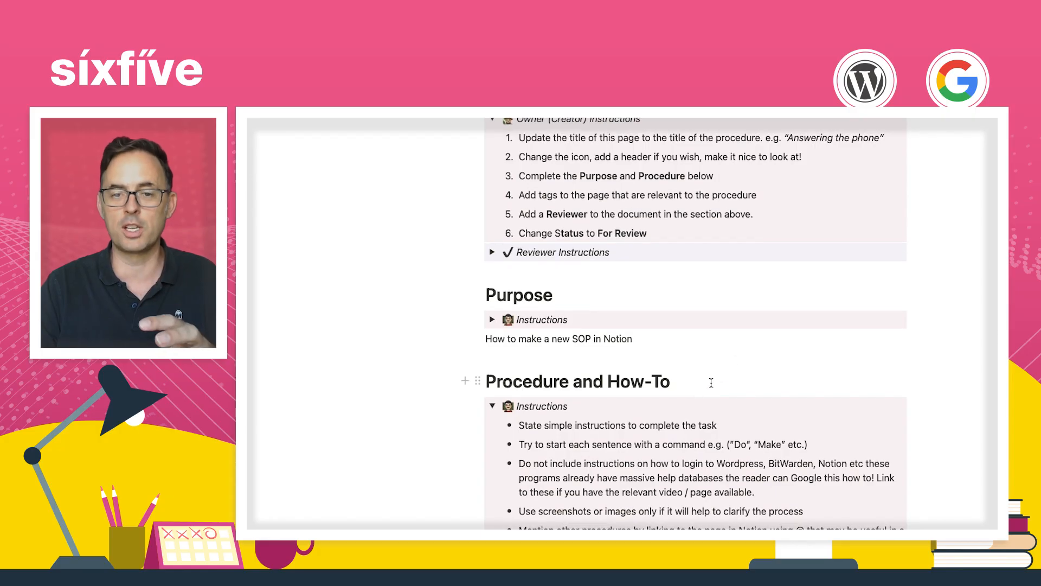
scroll("down", 3)
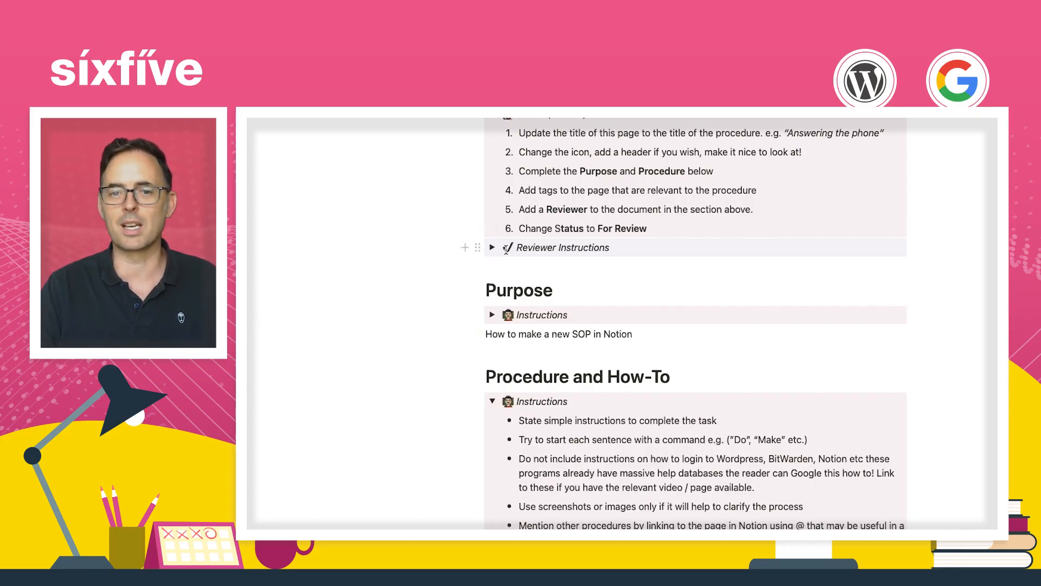
scroll("down", 3)
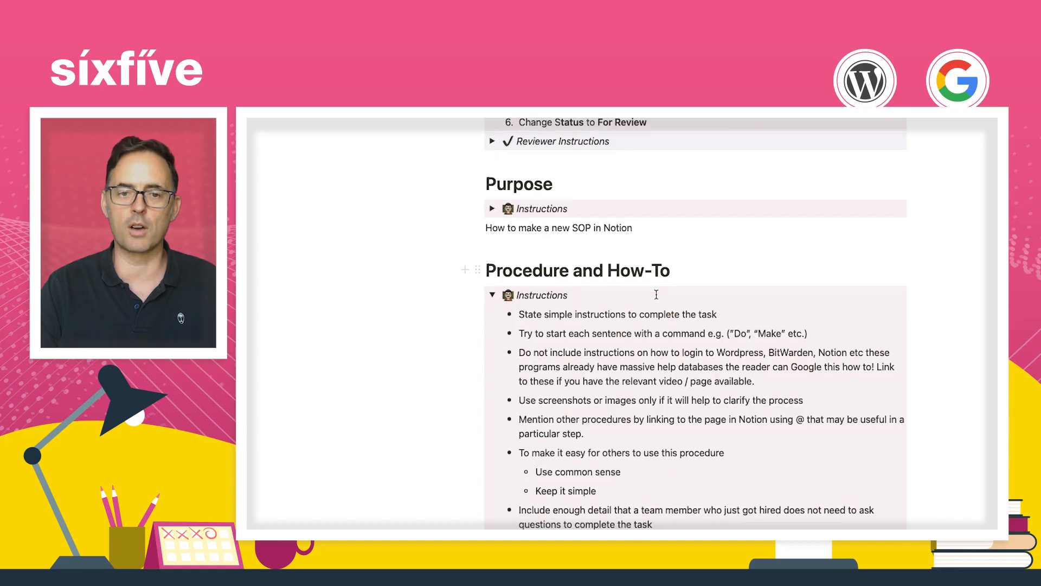
scroll("down", 3)
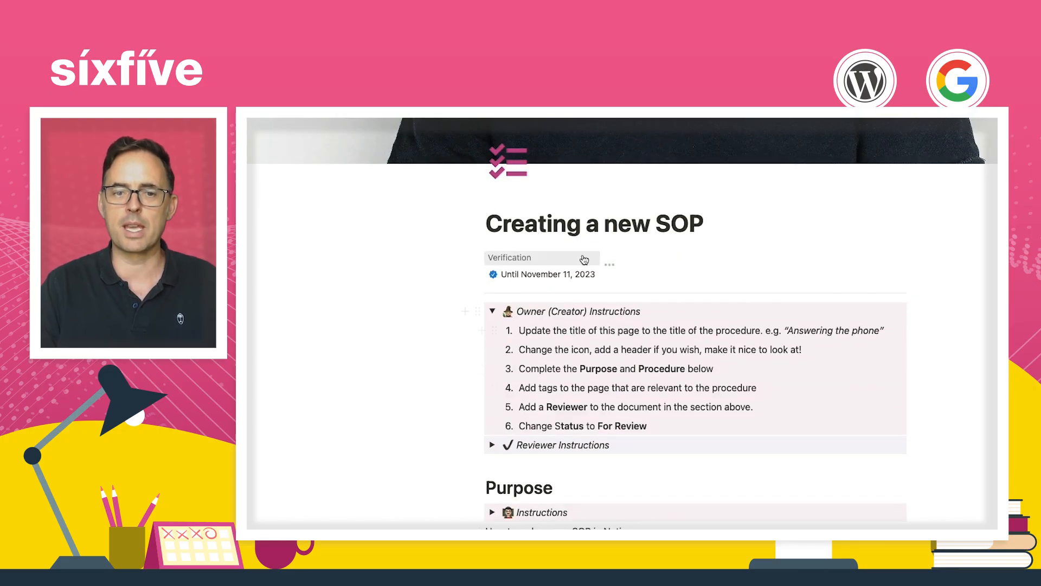
scroll("down", 3)
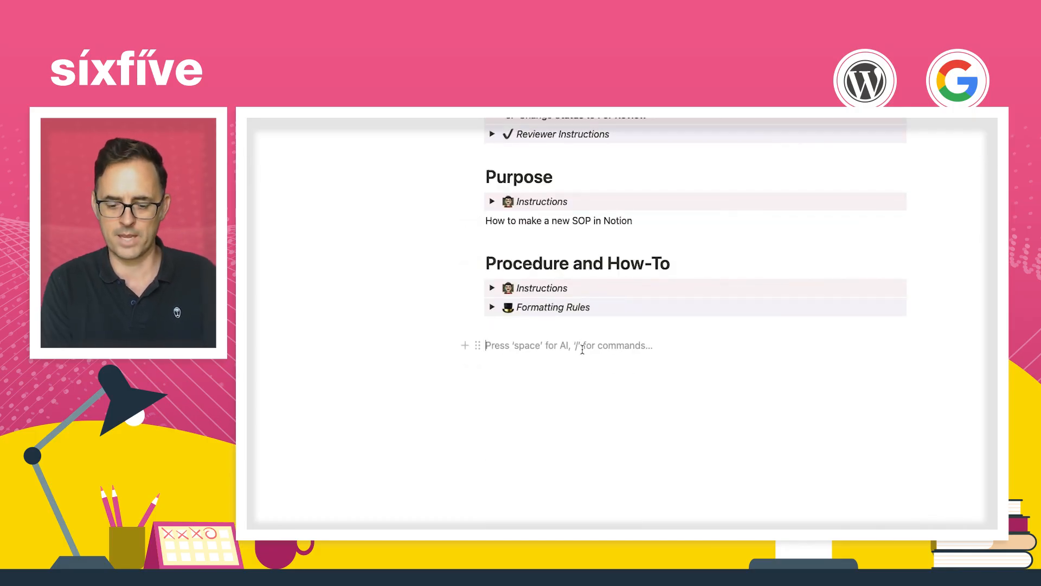
Write the first step: find the correct place to start your SOP using the left sidebar
type("In Notion find")
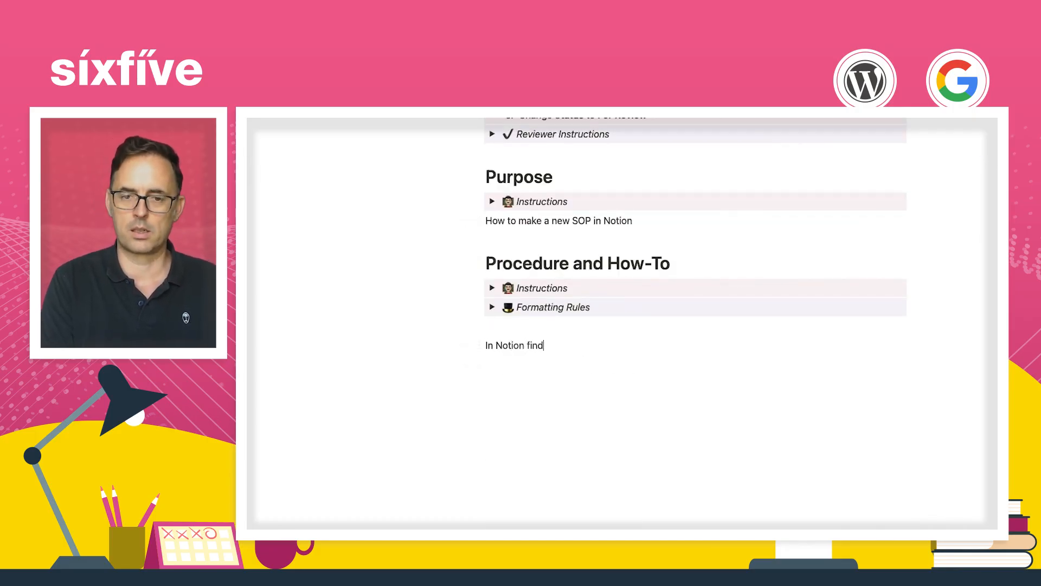
type("the correct pla")
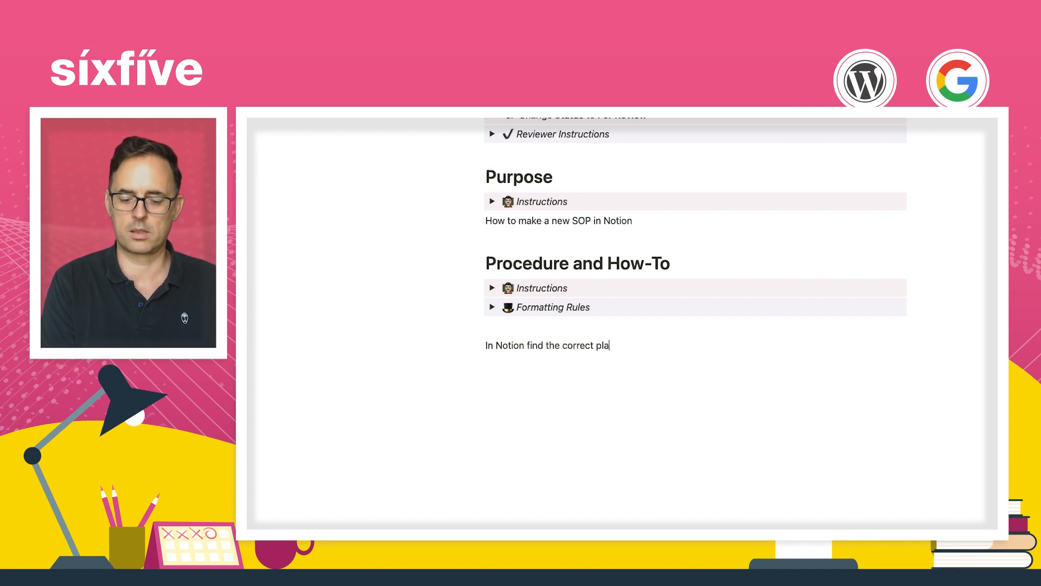
type("ce")
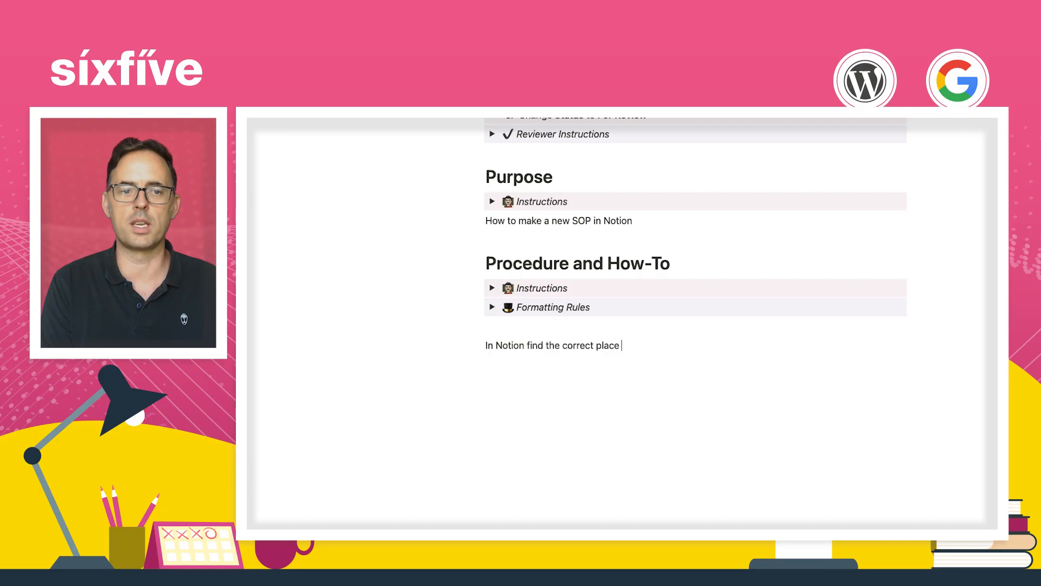
type("to st")
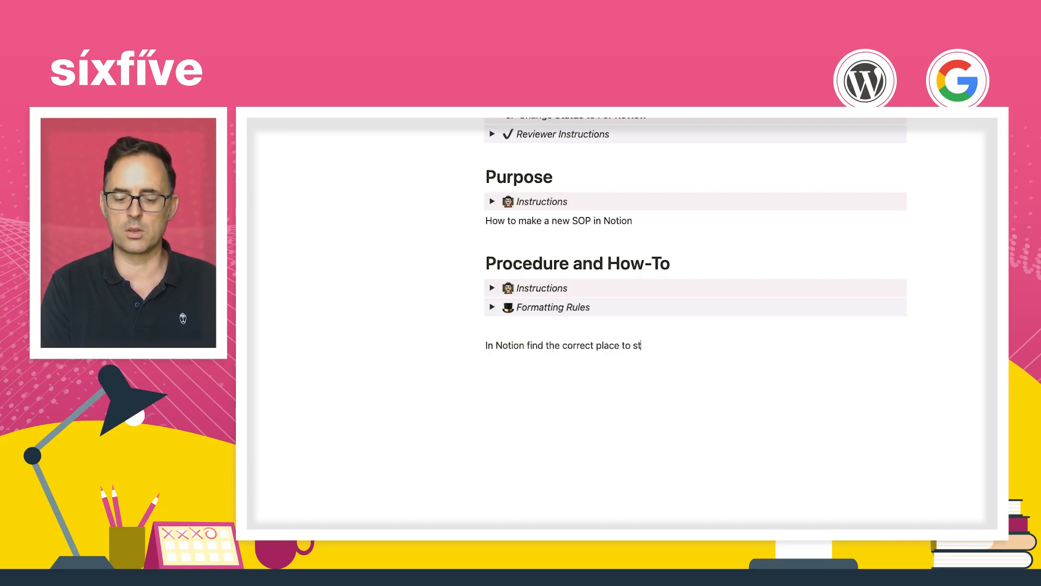
type("art your SP")
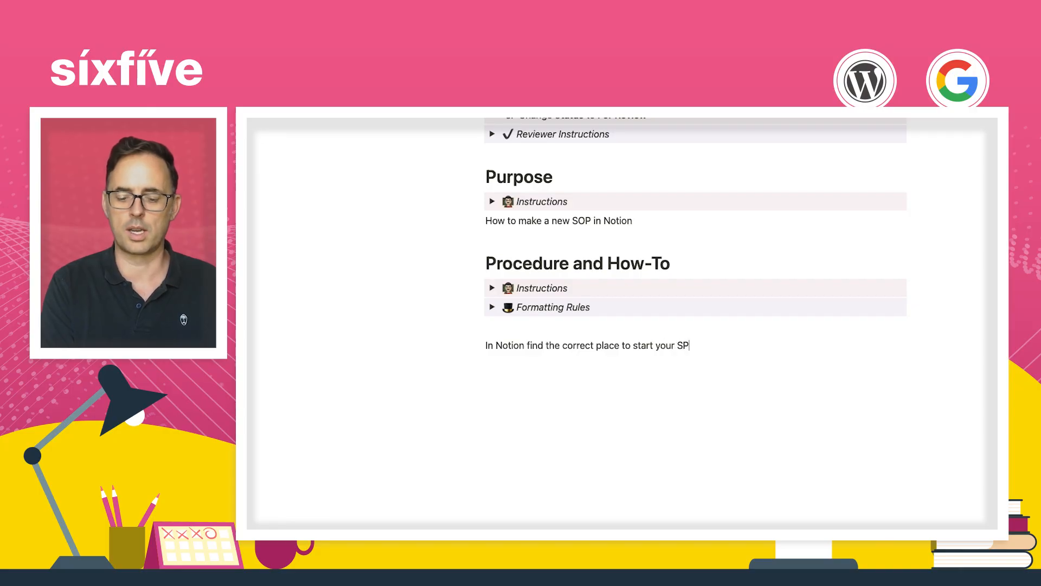
type("OP -")
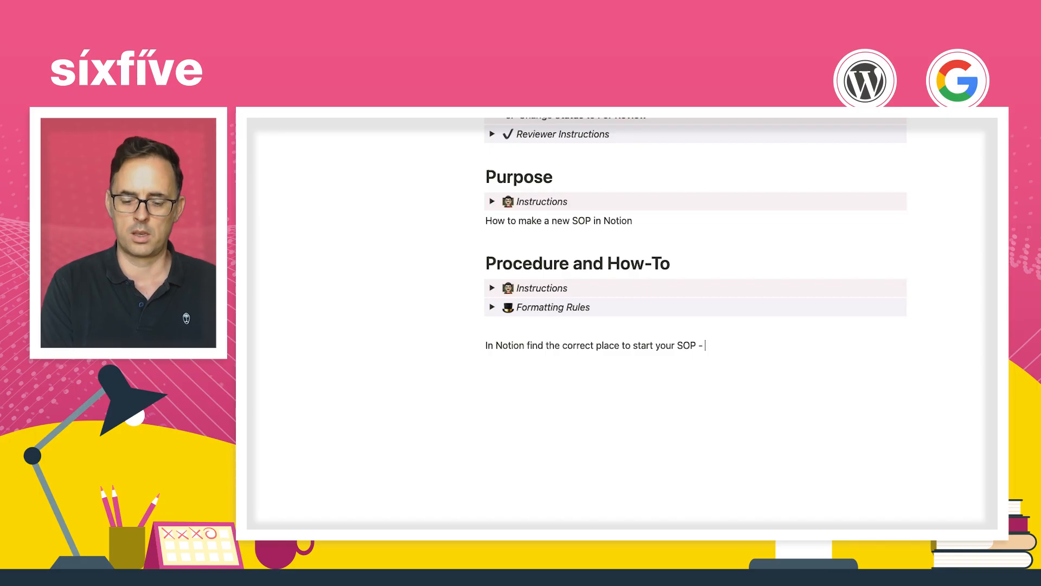
type("use the elft sidebar to find the co")
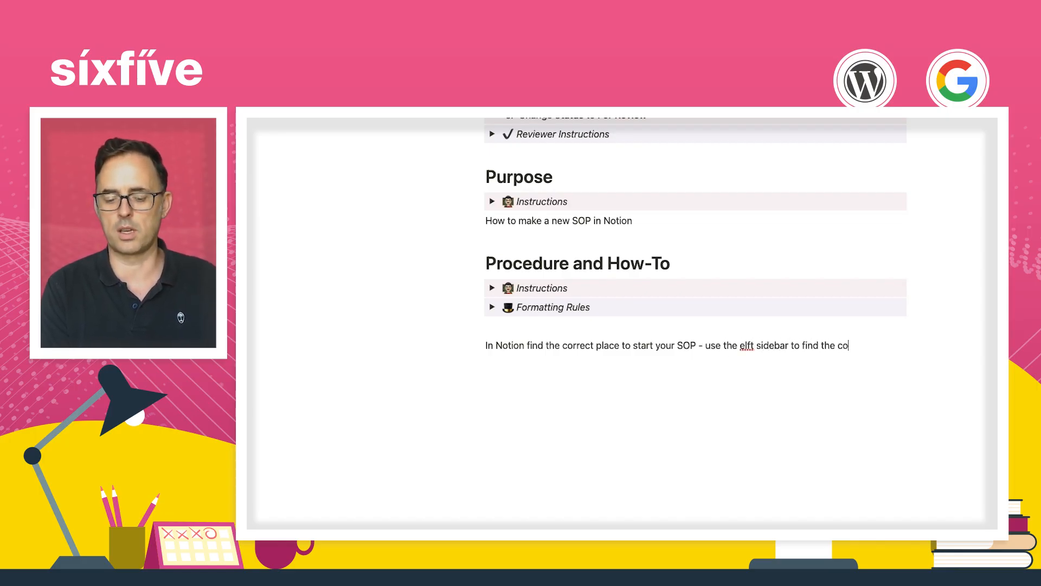
type("rrect location.")
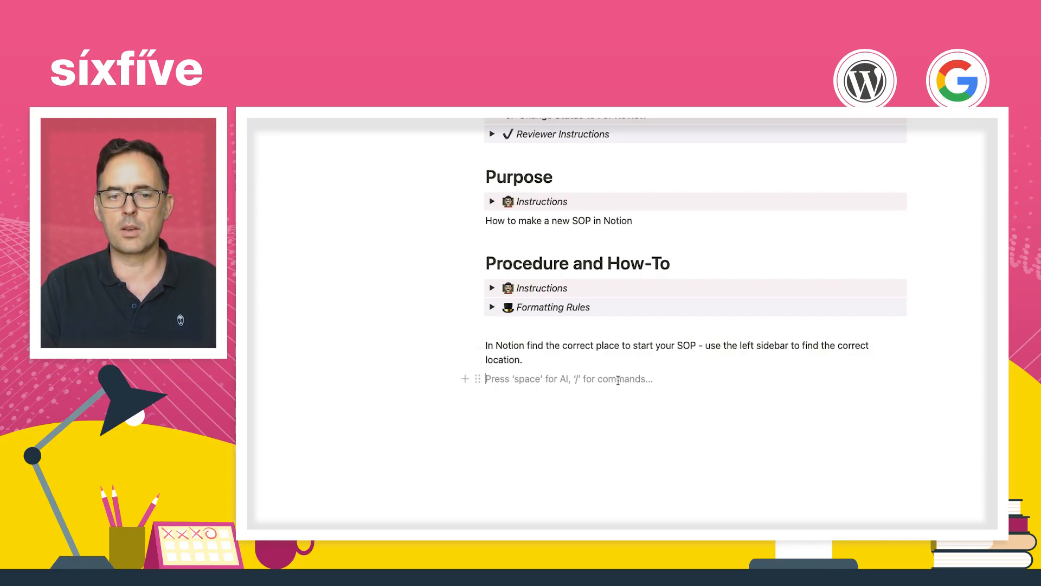
Write the second step: create a new page by clicking the + icon next to the parent, or on the page
type("Create a new page,")
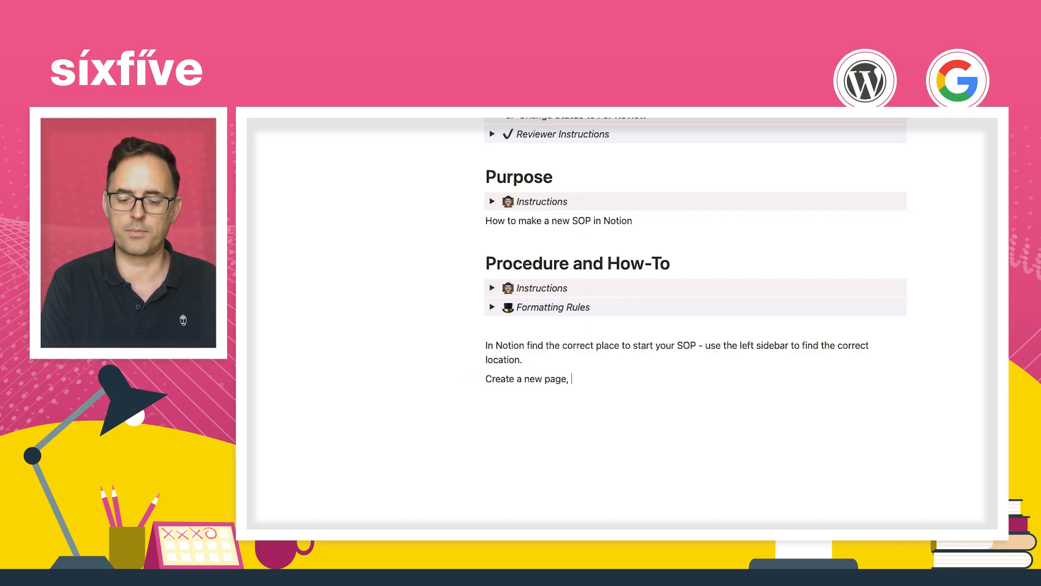
type("either")
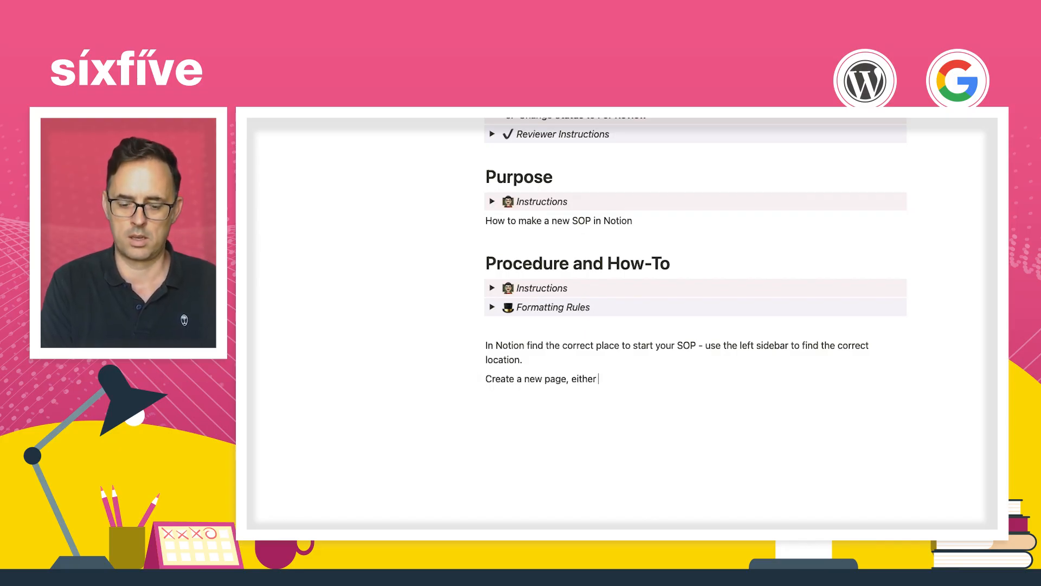
type("by clicking th")
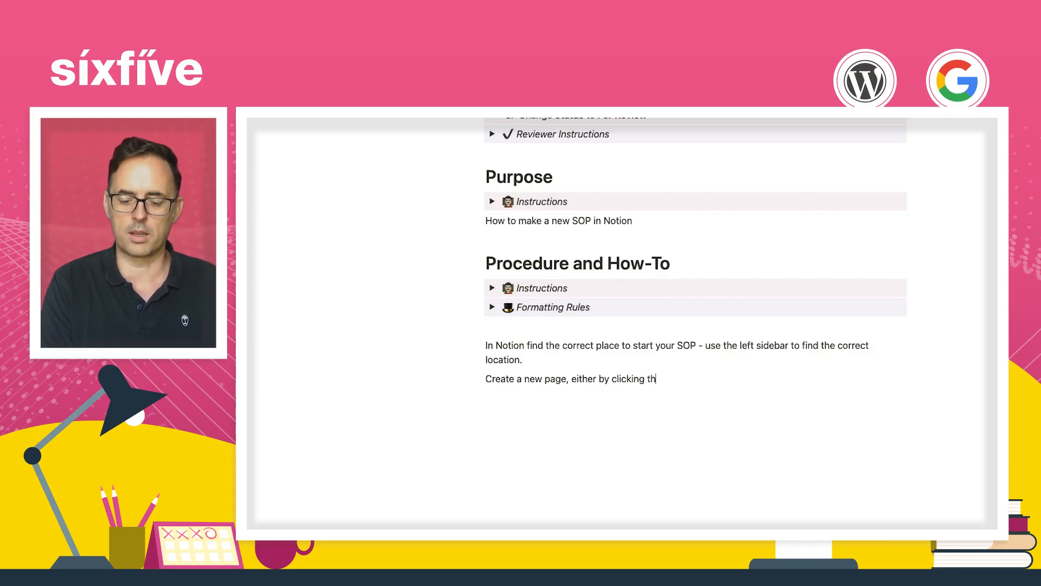
type("e + icon ne")
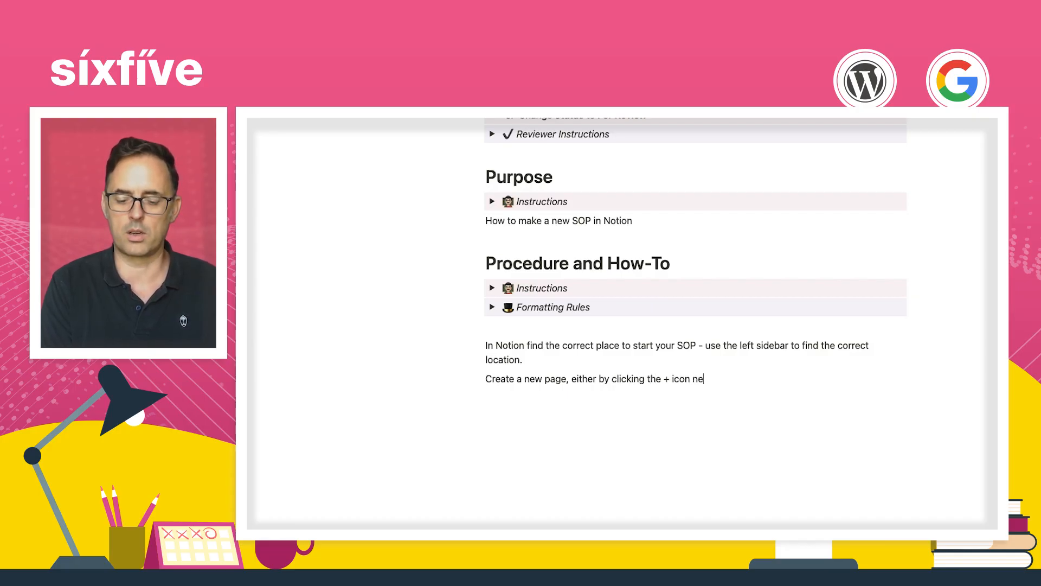
type("xt to the patent,")
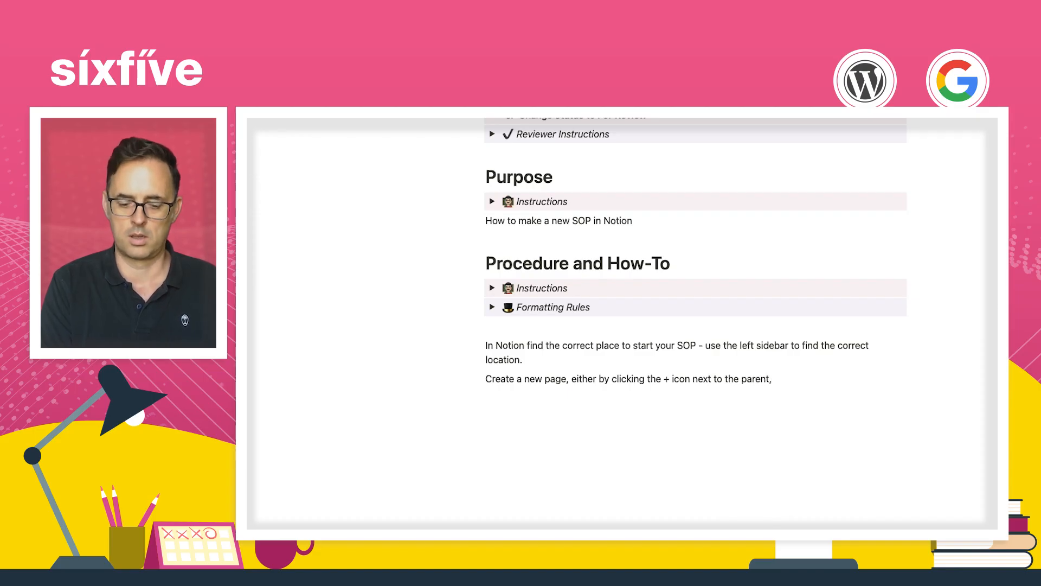
type("or")
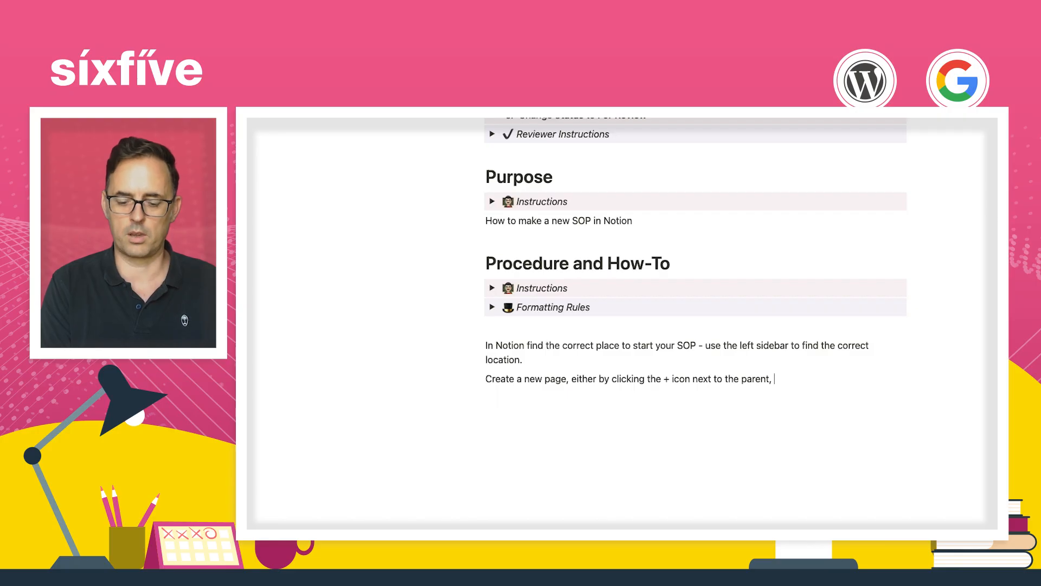
type("or on the page hit /Page to")
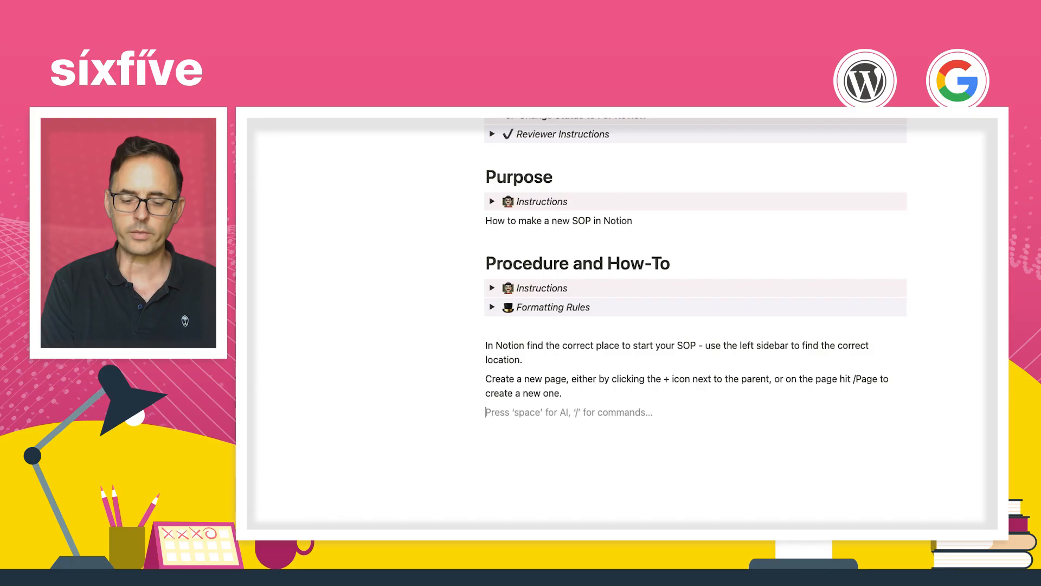
Add the step about the popup's list of Templates to choose from, followed by a '/Page' to-do item
type("In the popup you will see")
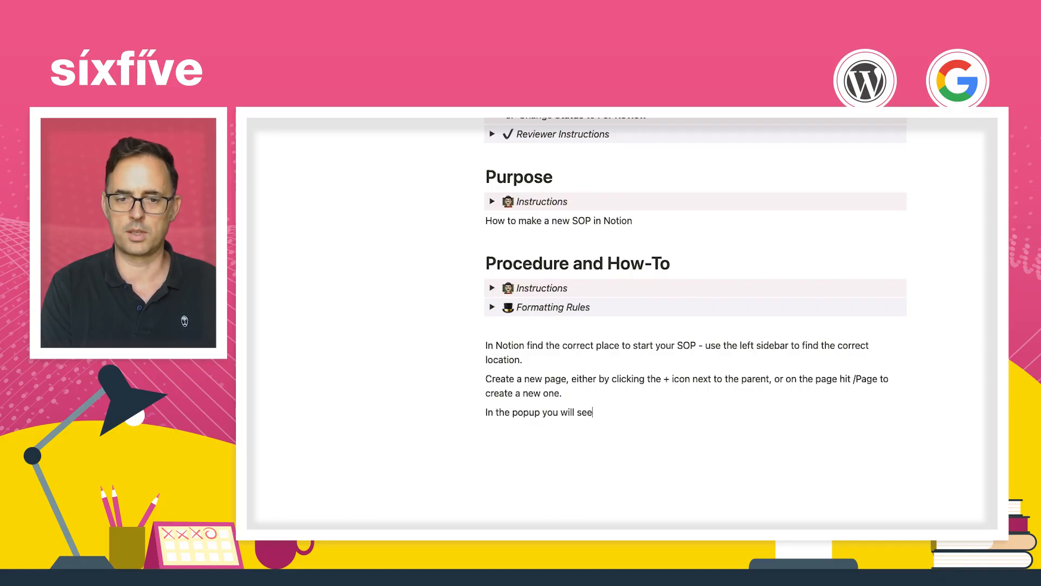
type("a list of")
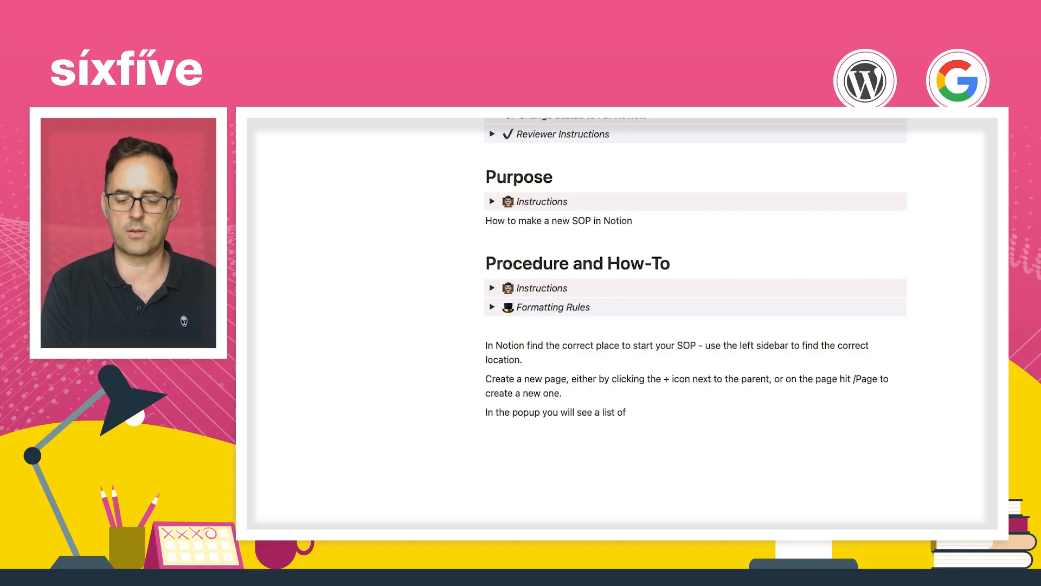
type("Templates to")
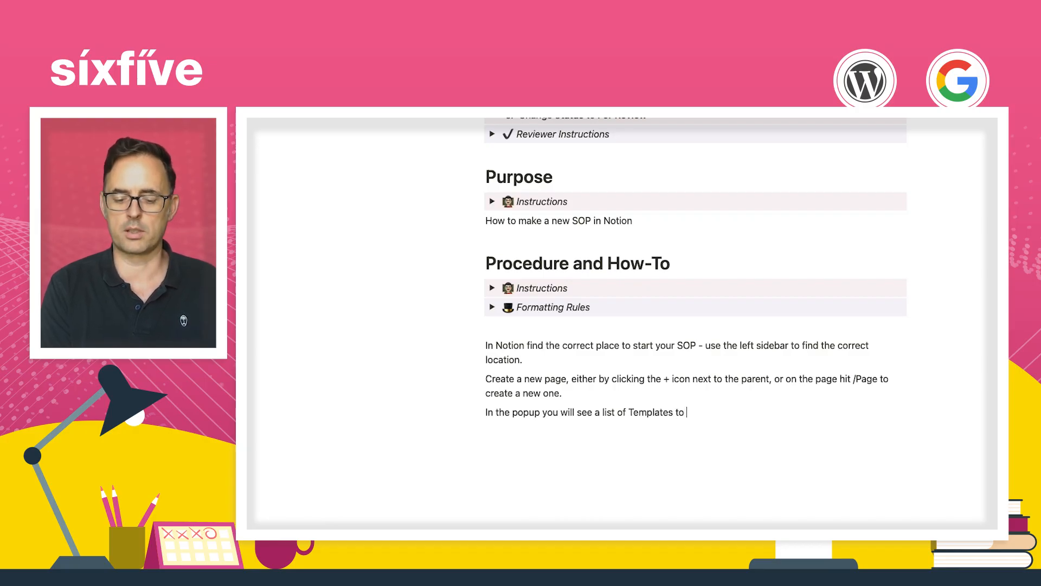
type("choose from")
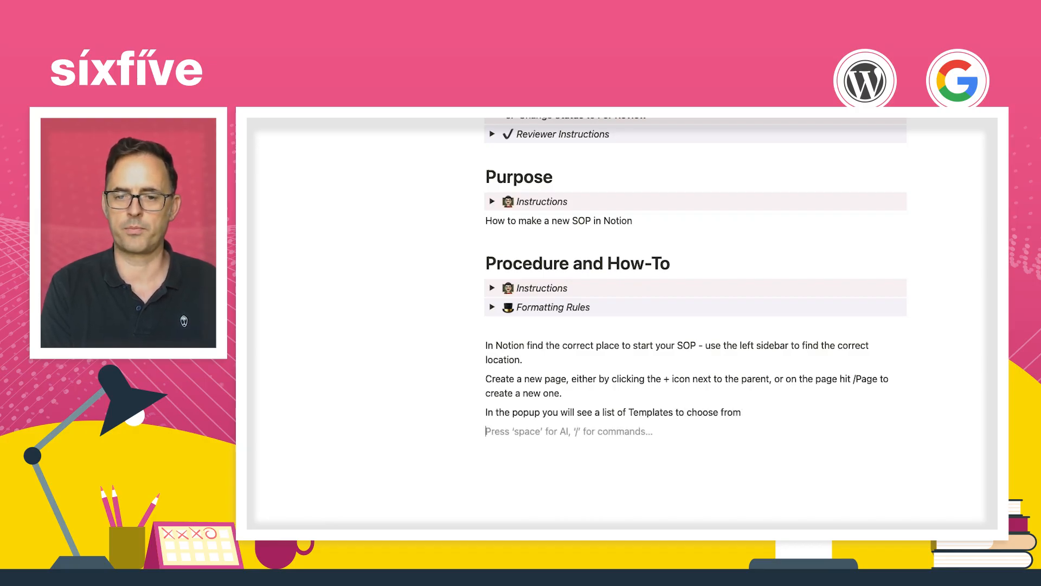
type("/Page")
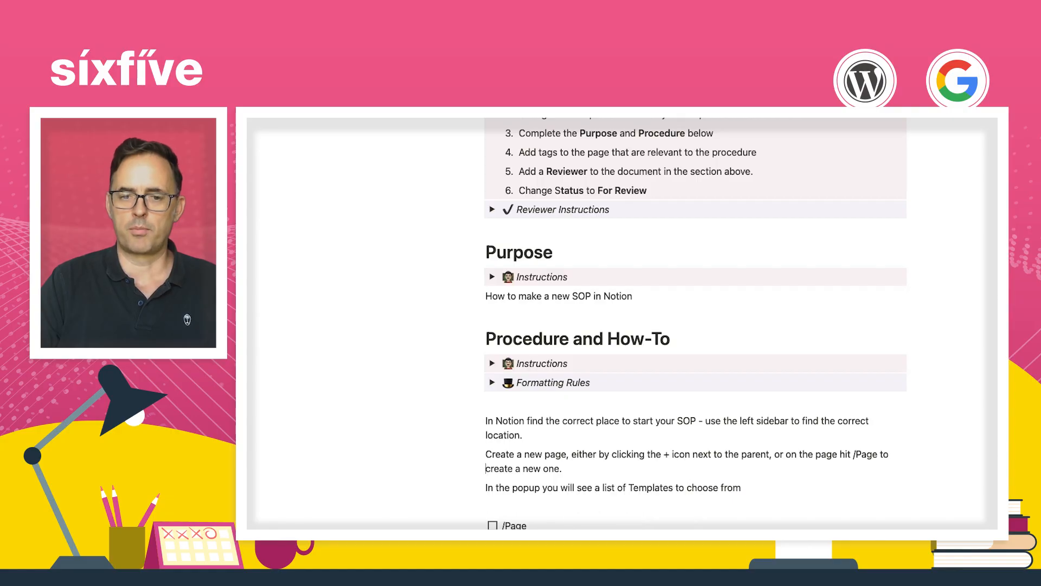
Capture the template picker for a page named 'My new SOP' and paste the screenshot under the procedure lines
scroll("down", 3)
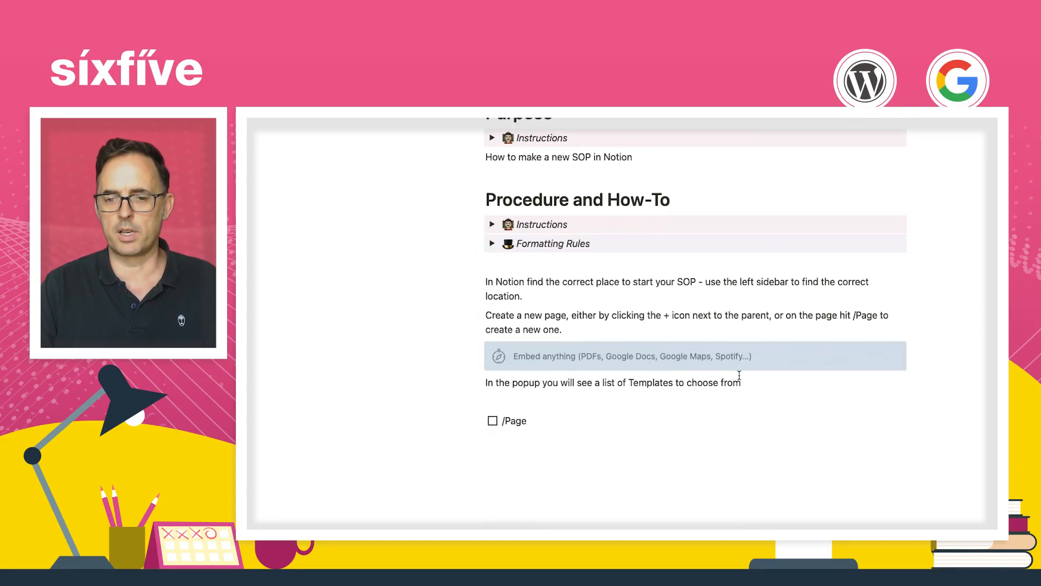
mouse_move(575, 347)
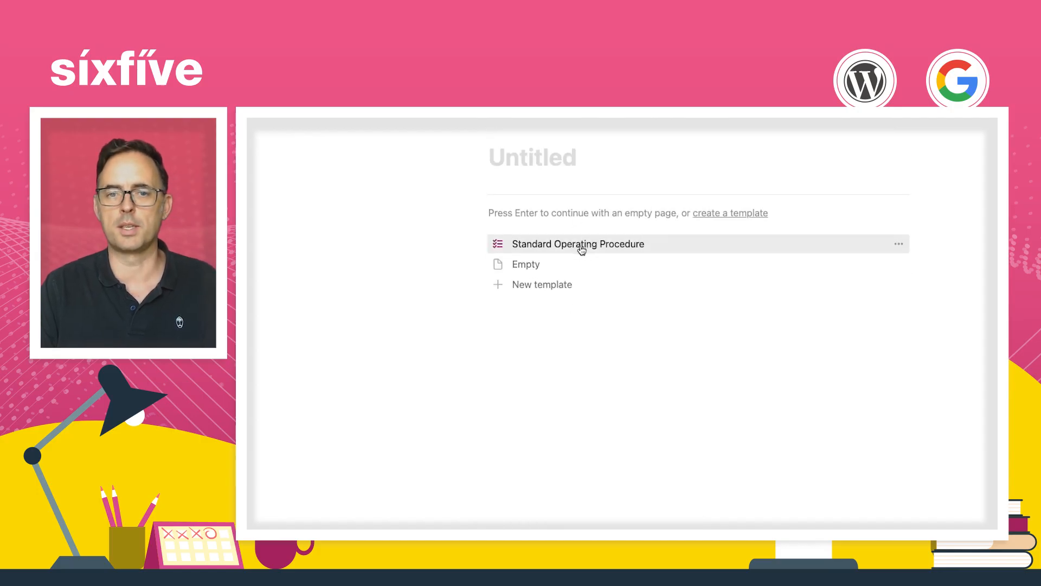
type("My new")
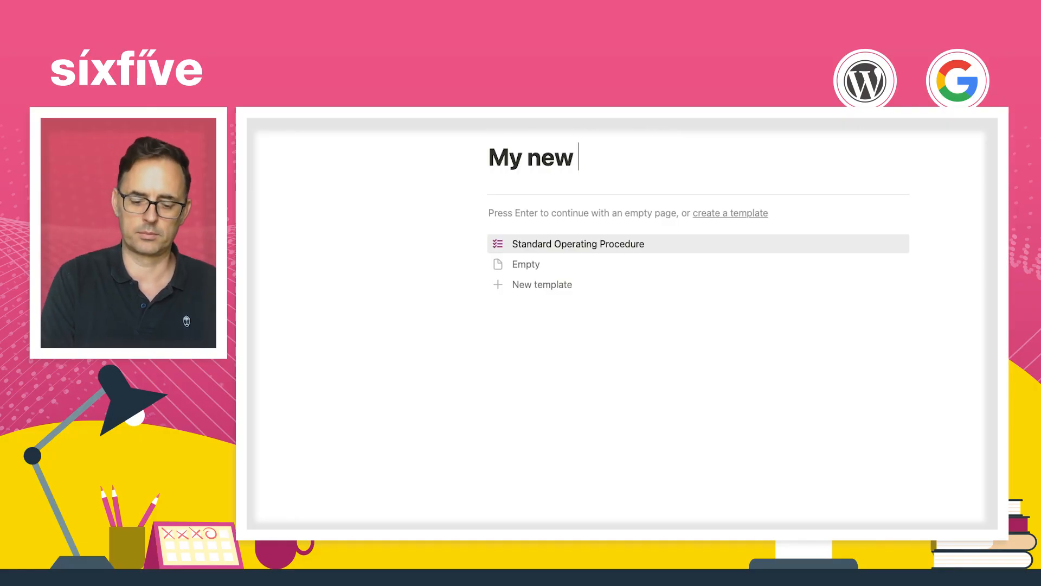
type("SOP")
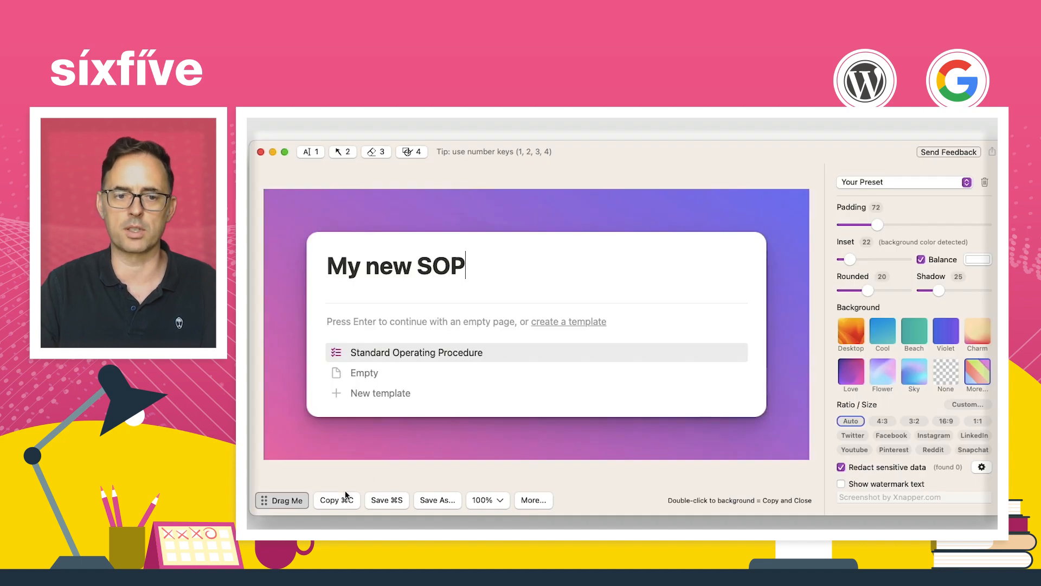
left_click(343, 151)
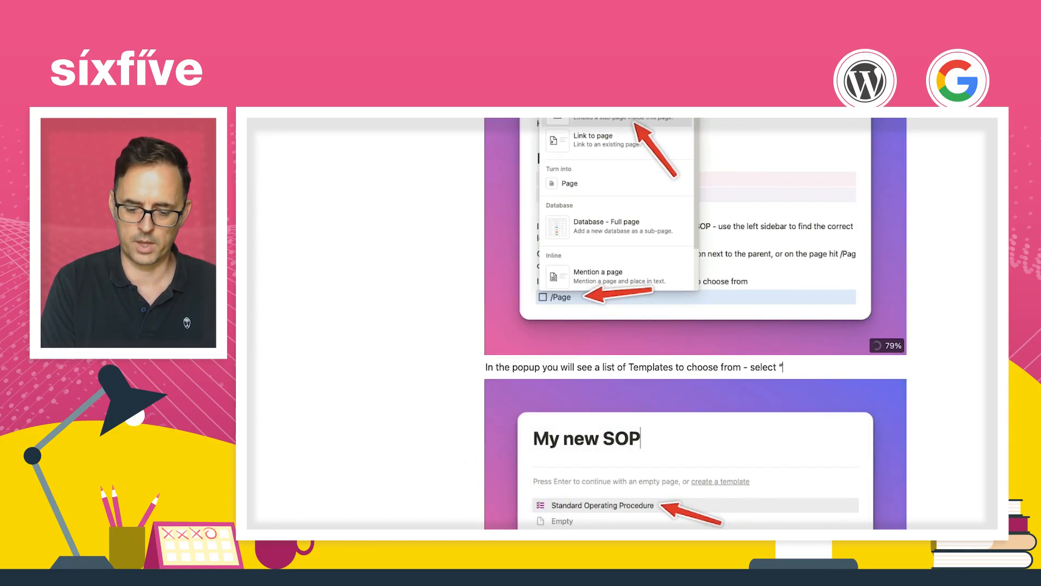
type("Standard Ope")
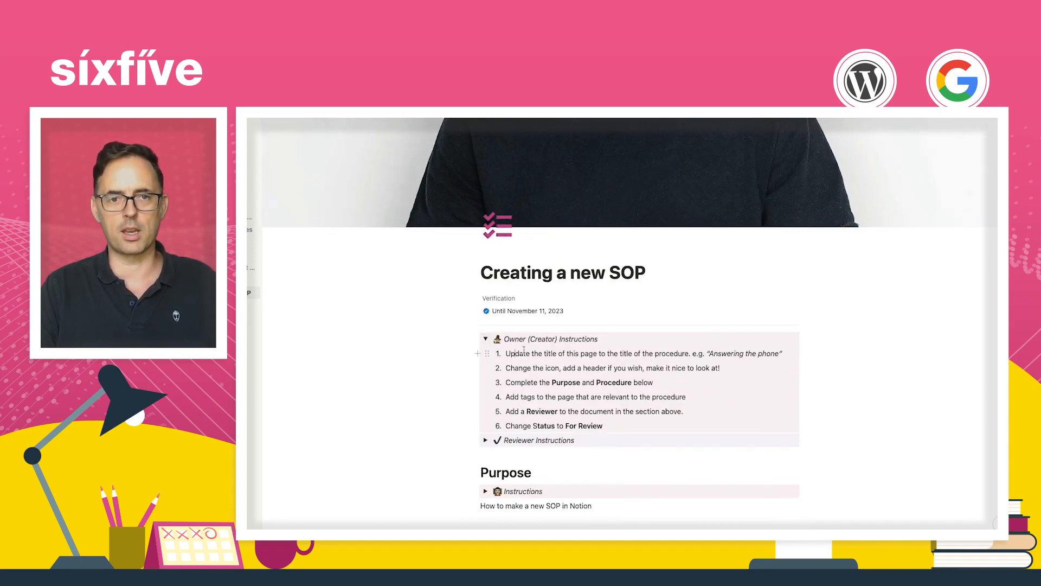
left_click_drag(505, 368, 662, 367)
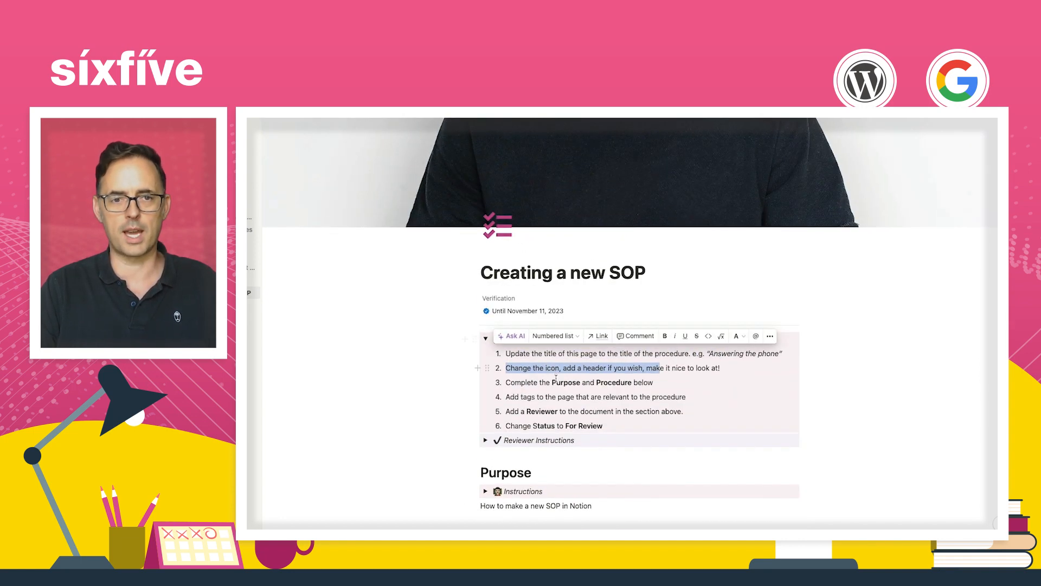
left_click(638, 185)
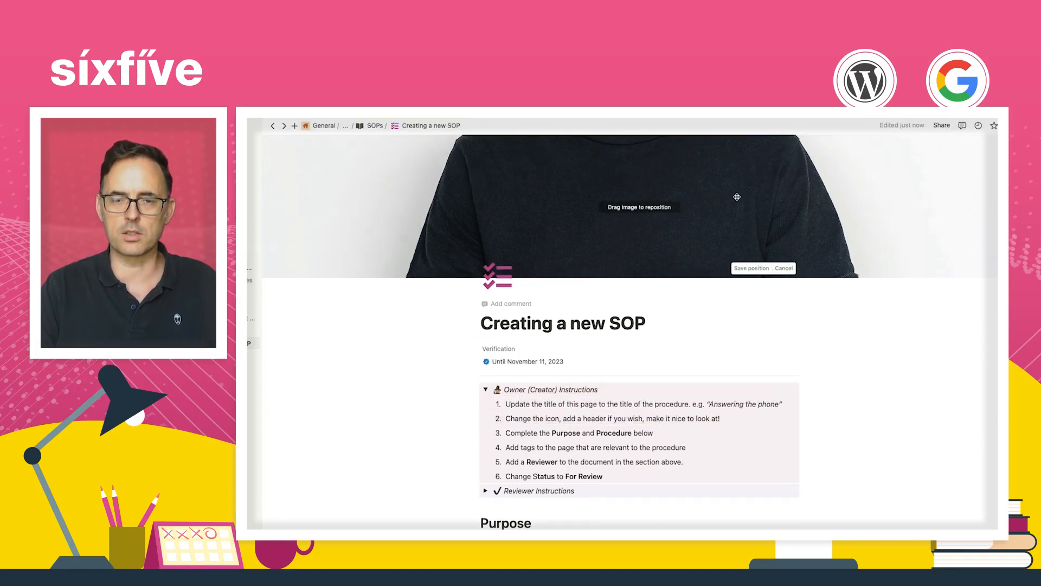
left_click_drag(735, 197, 704, 247)
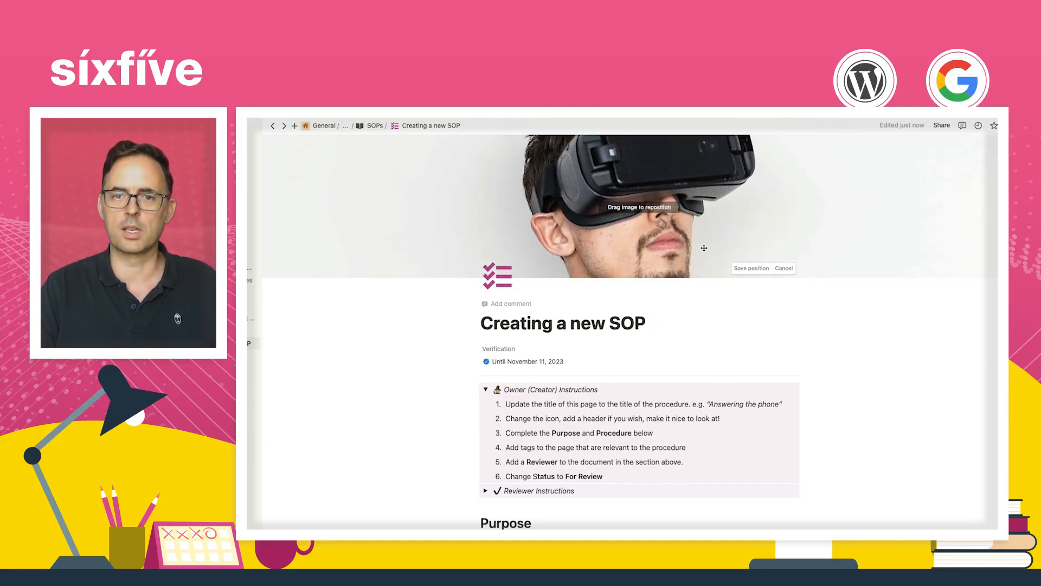
left_click(751, 268)
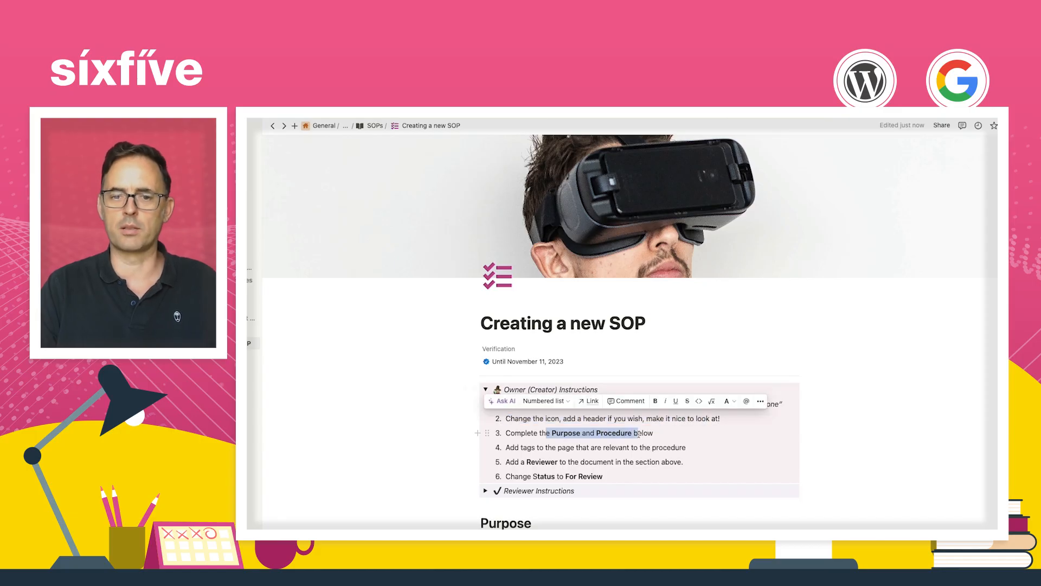
scroll("down", 3)
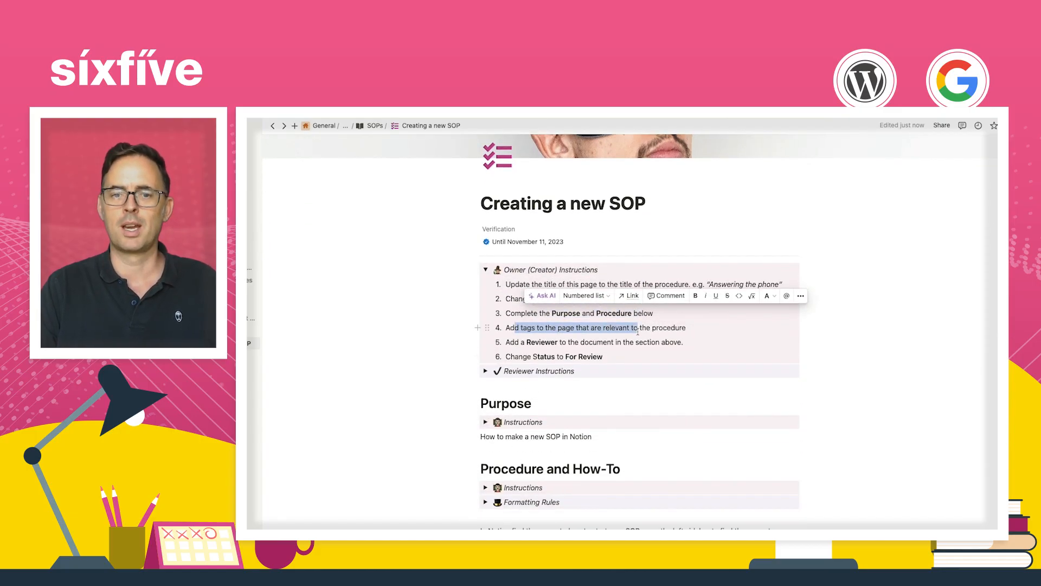
Create and apply a new 'Documentation' tag on the page
left_click(573, 232)
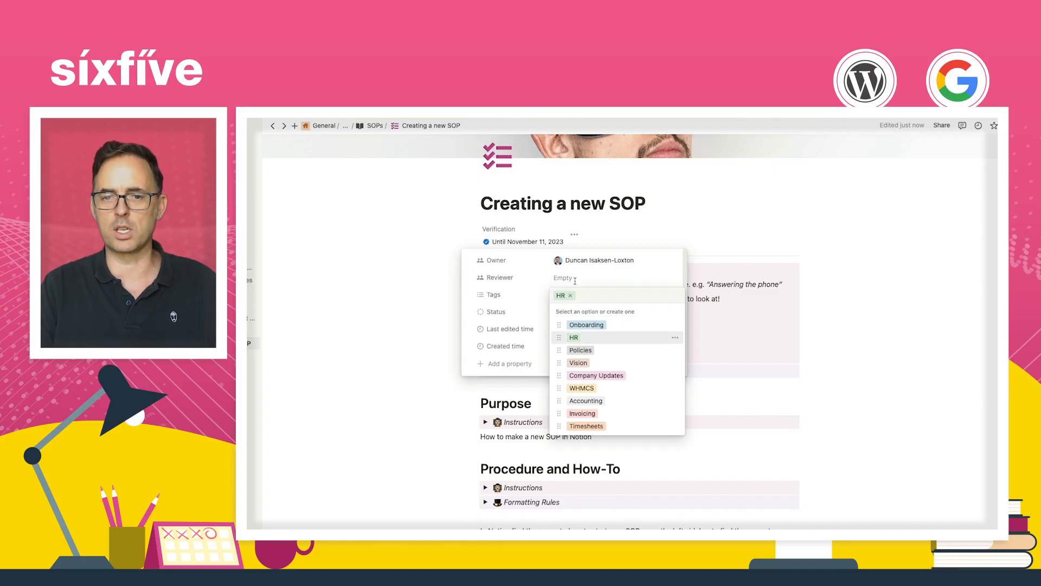
type("D")
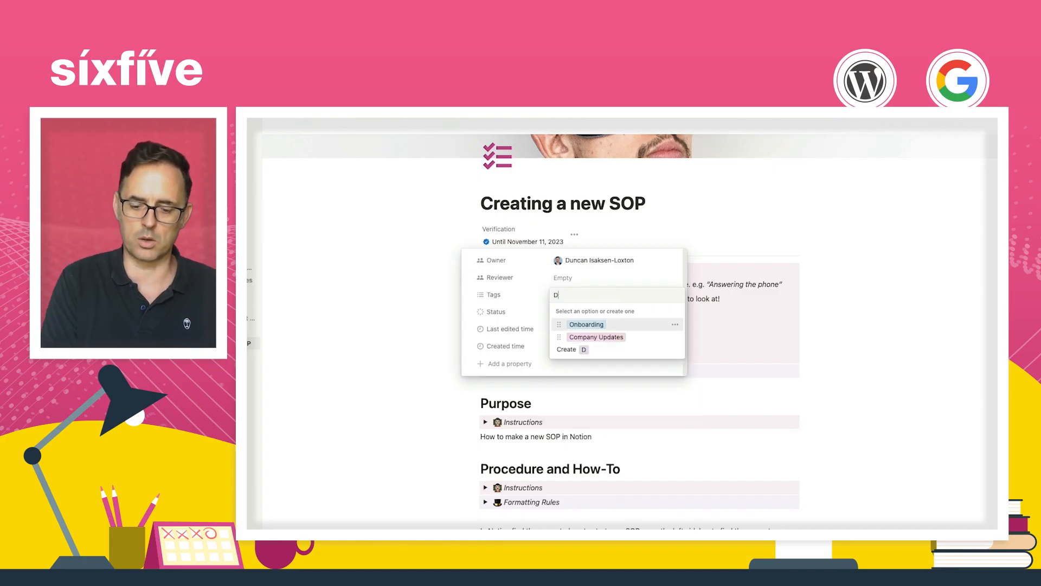
type("ocumentaiotn")
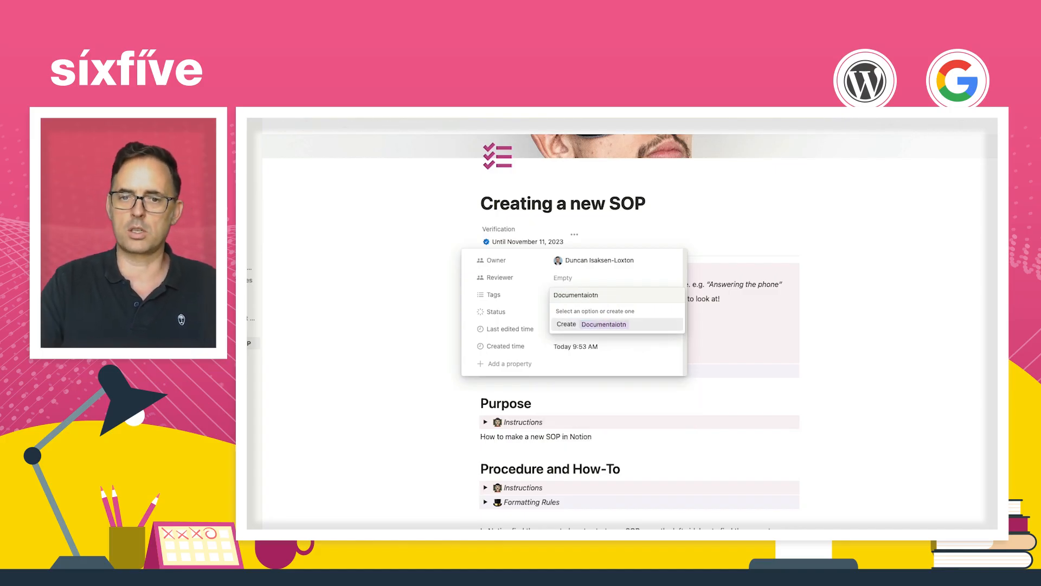
type("Documentation")
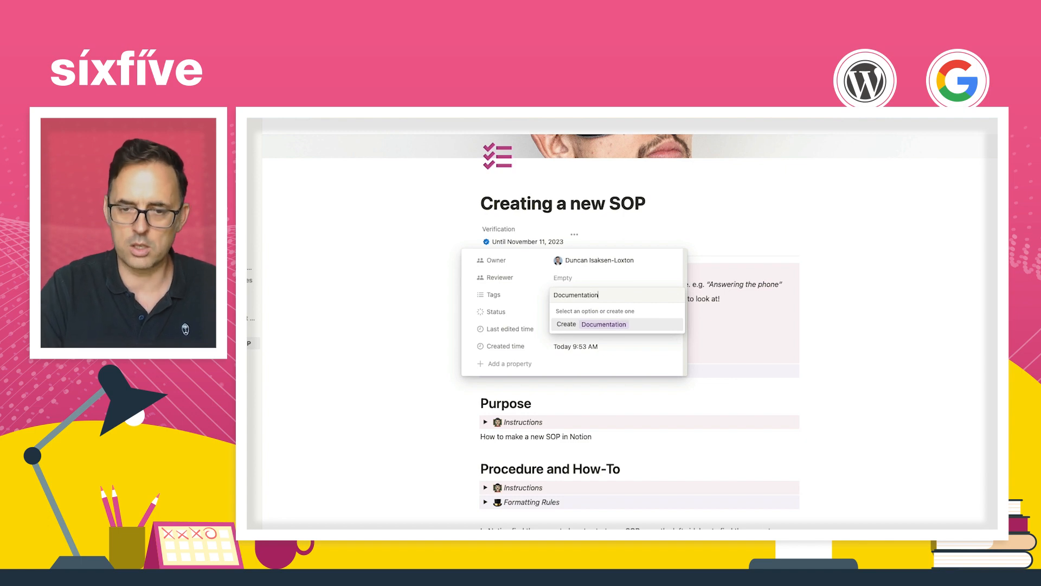
left_click(603, 324)
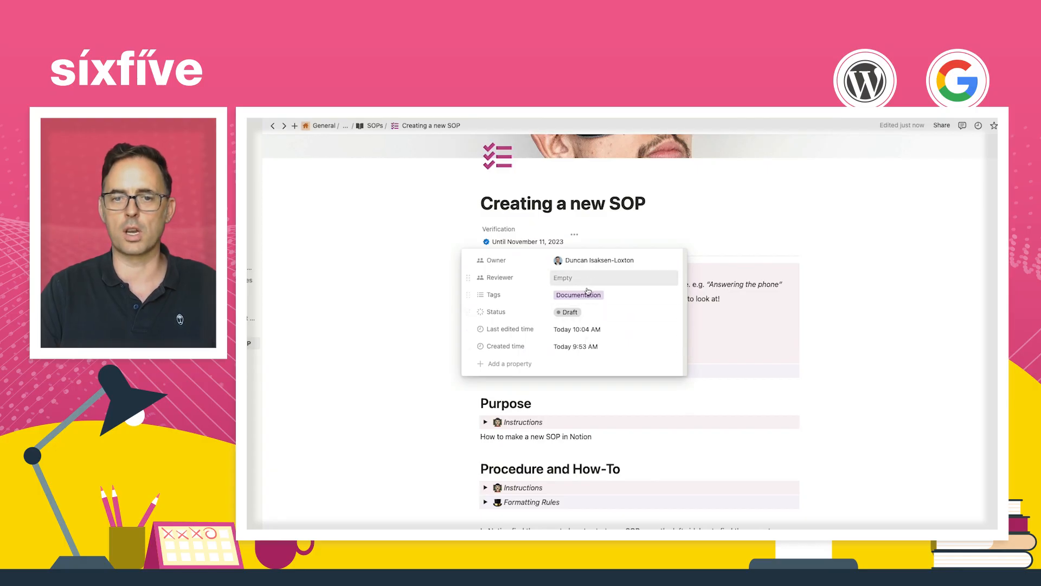
Check the Status choices and leave the page on Draft
left_click(566, 311)
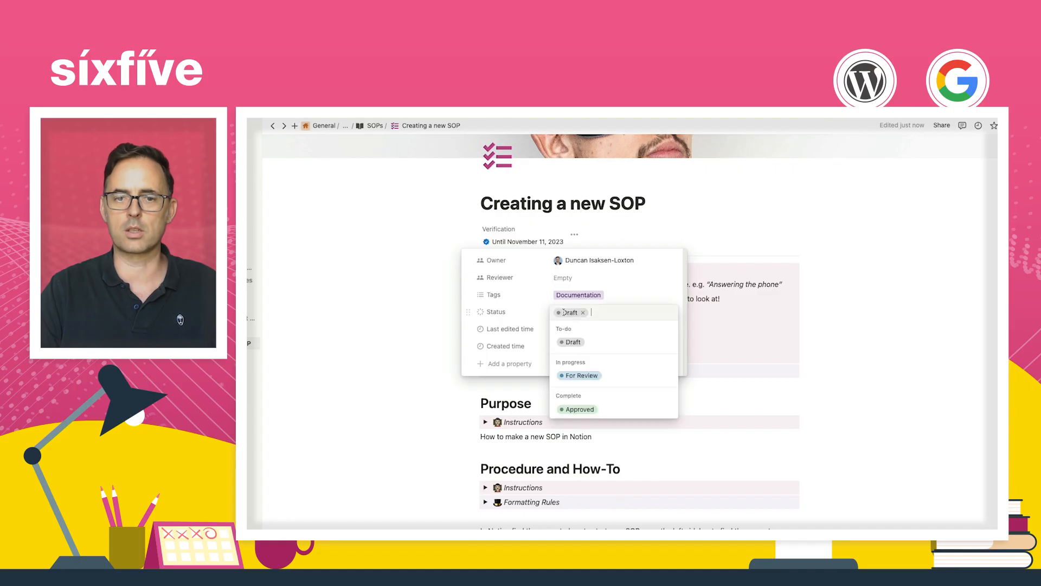
left_click(579, 375)
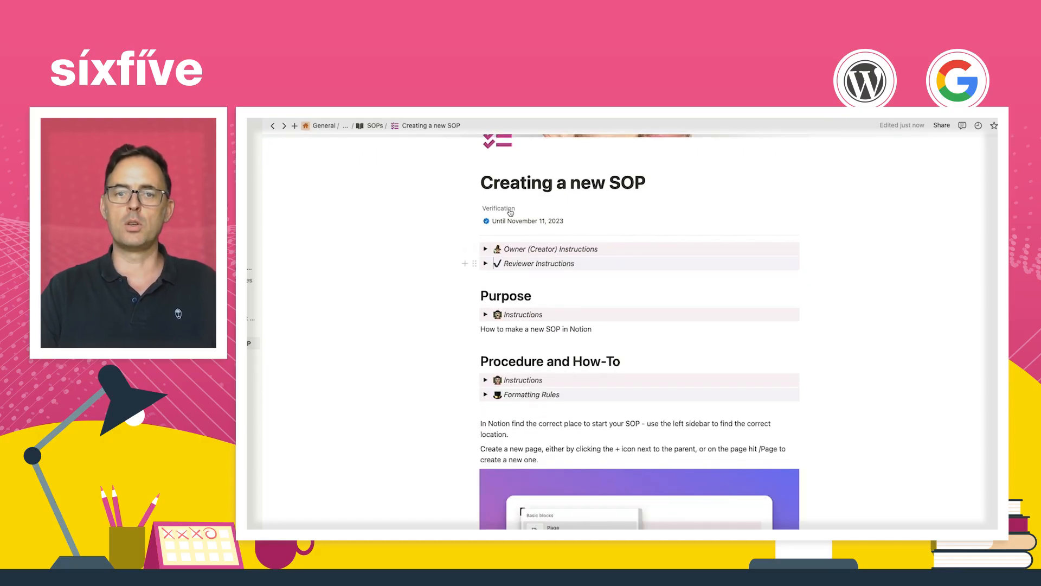
Create a new untitled page in the SOPs collection showing the template picker
left_click(522, 221)
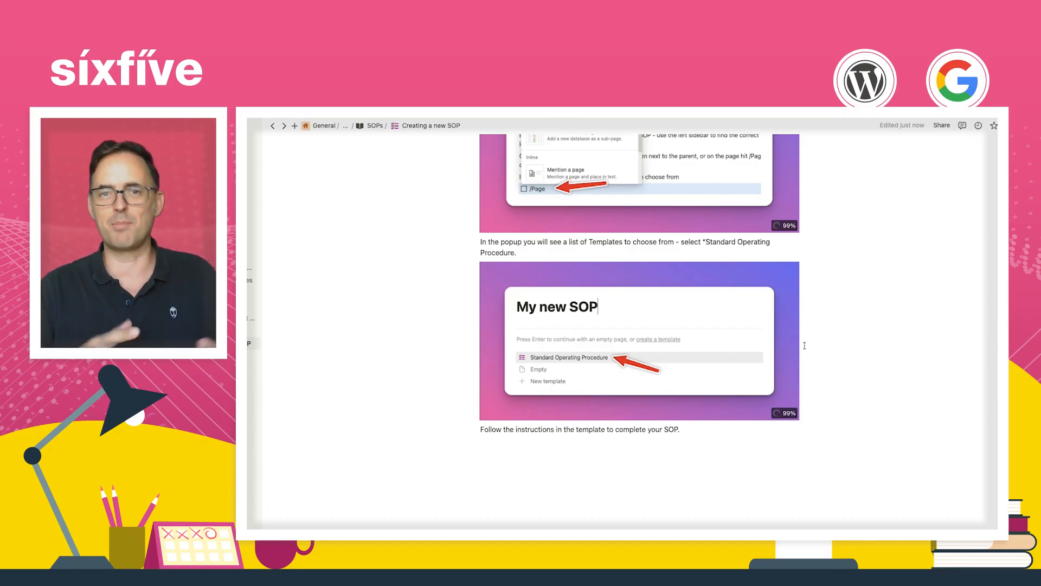
left_click(567, 357)
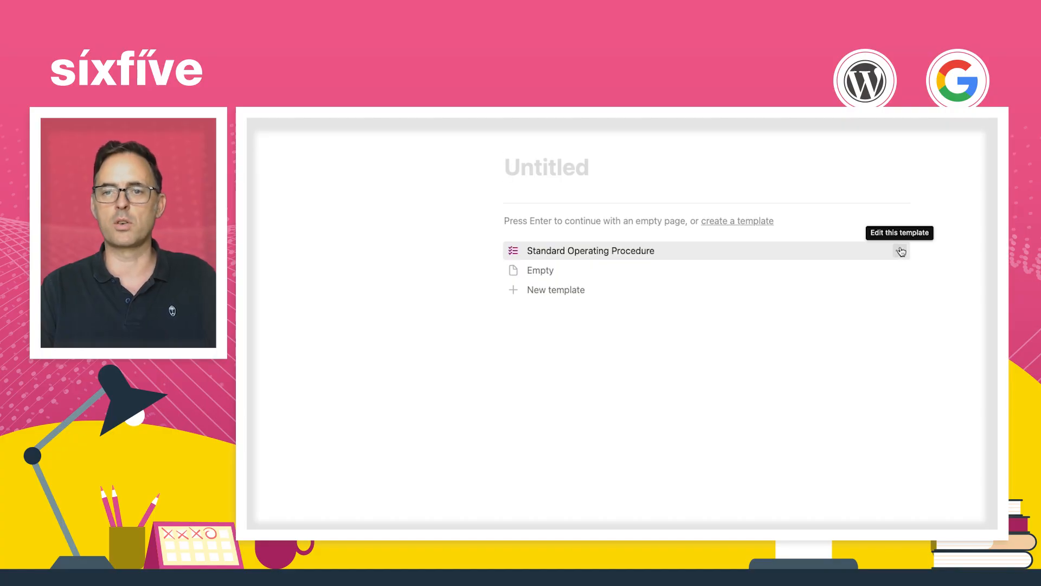
Delete the accidentally added blank Untitled template and open the Standard Operating Procedure template for editing
left_click(900, 251)
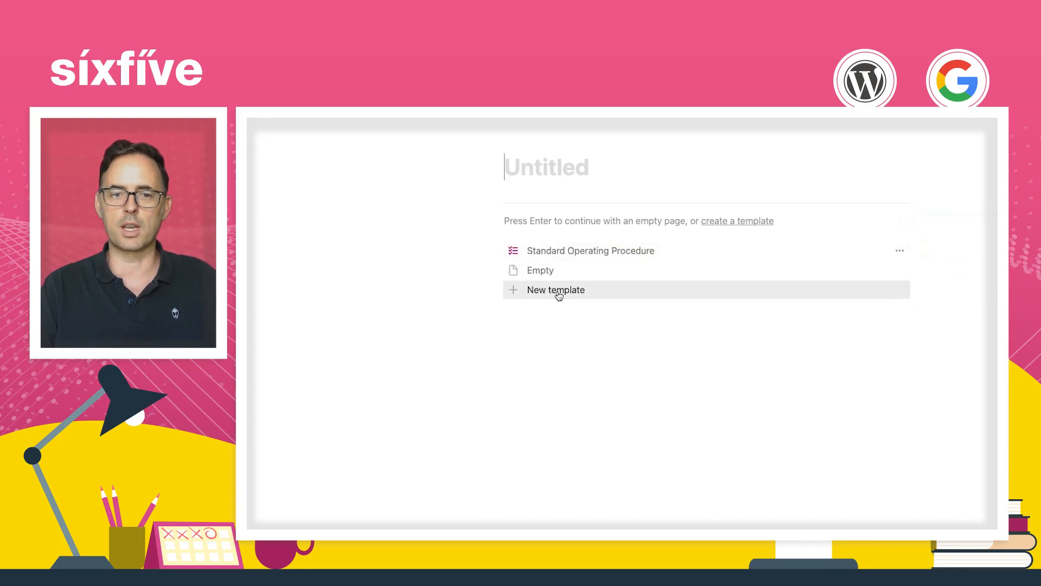
left_click(555, 289)
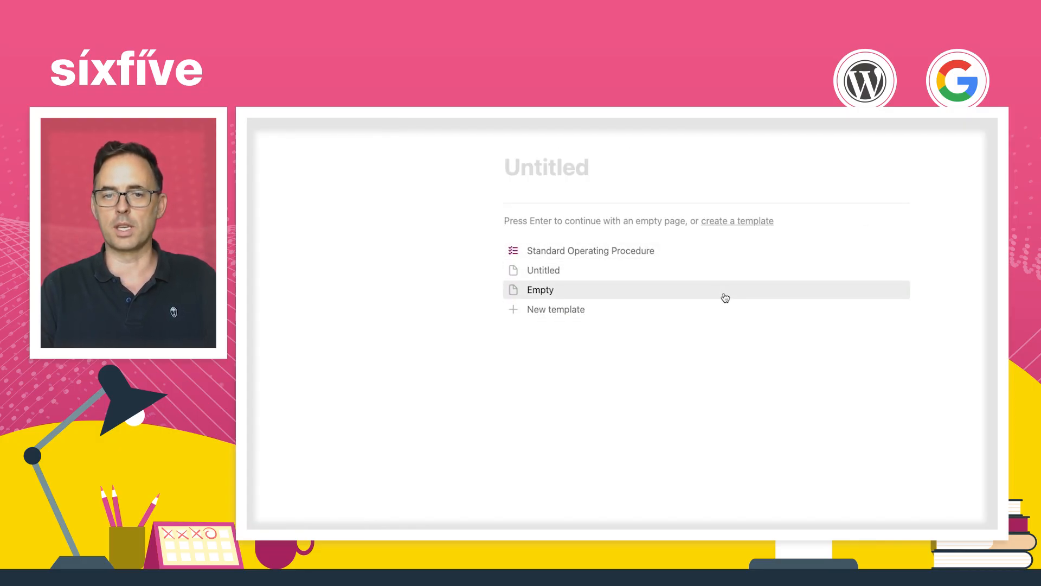
left_click(900, 270)
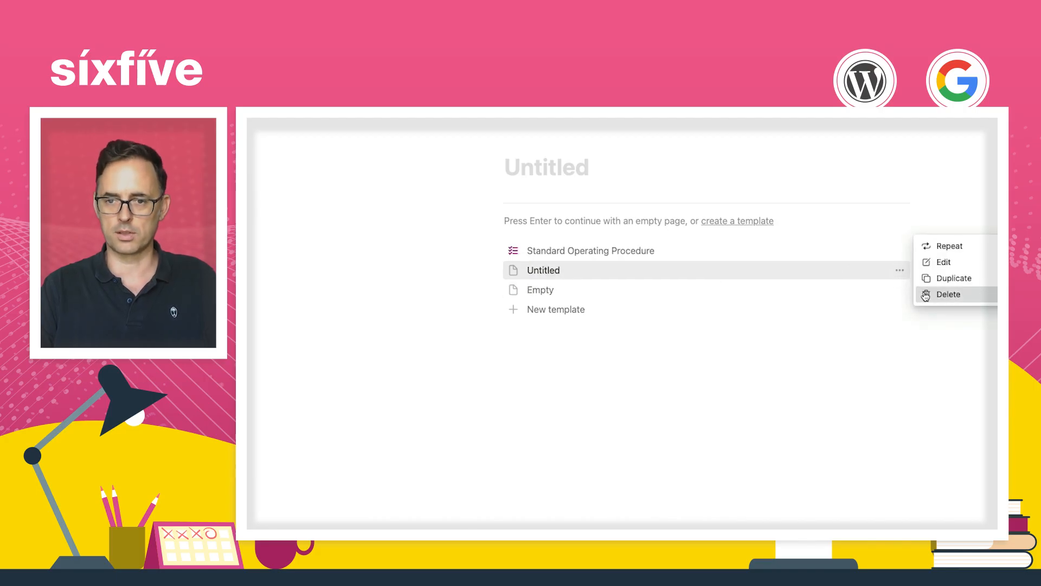
left_click(948, 294)
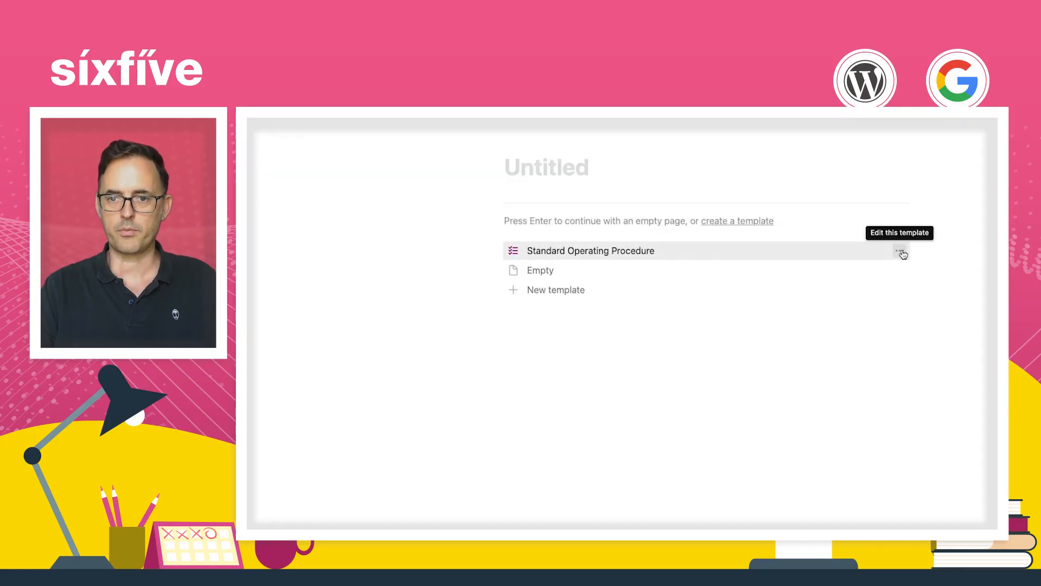
left_click(590, 251)
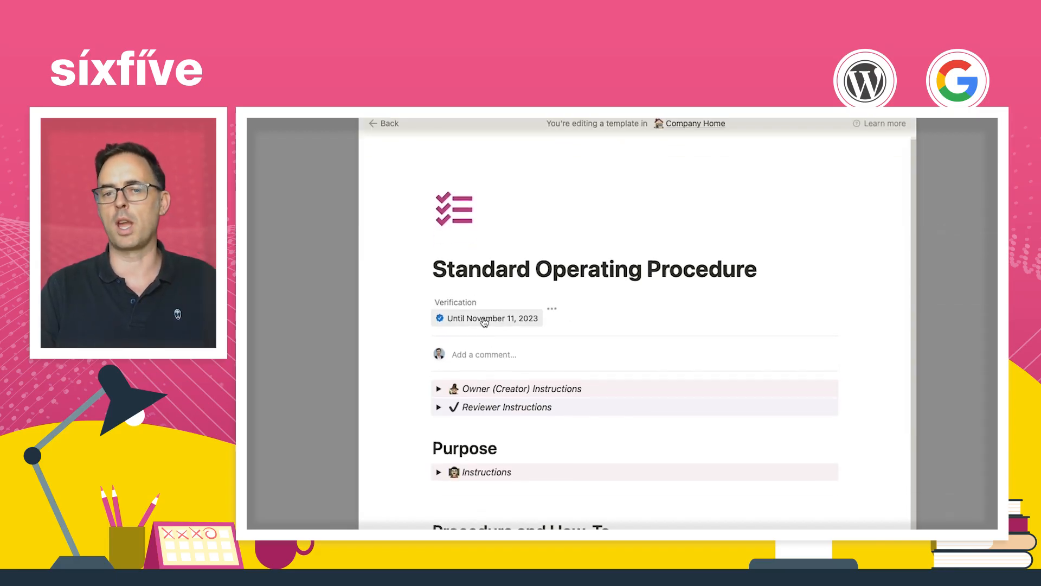
Reach the Customize page settings from the SOP template's ••• menu
left_click(486, 318)
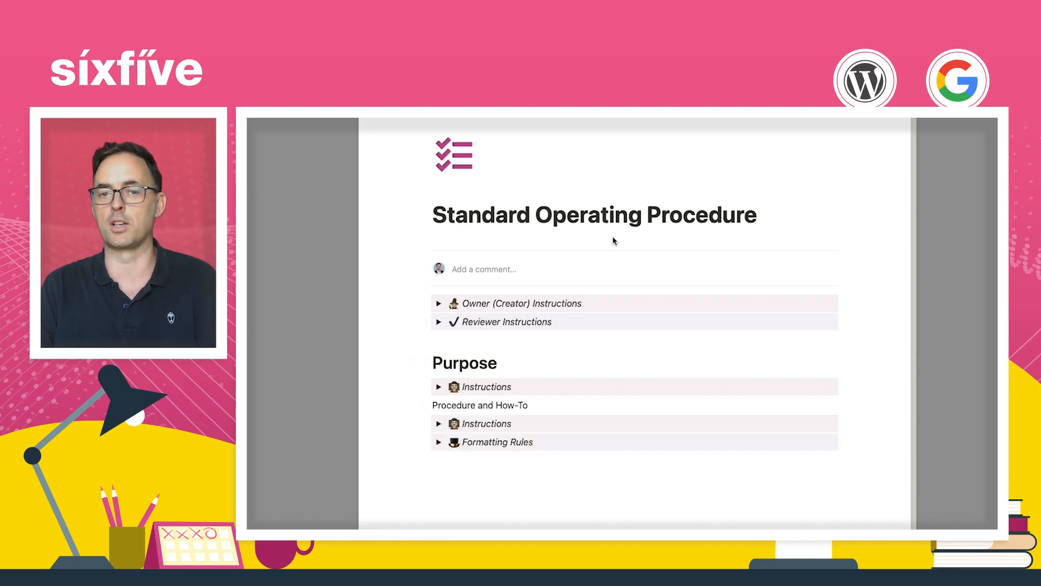
left_click(864, 133)
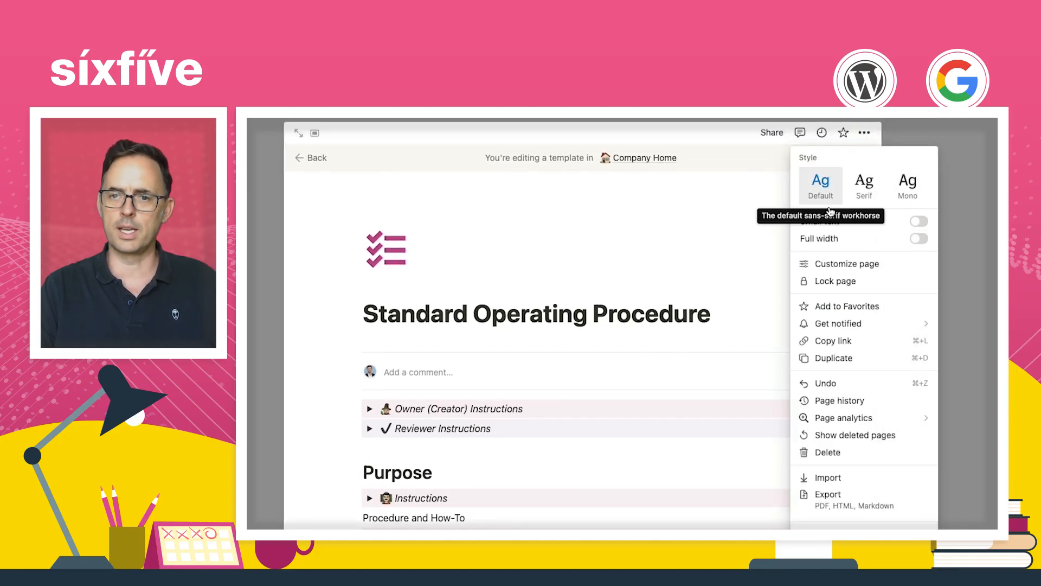
left_click(848, 263)
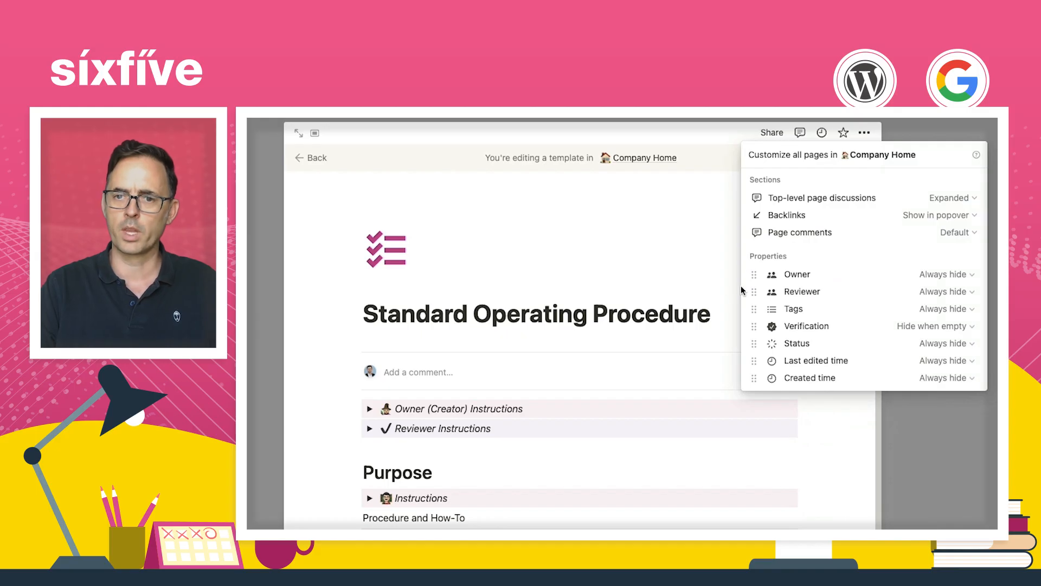
mouse_move(950, 279)
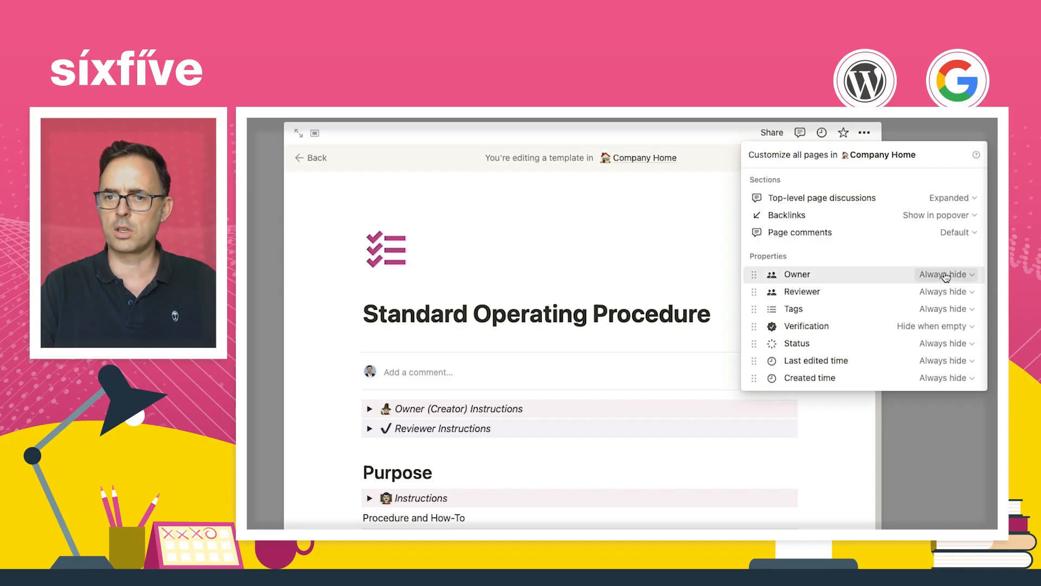
Set the Owner, Verification and Tags properties to Always show
left_click(944, 275)
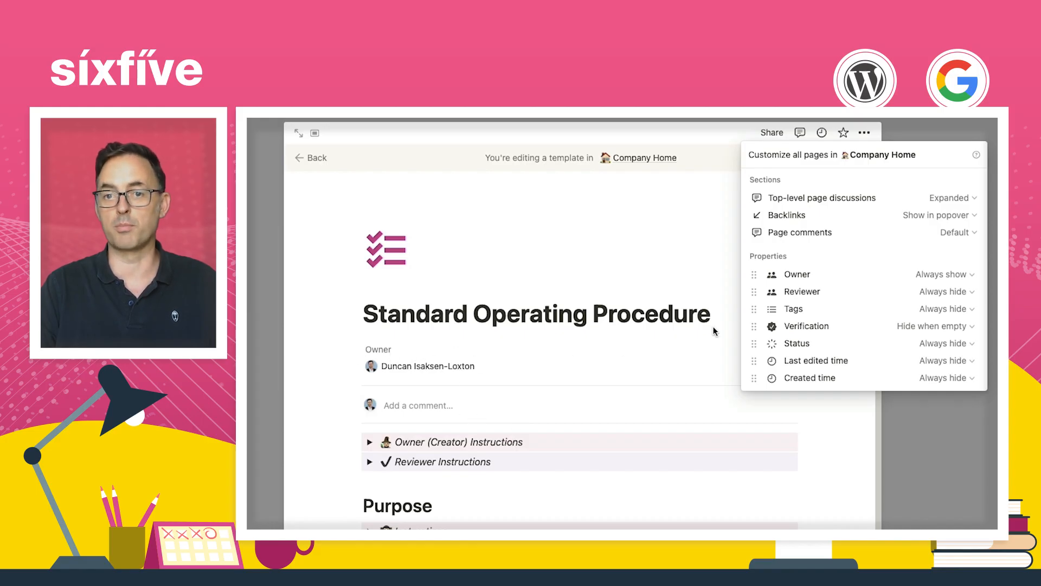
left_click(934, 326)
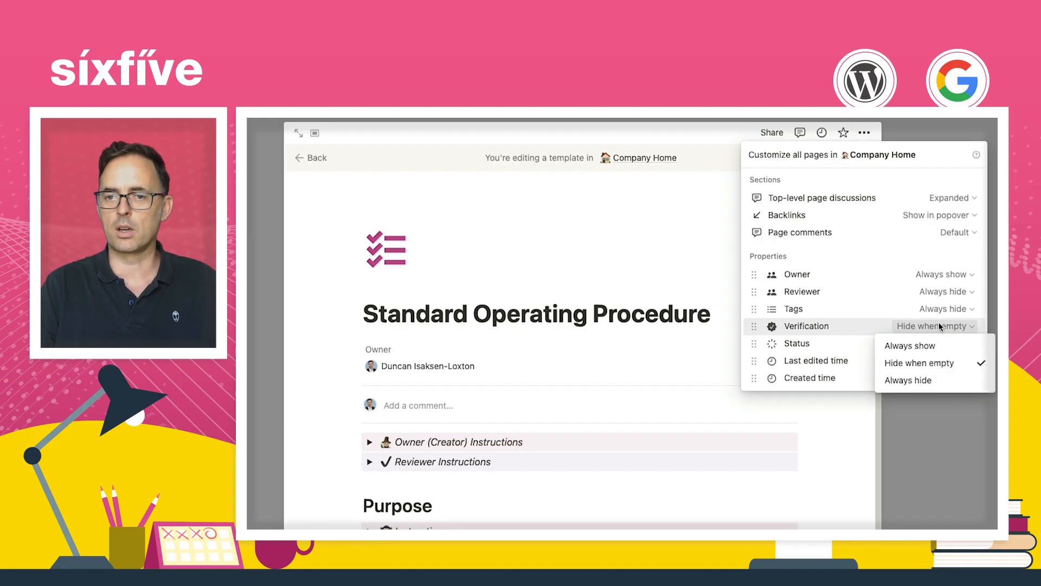
left_click(910, 345)
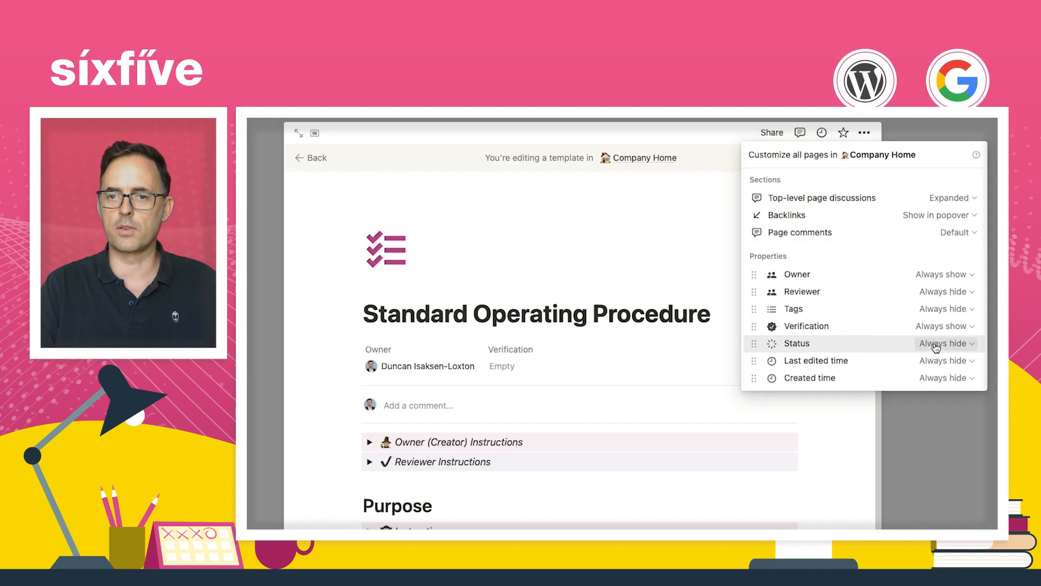
left_click(943, 308)
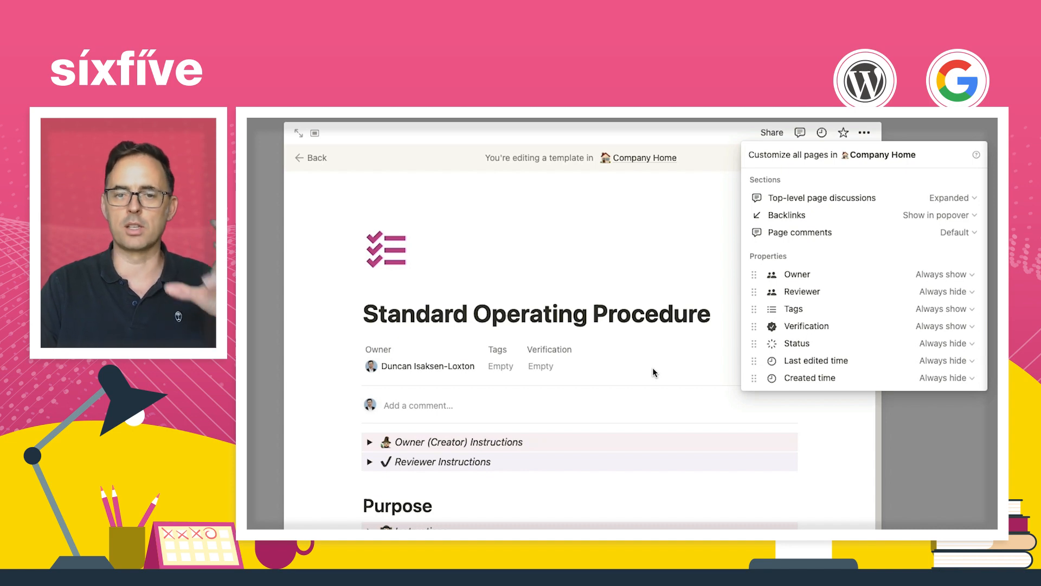
mouse_move(391, 366)
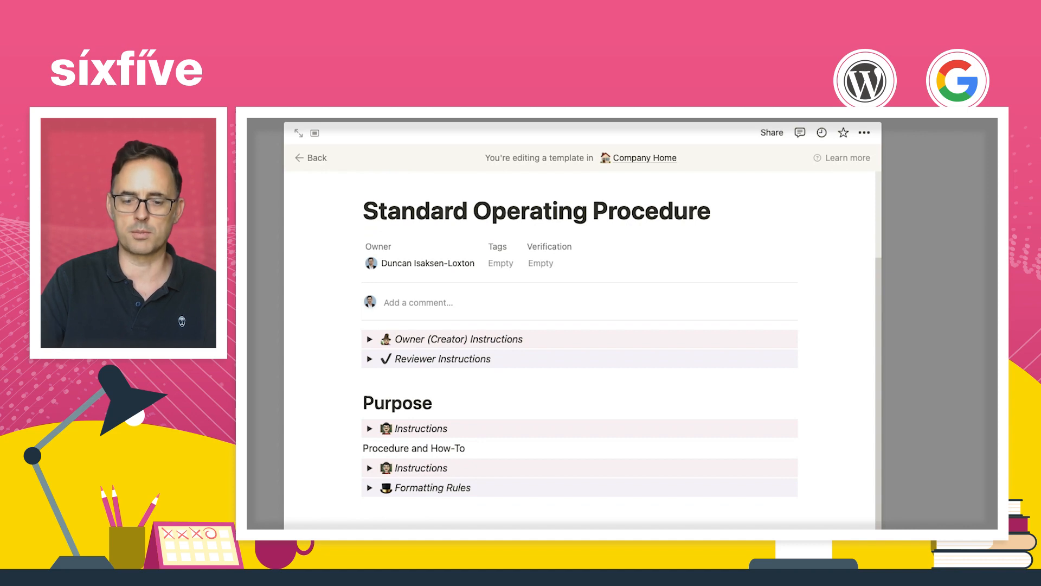
Add a Video heading with an Instructions toggle mentioning the 'Collapsable area below'
scroll("down", 3)
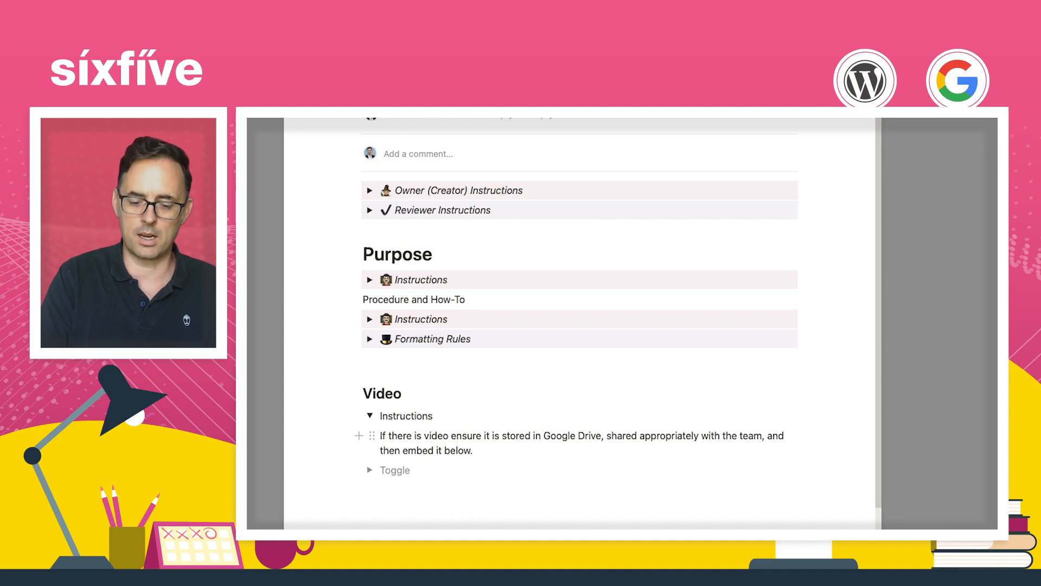
type("Collapsable area")
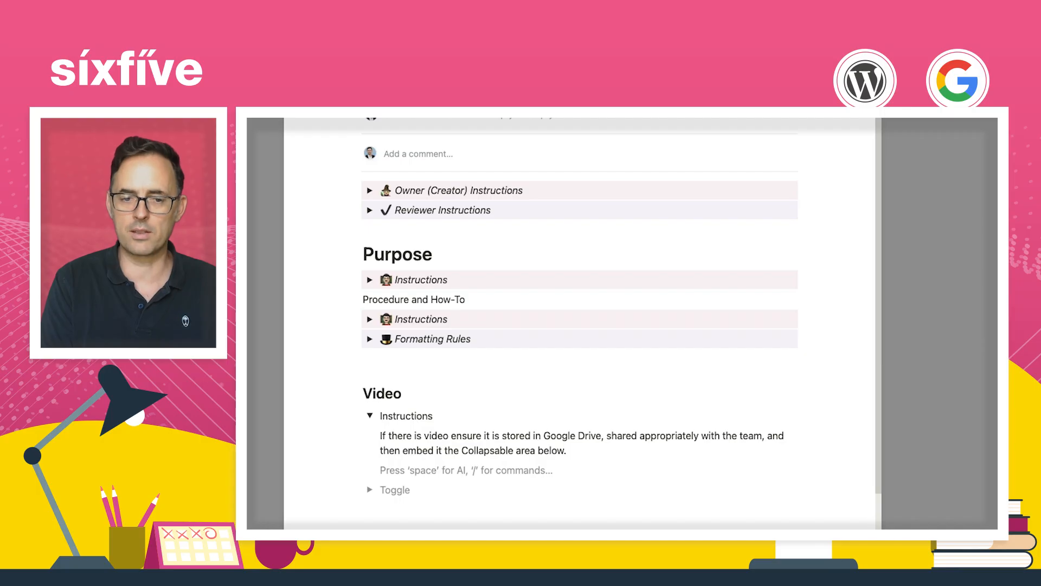
Extend the Instructions text: 'You need to also get the video transcribed' into a toggle below
type("Y")
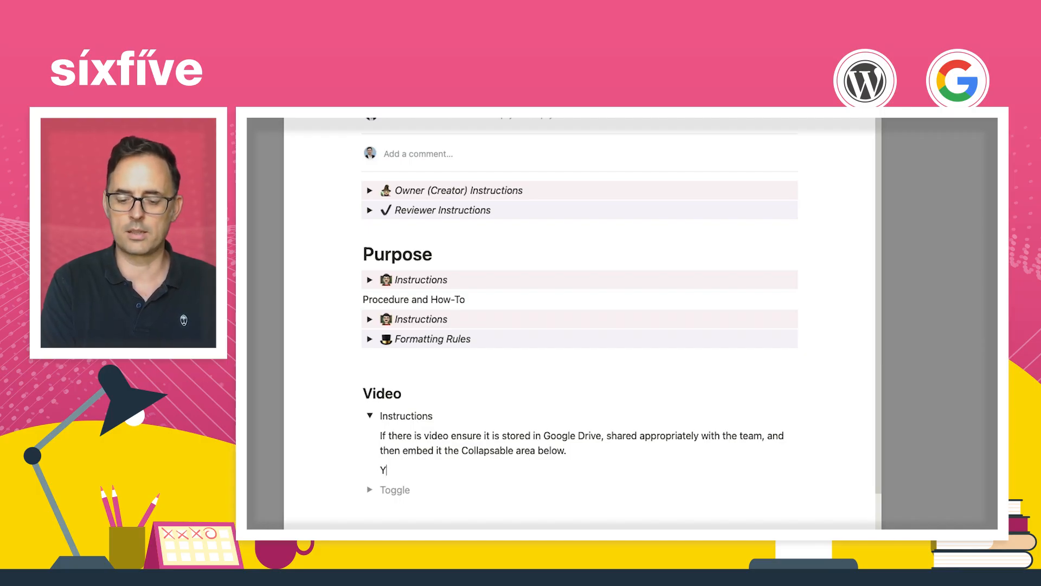
type("ou need to also get the video transcribed, and then added in to the ‘Transcription’ toggle below.")
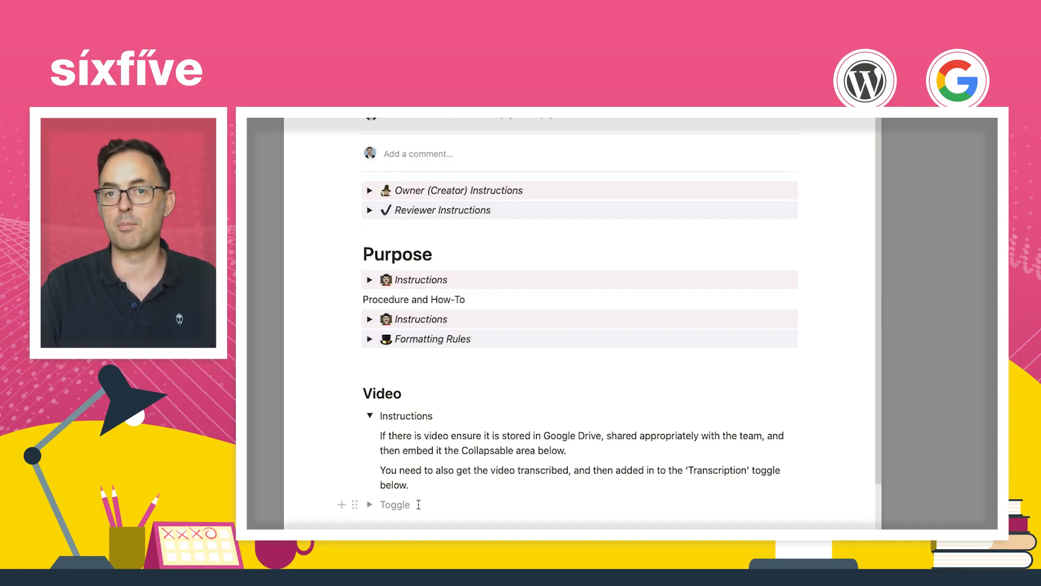
scroll("down", 3)
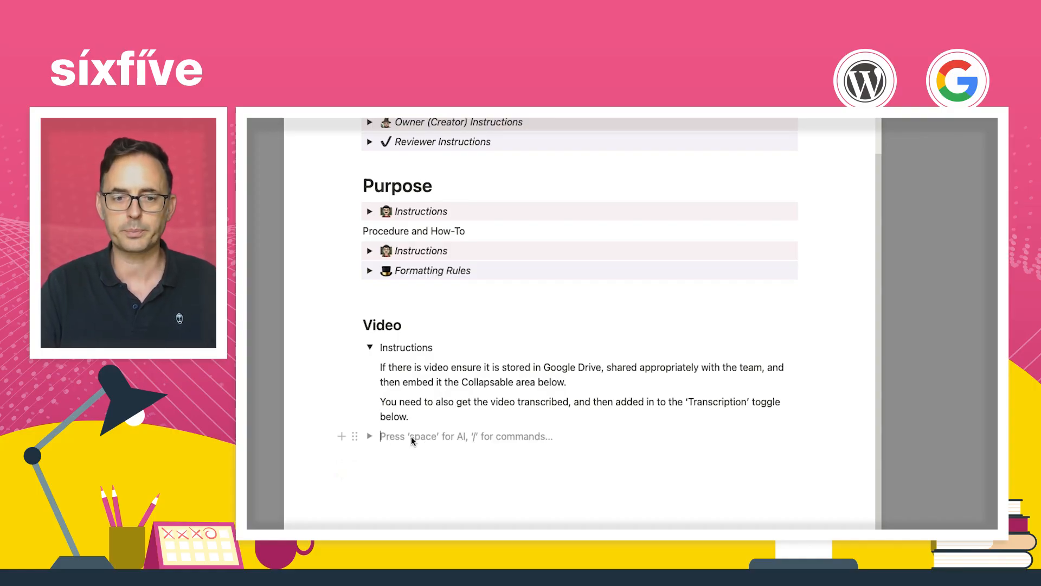
Add Video and Transcription toggles and give Video a movie-camera emoji
type("Video")
type("Tr")
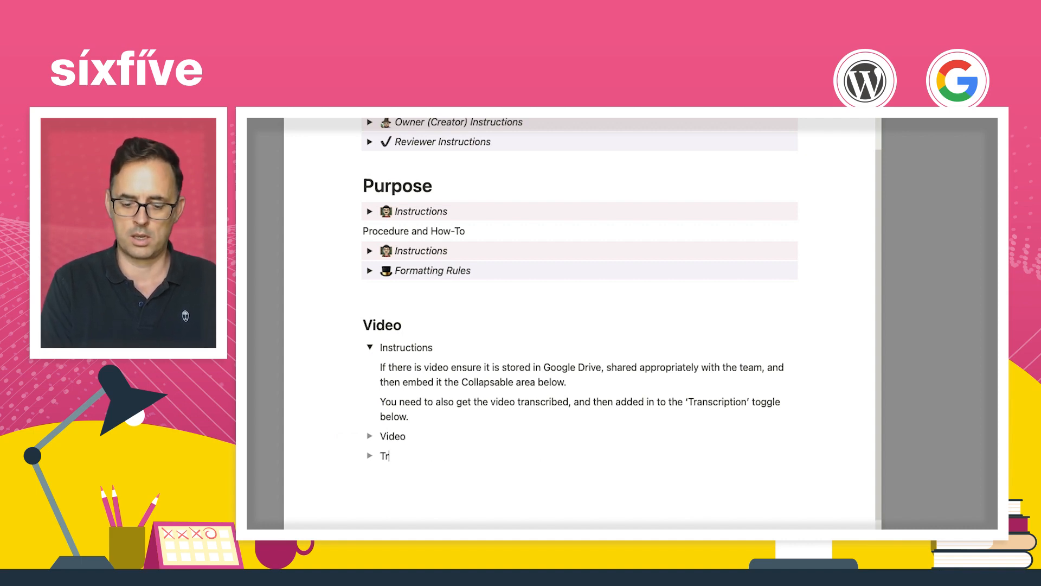
type("anscription")
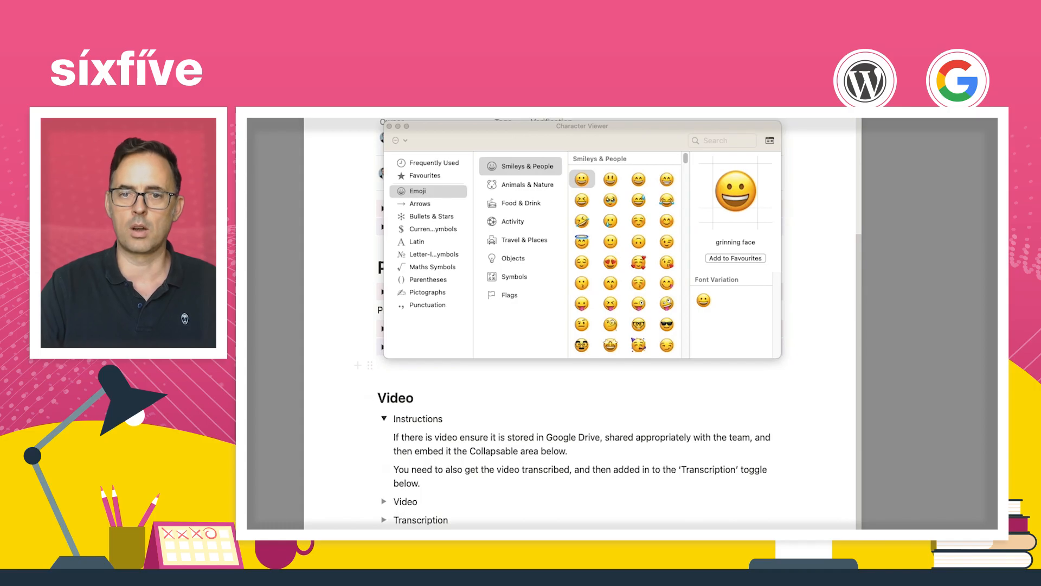
type("video")
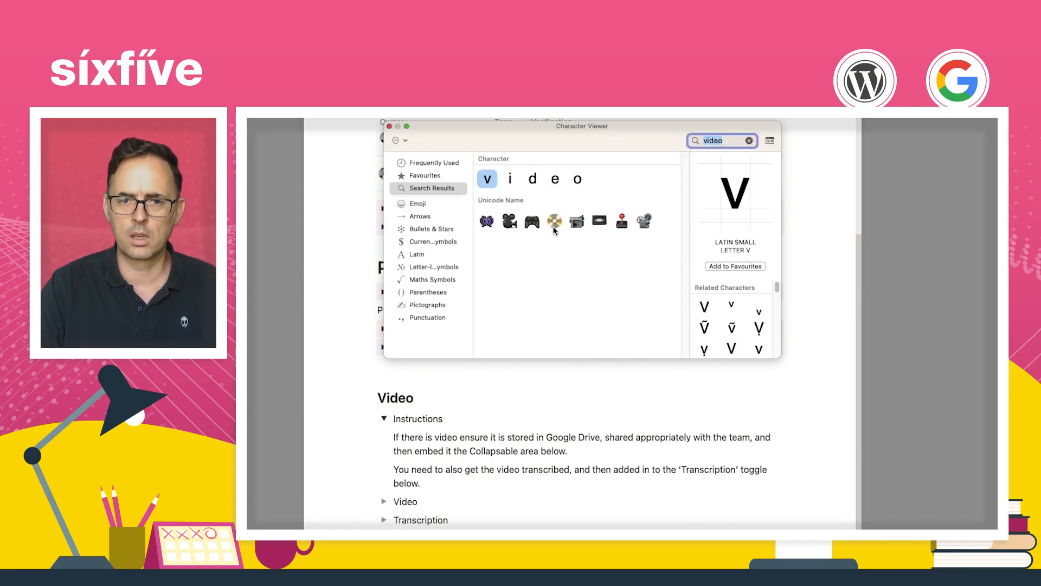
left_click(510, 220)
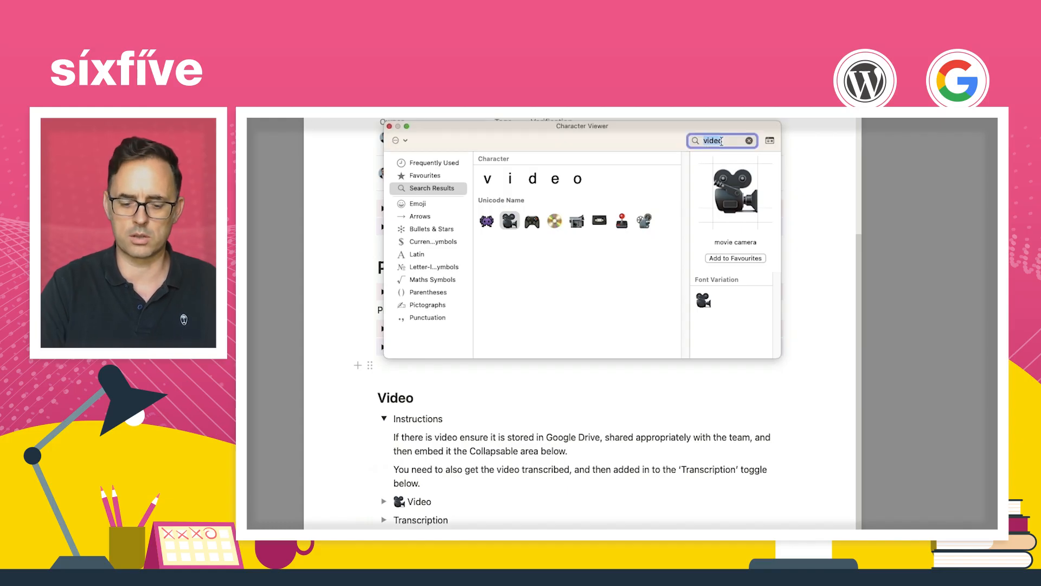
Give Transcription a notebook emoji and add 'If there is no video - remove this section from the SOP.'
type("script")
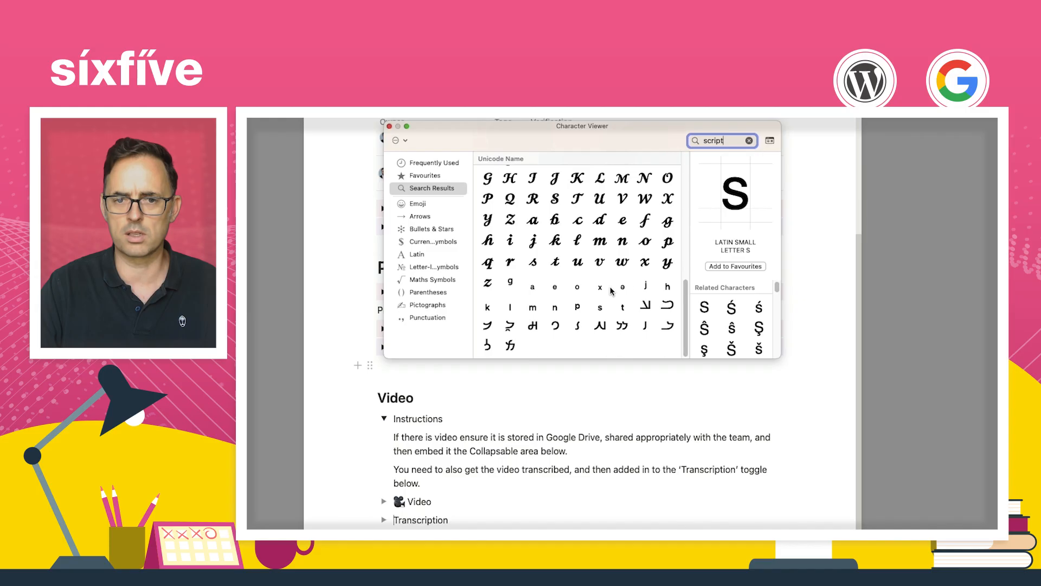
type("journal")
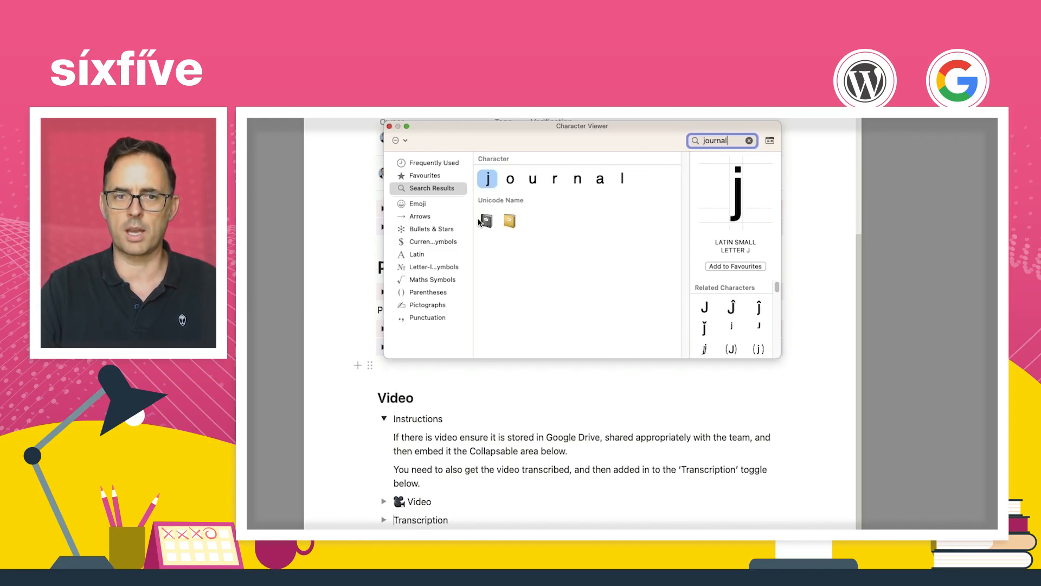
left_click(486, 220)
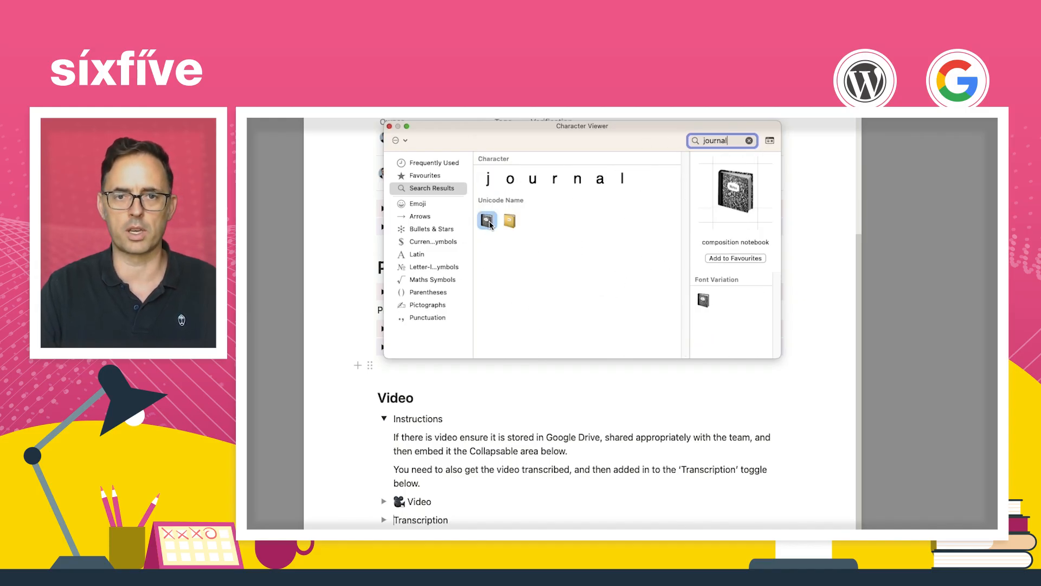
left_click(509, 220)
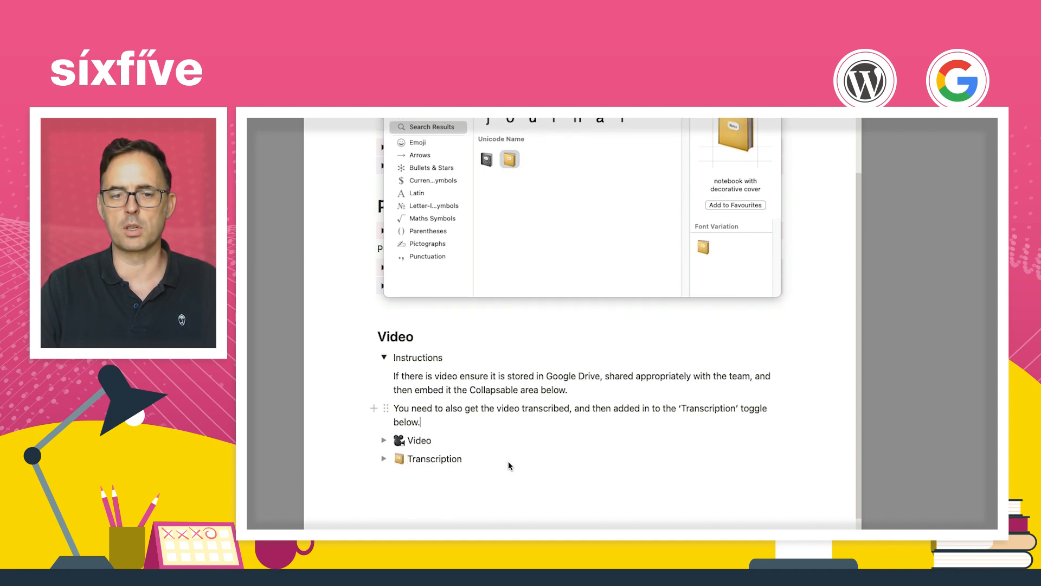
type("If there is no video - remove this section from the SOP.")
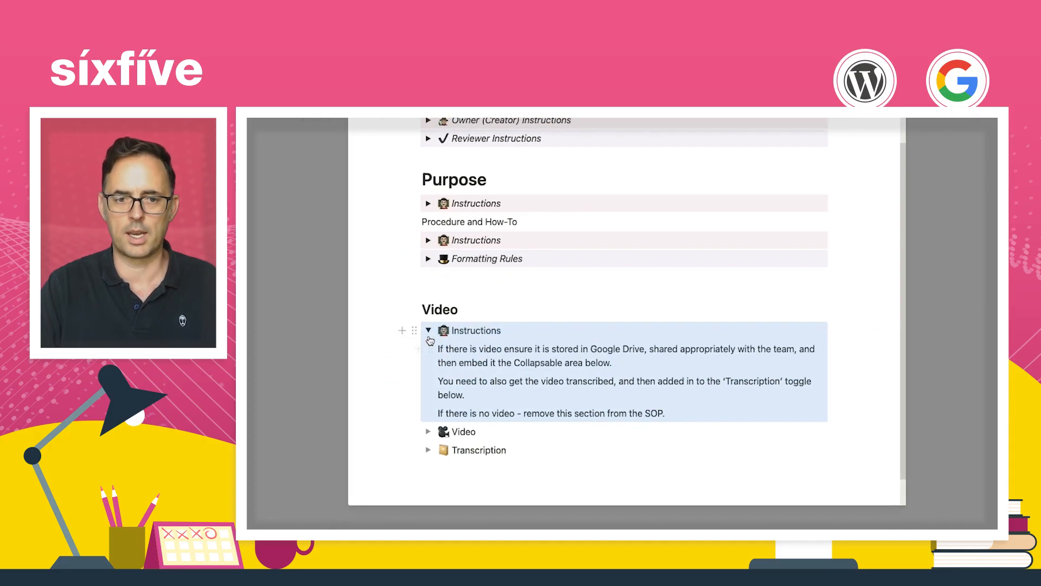
Give the Video Instructions toggle a red tinted background via its block colour menu
left_click(413, 329)
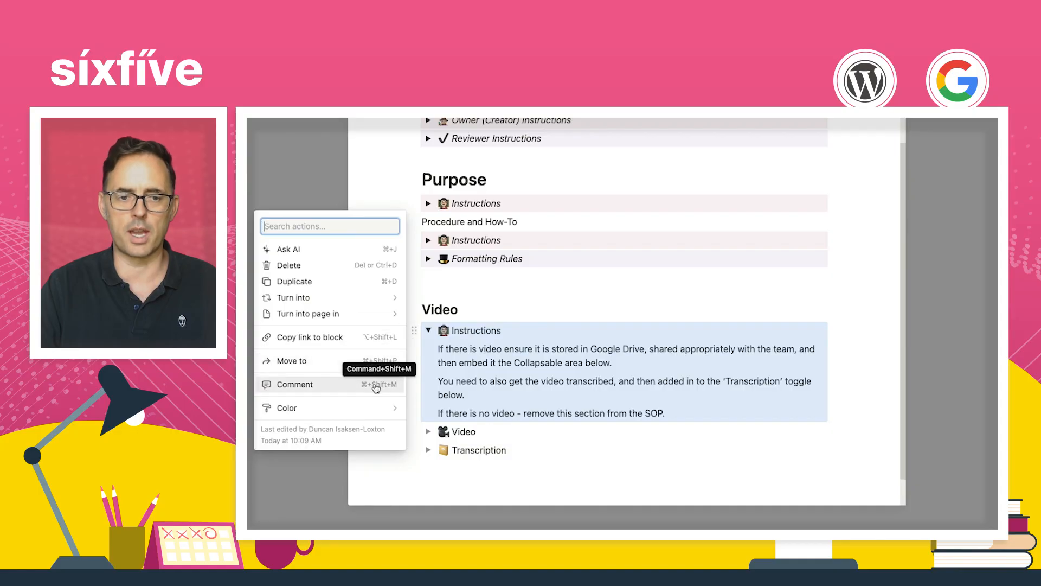
left_click(285, 407)
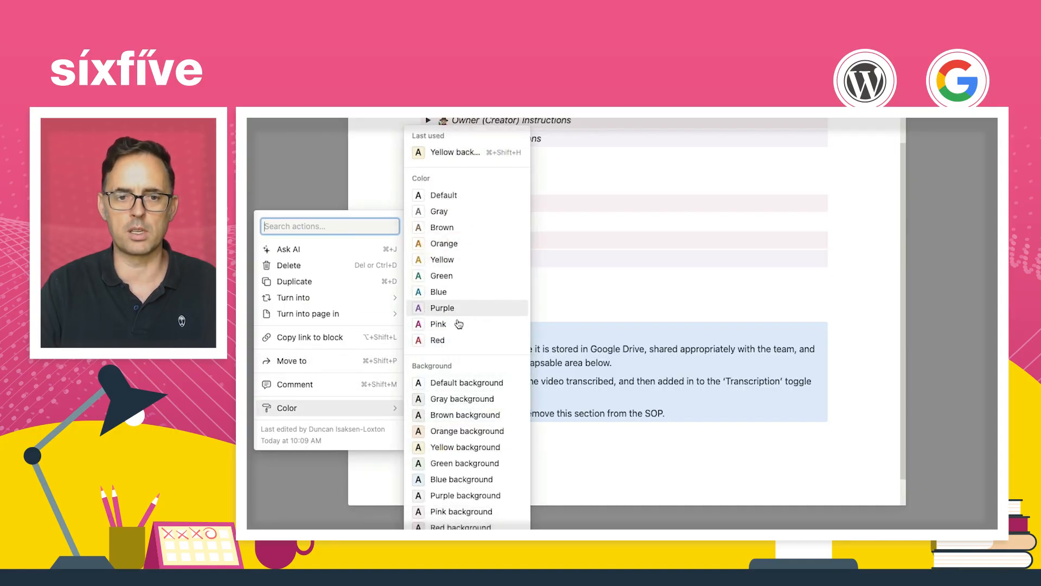
left_click(442, 307)
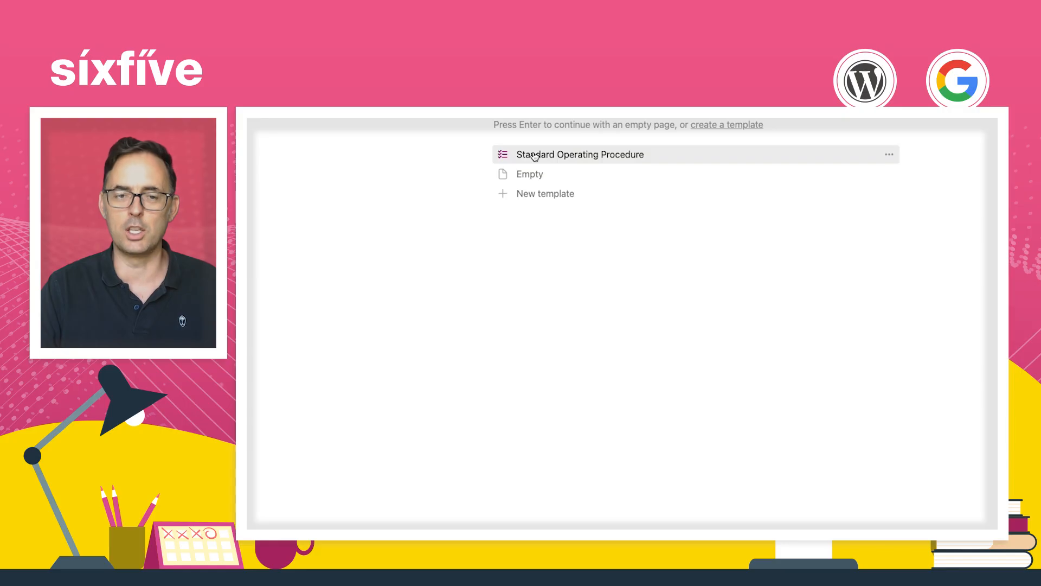
Create 'Standard Operating Procedure NEW' from the SOP template and check its Video Instructions toggle
left_click(579, 154)
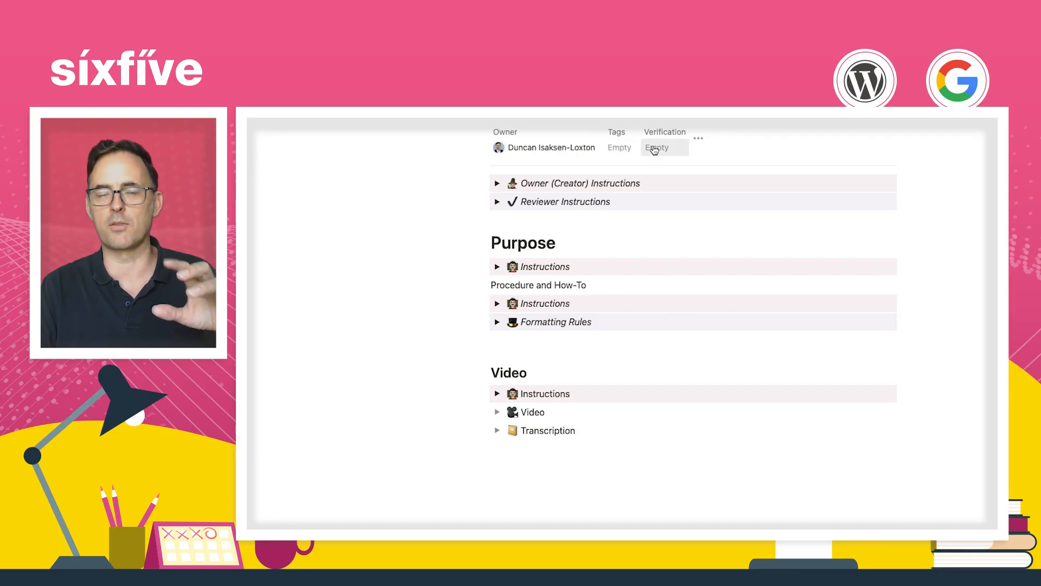
left_click(497, 346)
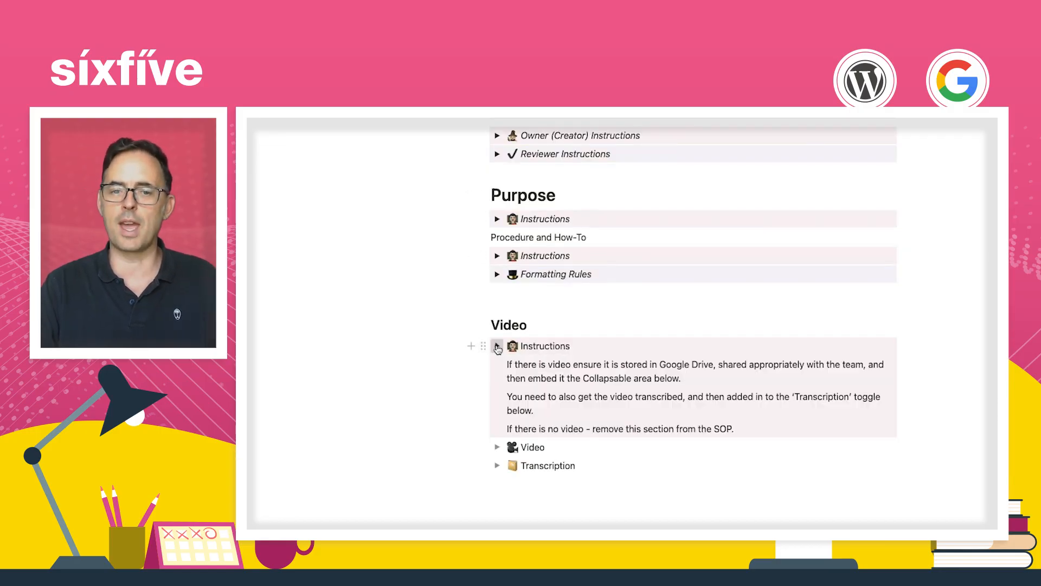
left_click(497, 346)
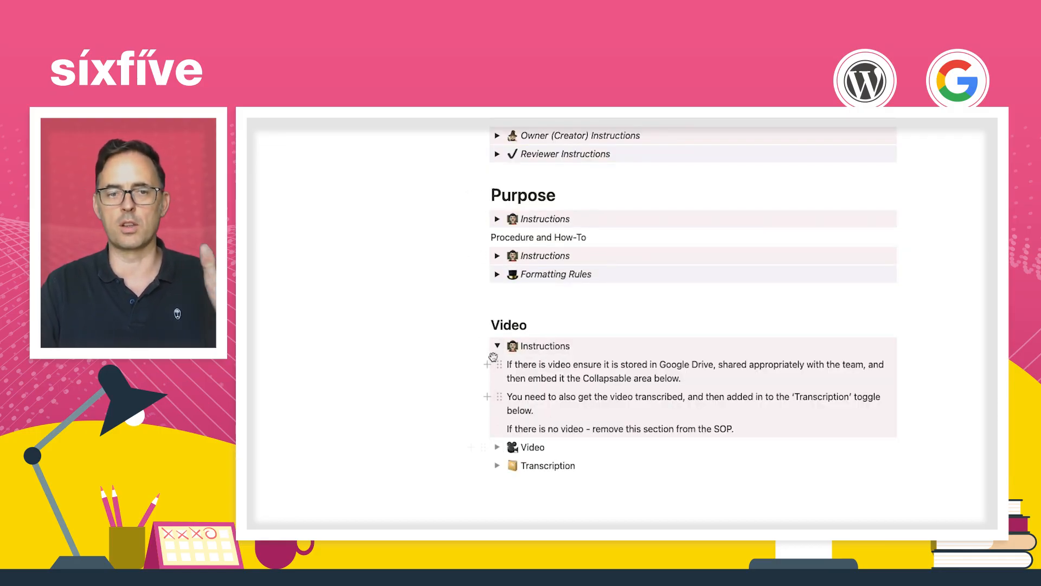
left_click(497, 345)
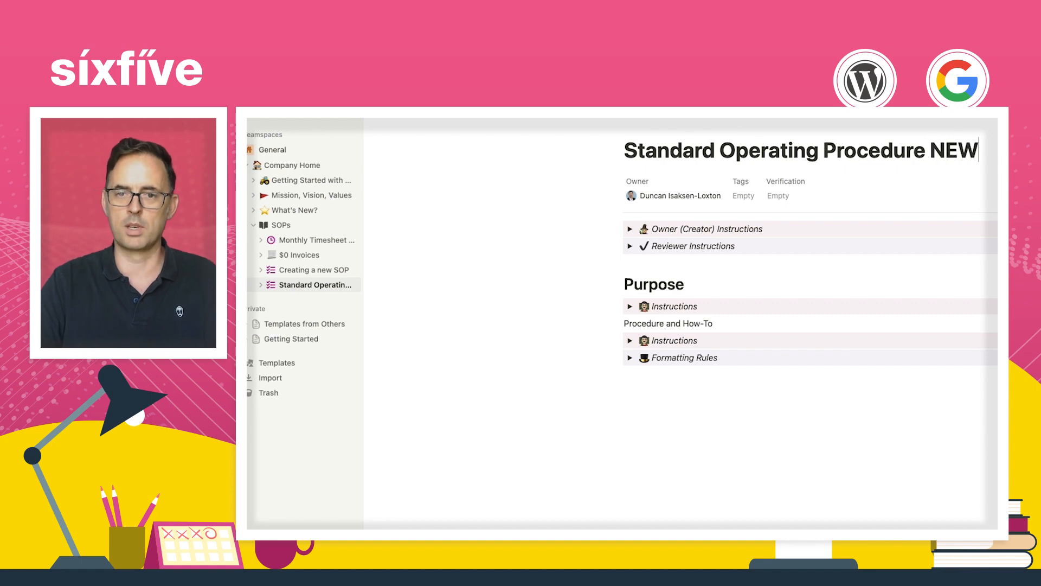
Insert a new SOP sub-page from the template inside SOPs, then go to 'Creating a new SOP'
left_click(281, 225)
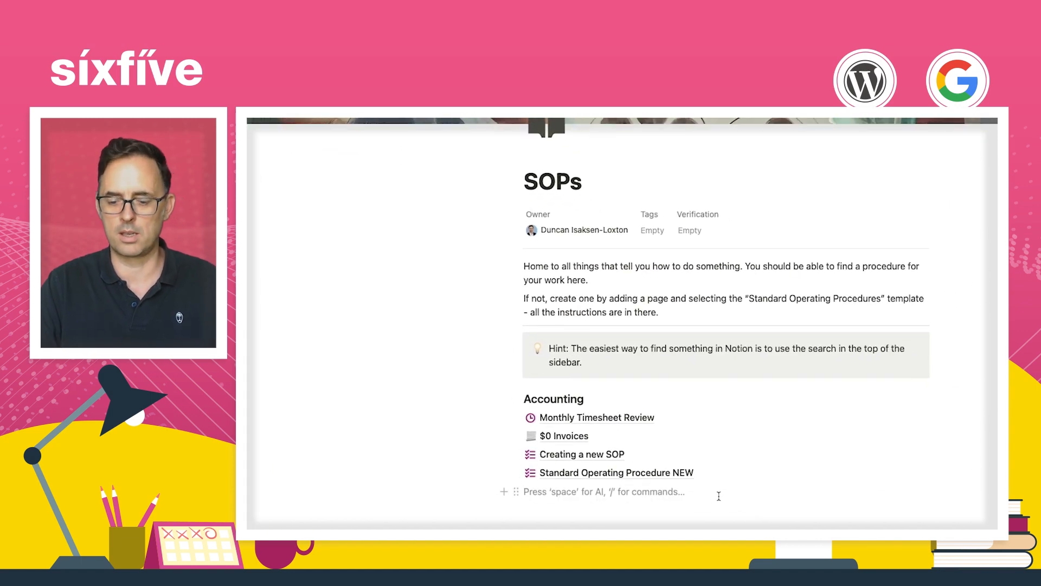
type("/Page")
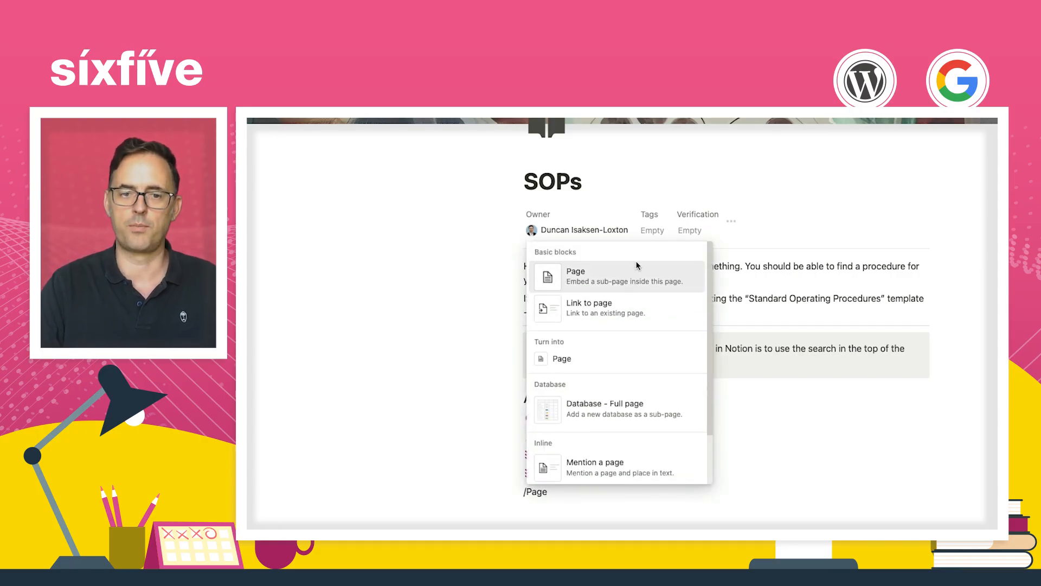
left_click(576, 271)
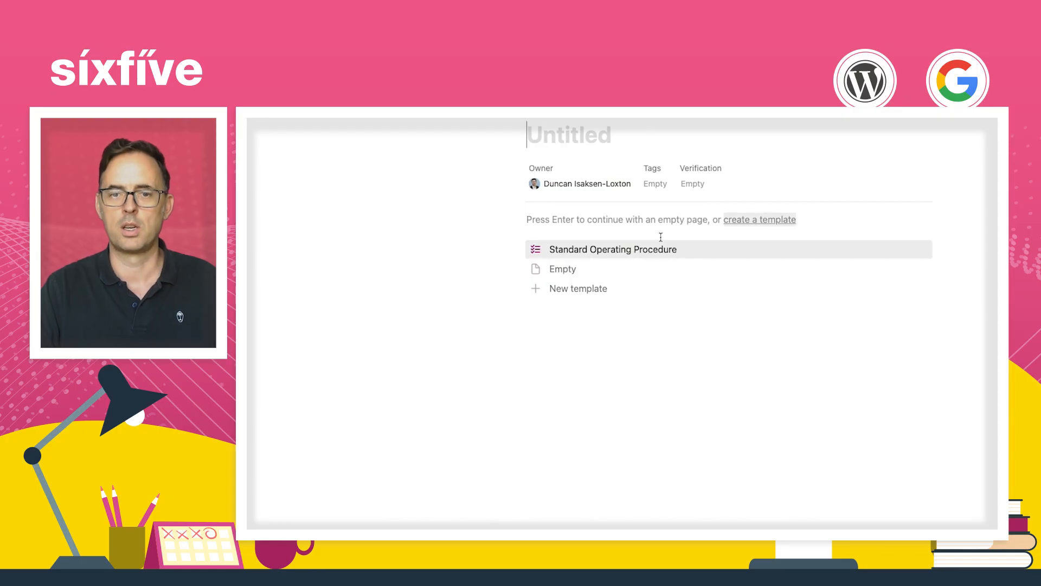
left_click(611, 250)
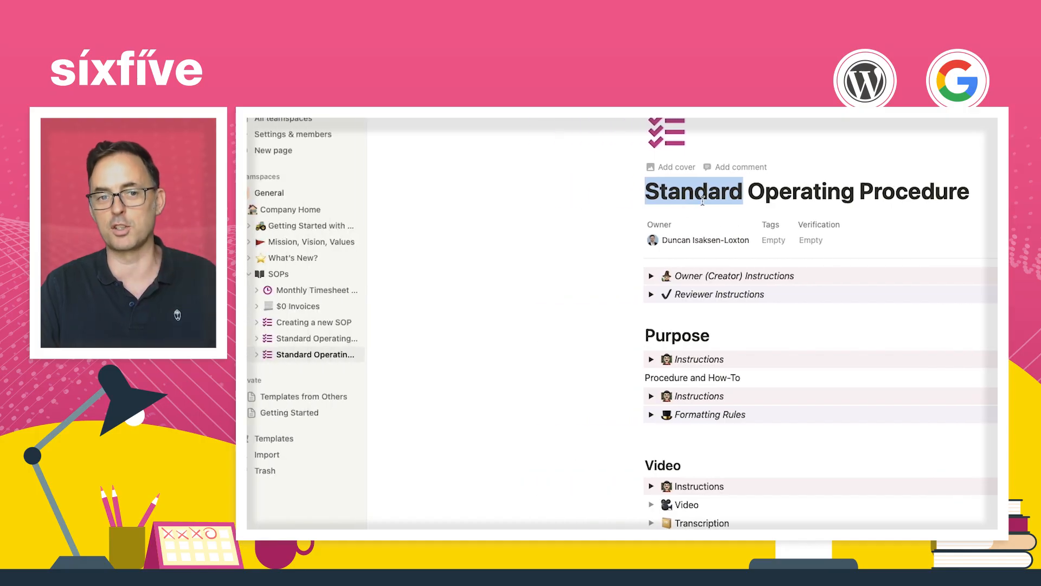
left_click(340, 339)
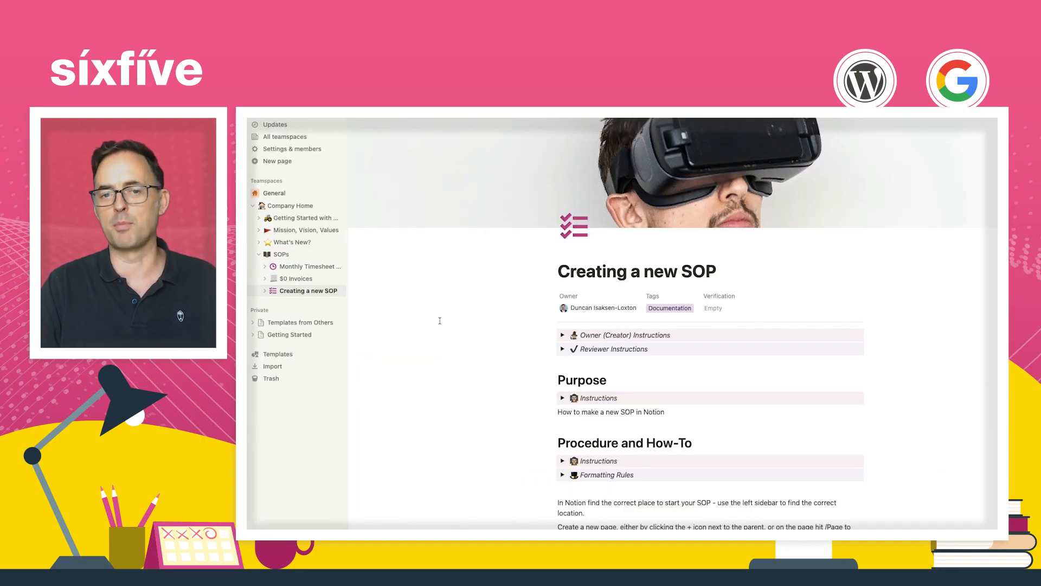
scroll("down", 3)
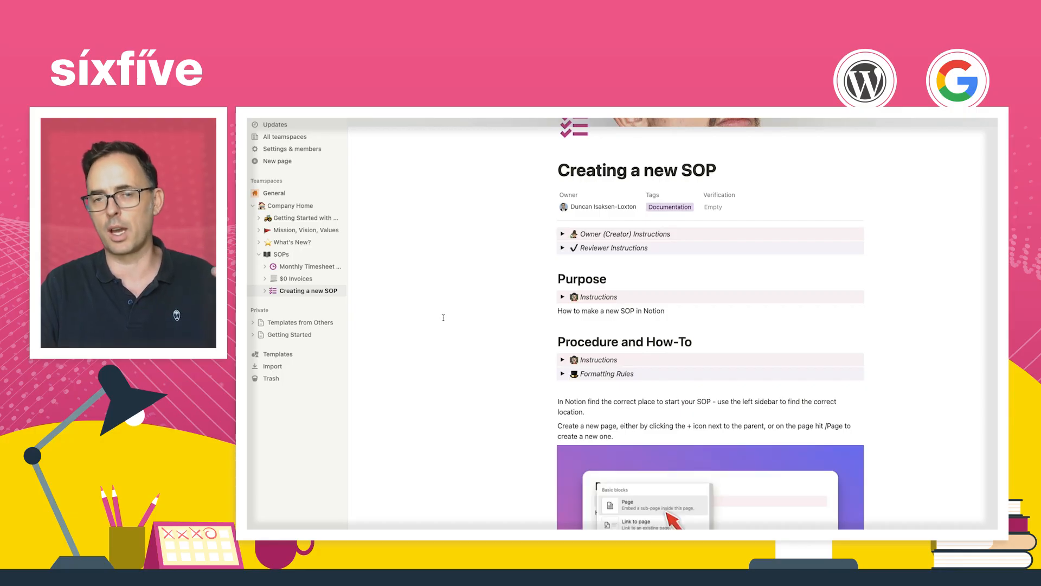
scroll("down", 3)
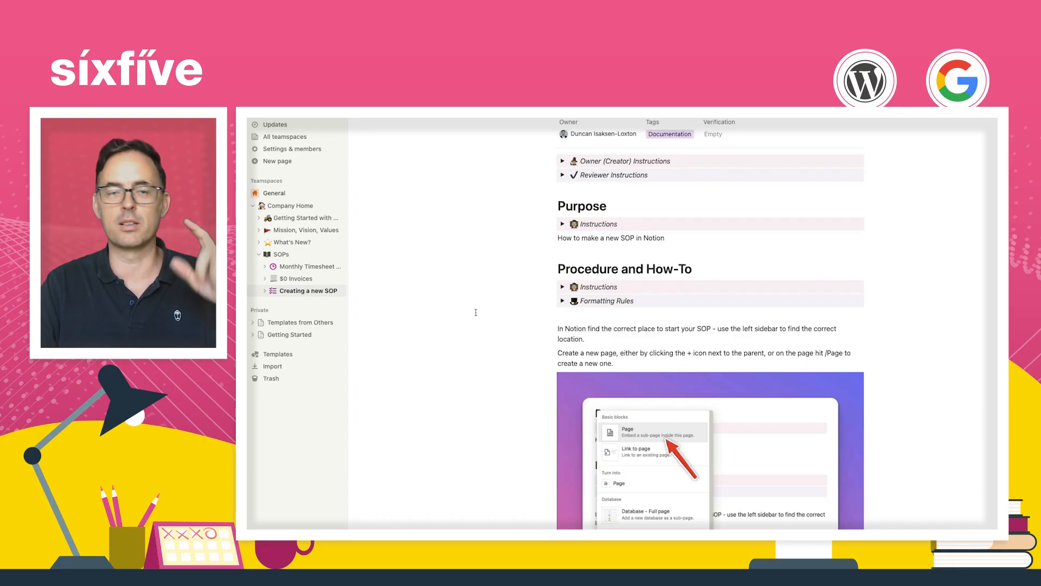
scroll("down", 3)
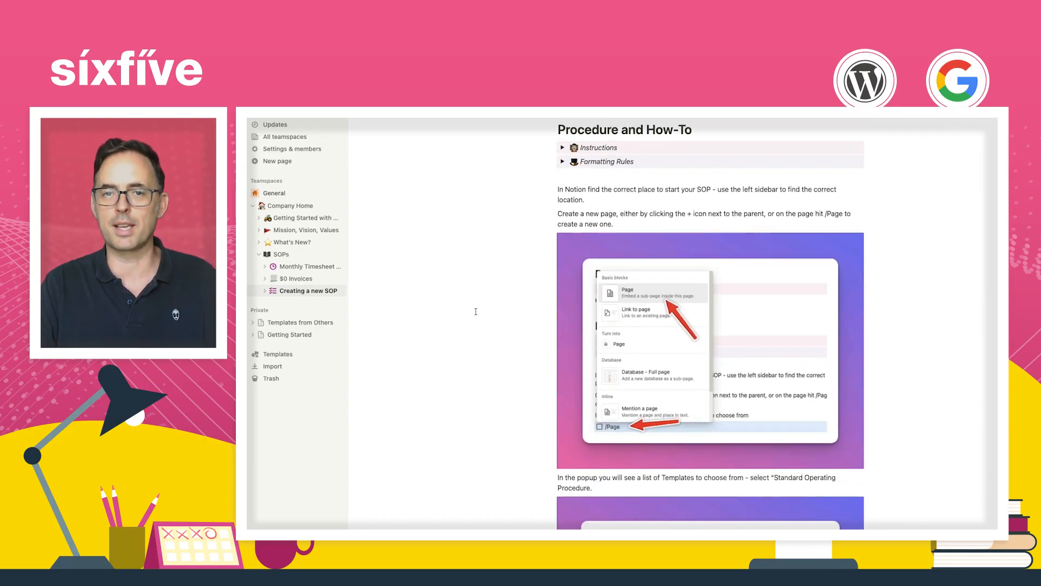
scroll("down", 3)
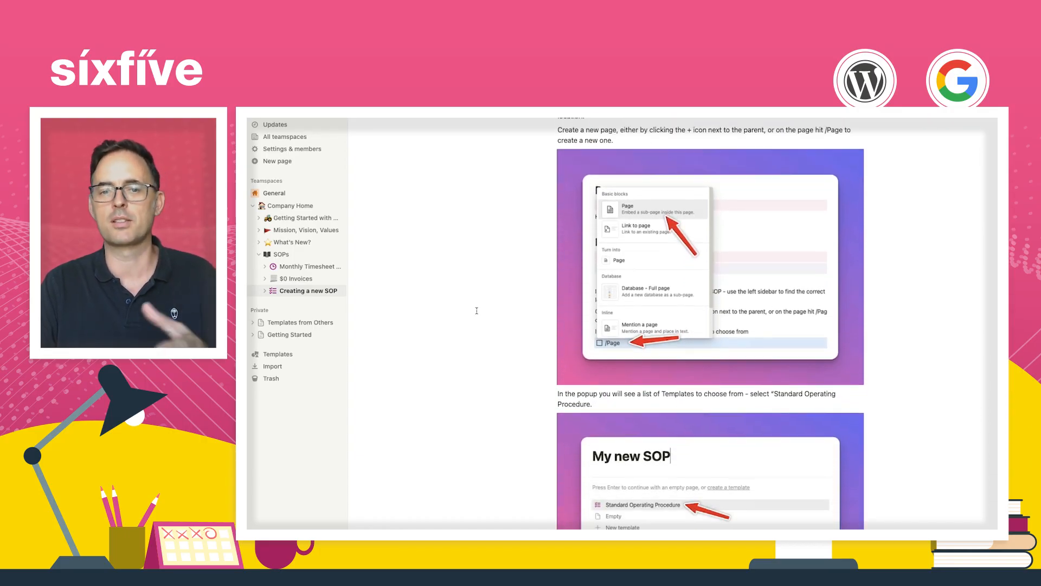
scroll("down", 3)
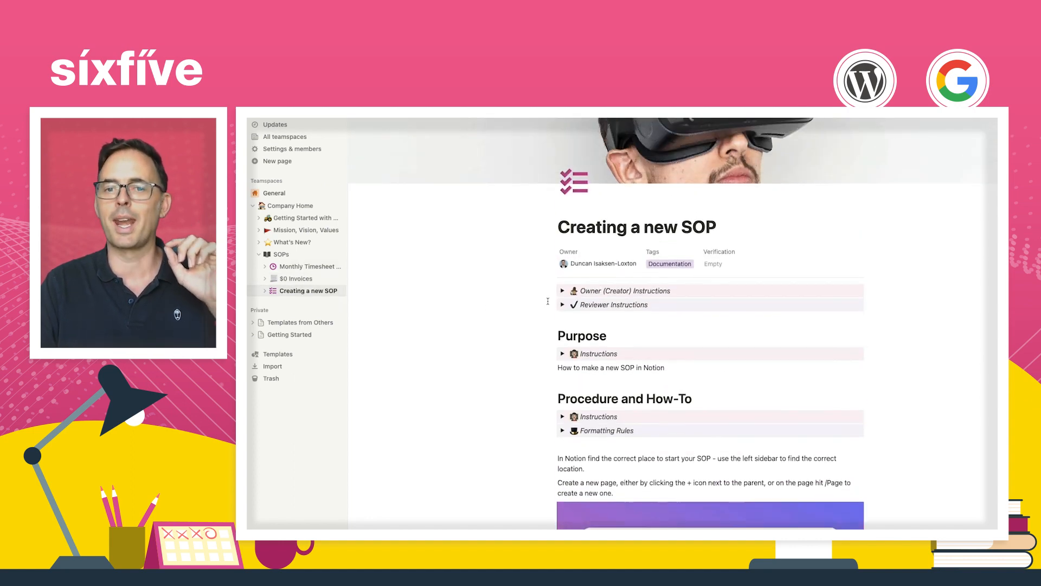
scroll("down", 3)
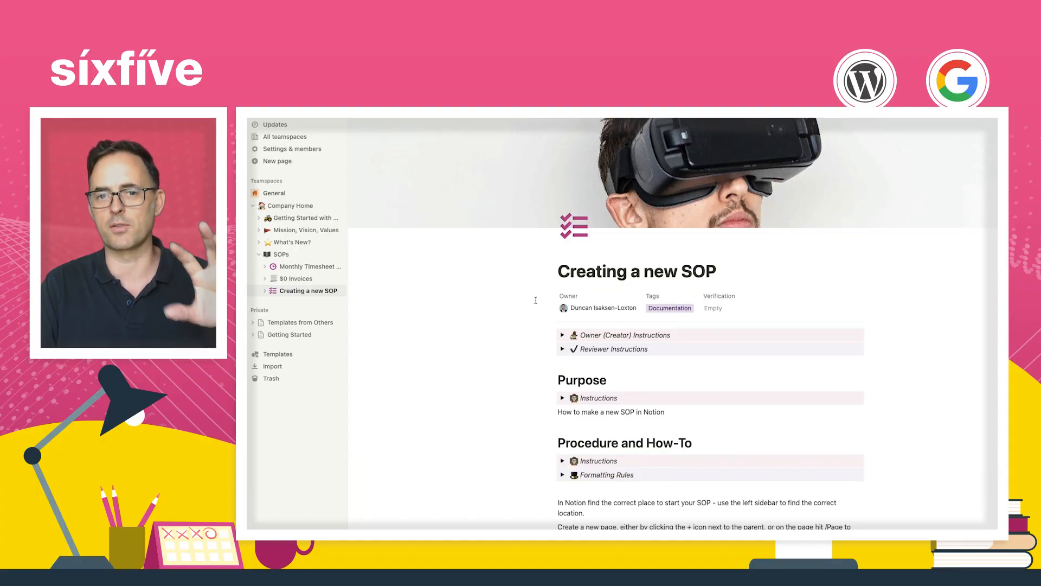